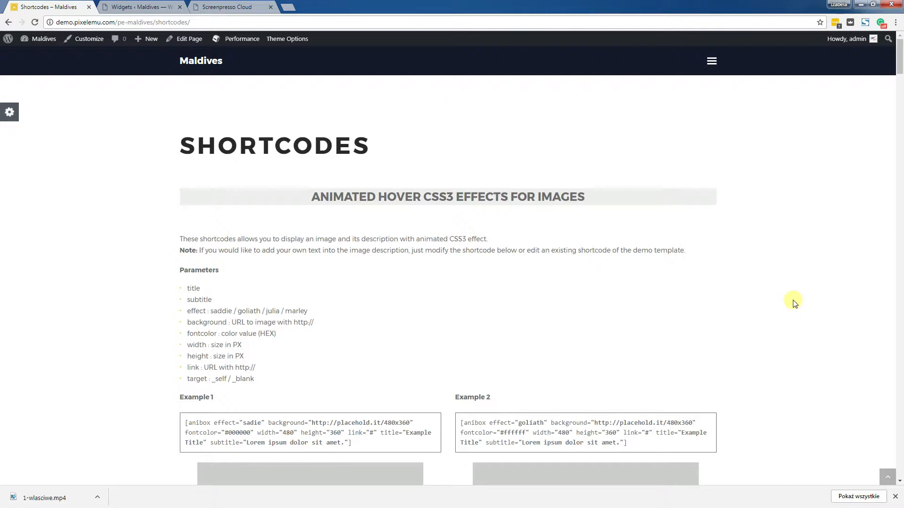
# Step: Scroll through the Shortcodes demo examples, then move to the Widgets admin page
pyautogui.scroll(-3)
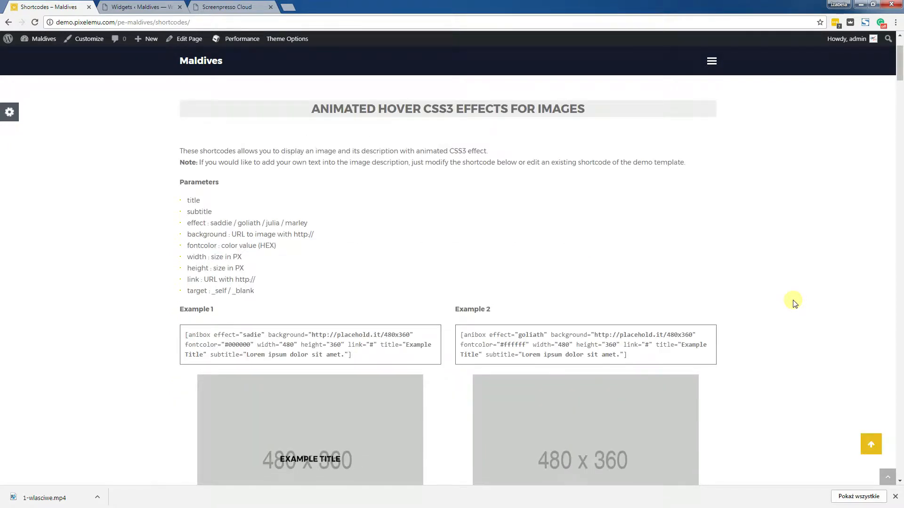
pyautogui.scroll(-3)
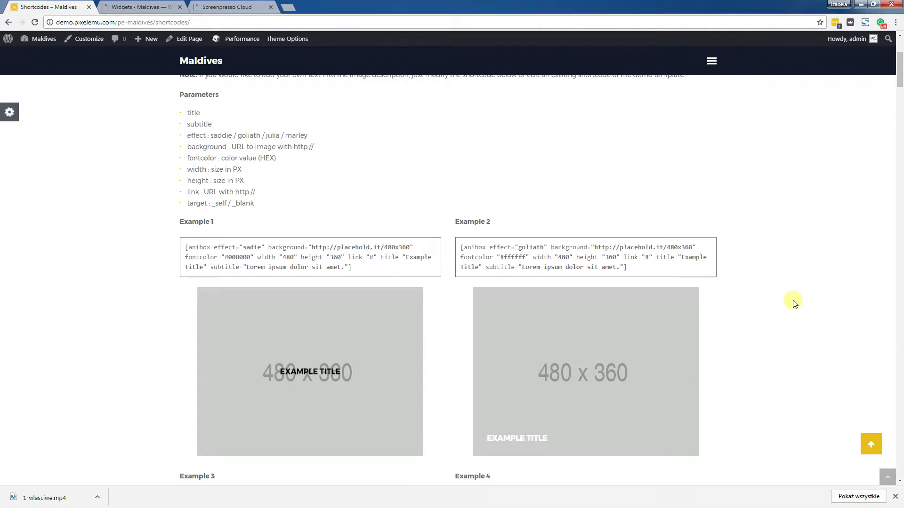
pyautogui.scroll(-3)
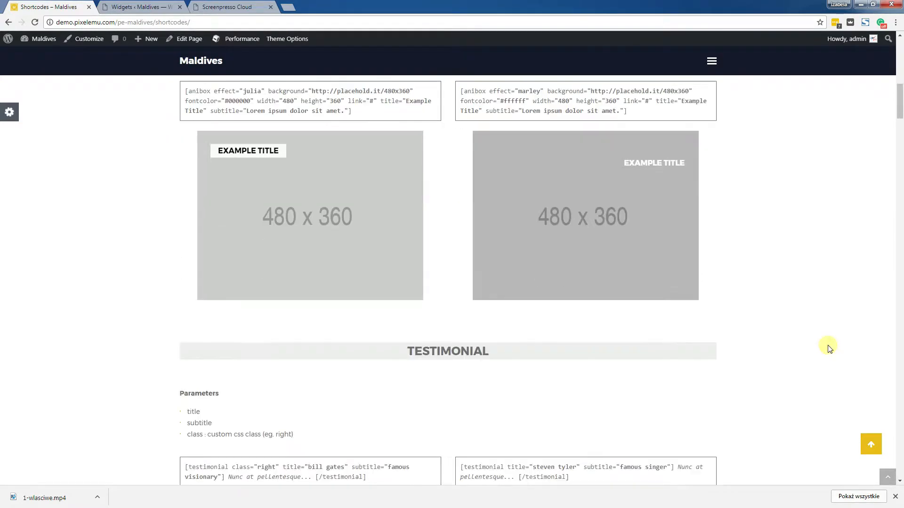
pyautogui.scroll(-3)
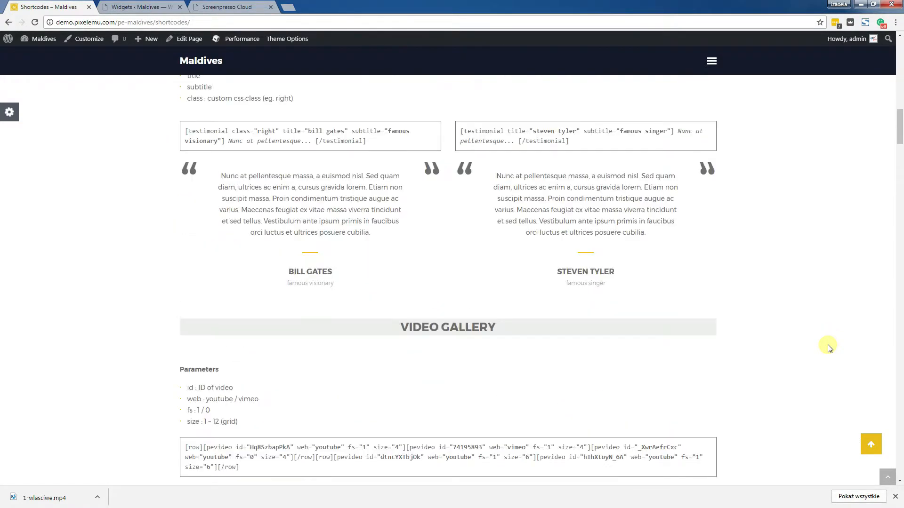
pyautogui.scroll(-3)
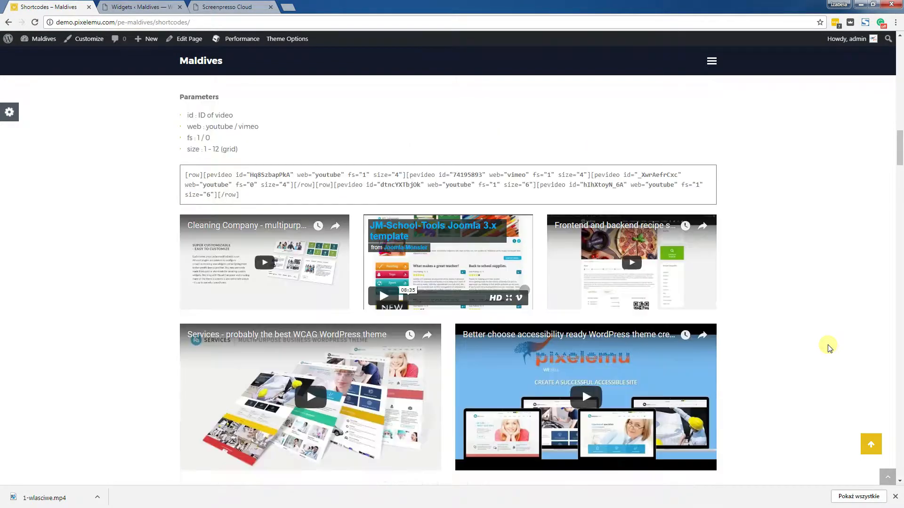
pyautogui.scroll(-3)
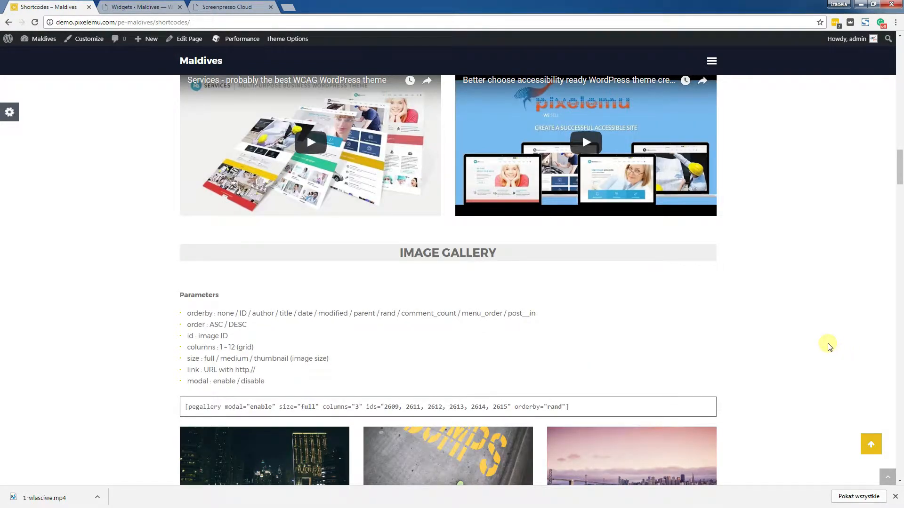
pyautogui.click(138, 7)
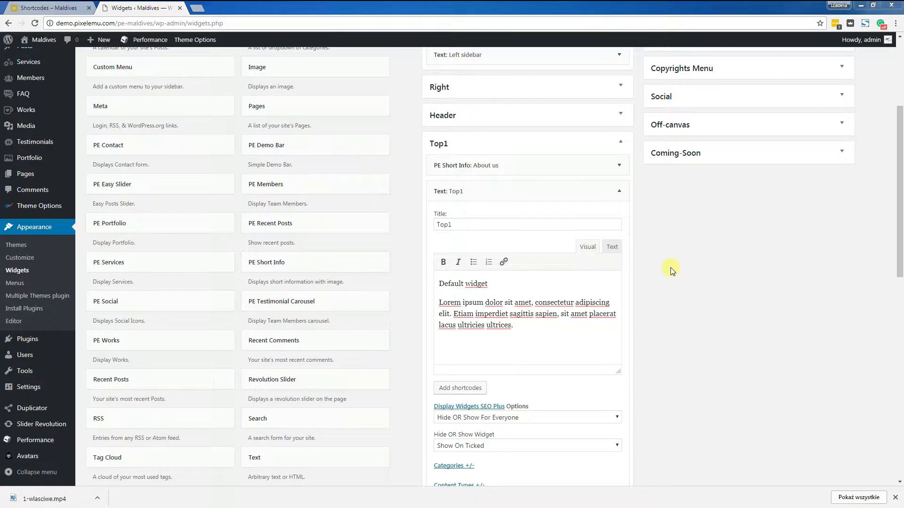
pyautogui.moveTo(545, 280)
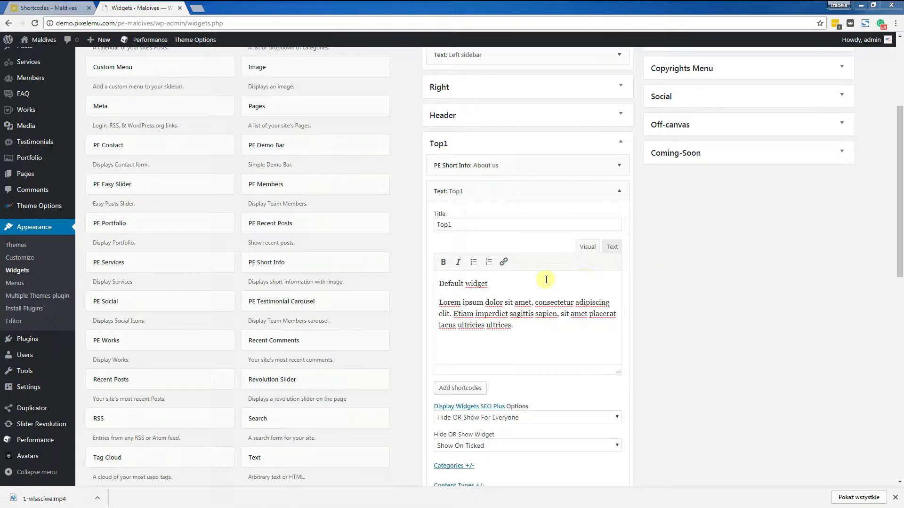
pyautogui.moveTo(315, 261)
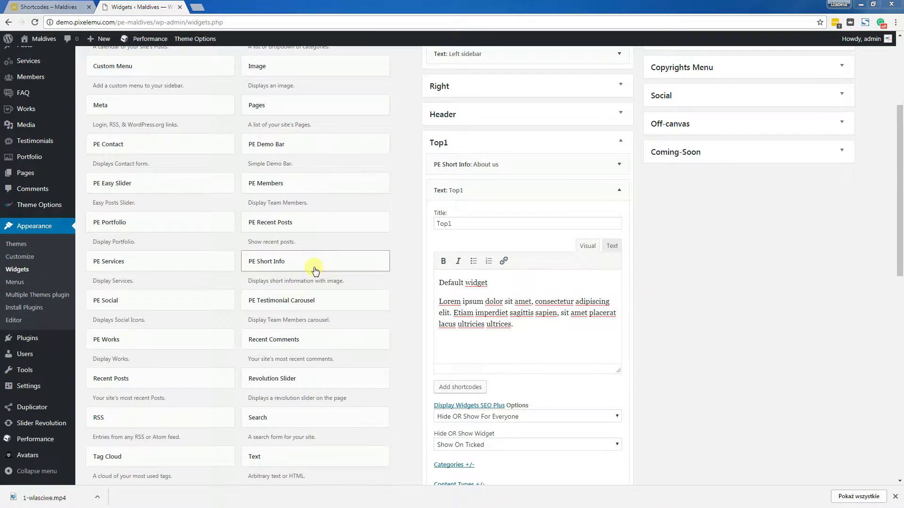
pyautogui.moveTo(34, 225)
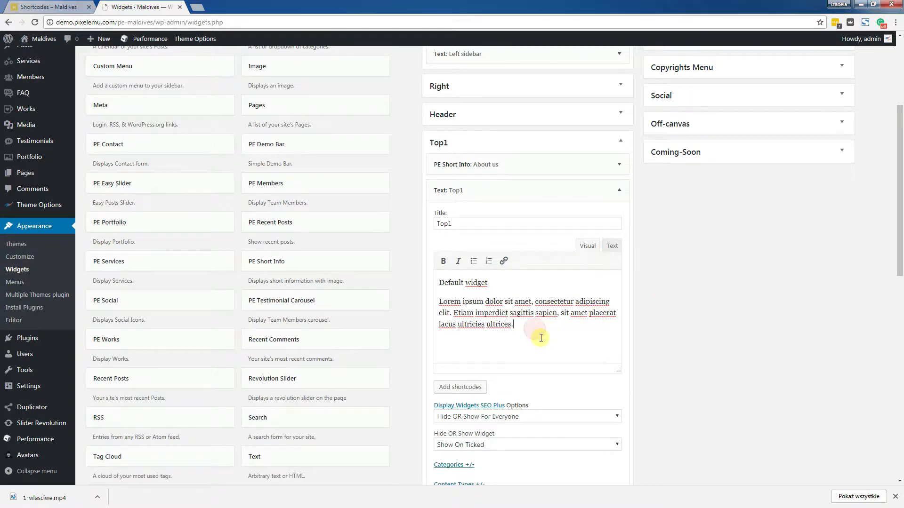
pyautogui.moveTo(138, 386)
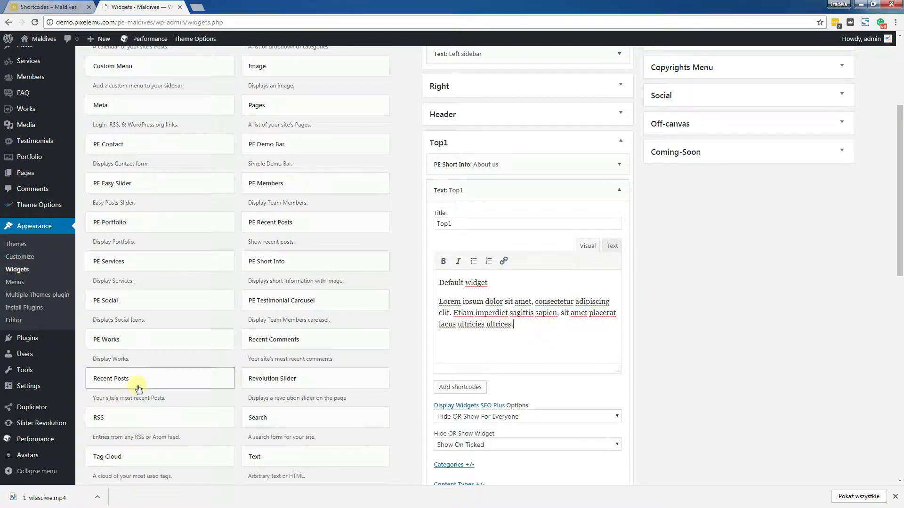
pyautogui.moveTo(553, 323)
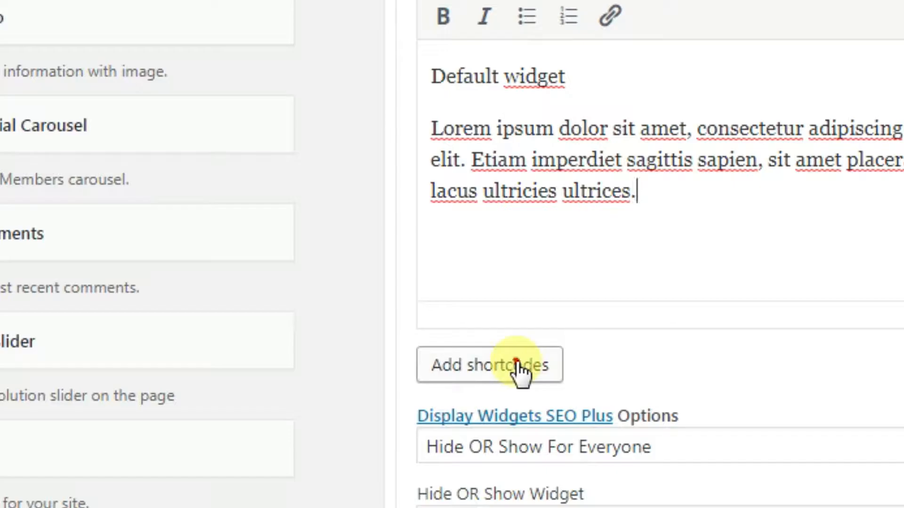
# Step: Launch the shortcodes generator from the Text widget and reset it to clear the leftover Map item
pyautogui.click(489, 365)
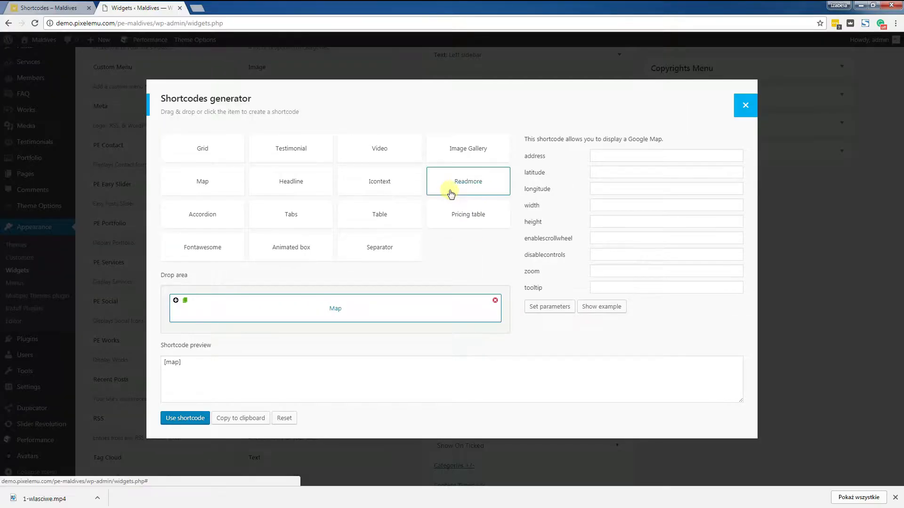
pyautogui.moveTo(609, 330)
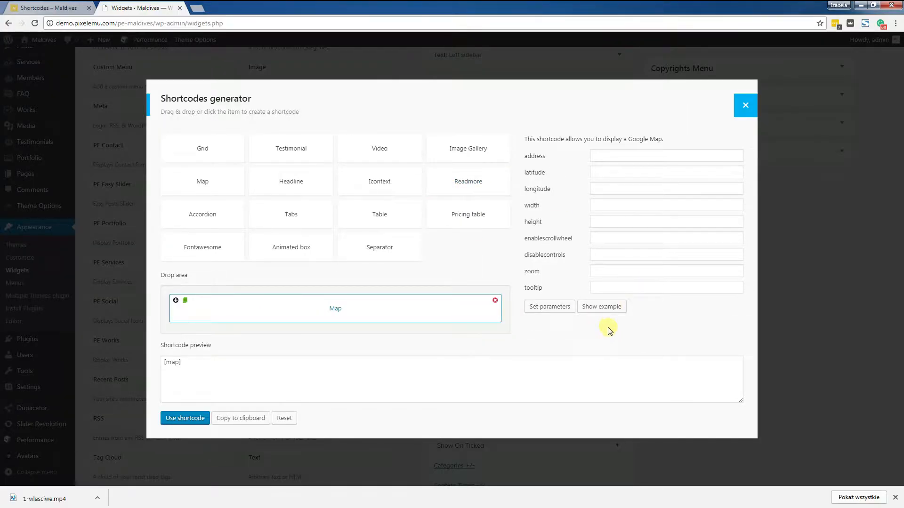
pyautogui.click(283, 418)
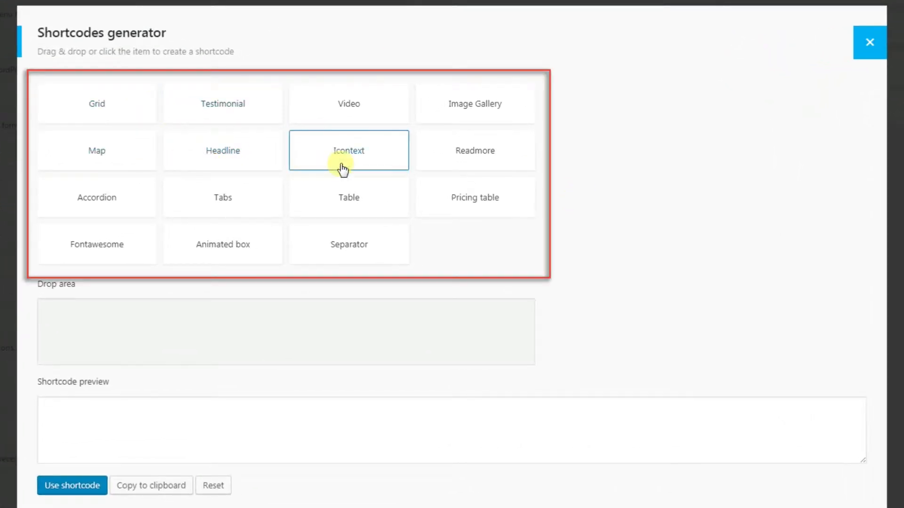
pyautogui.moveTo(145, 331)
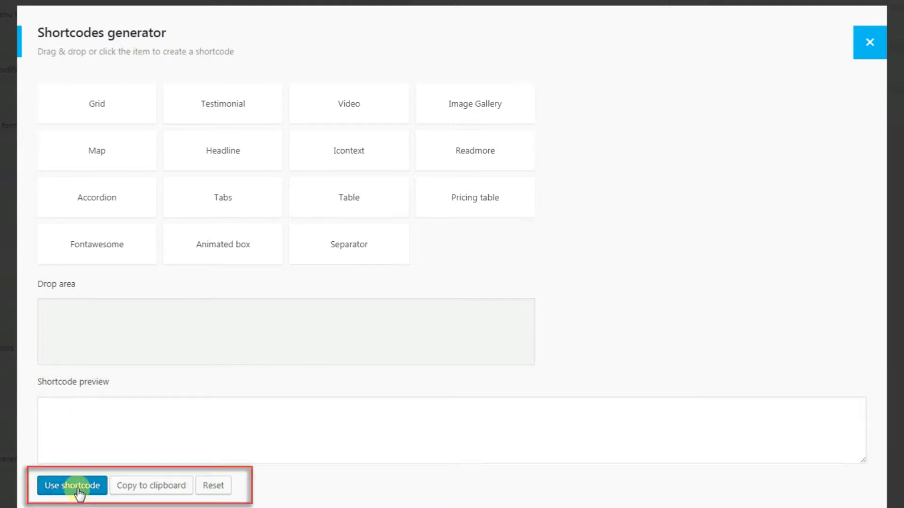
pyautogui.moveTo(233, 497)
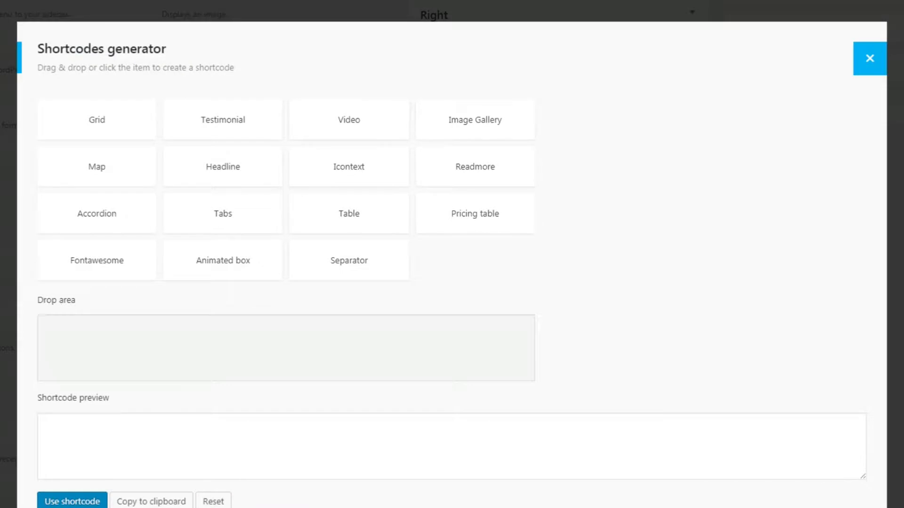
pyautogui.moveTo(396, 75)
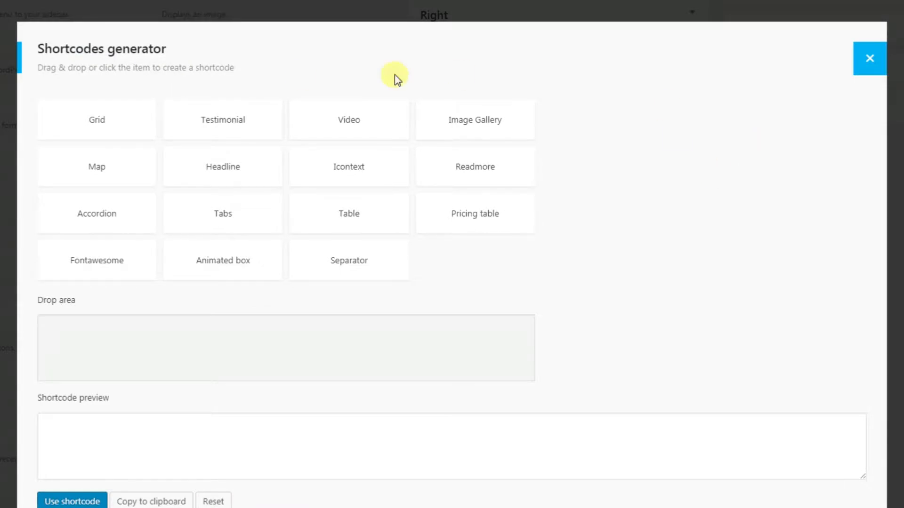
pyautogui.moveTo(90, 83)
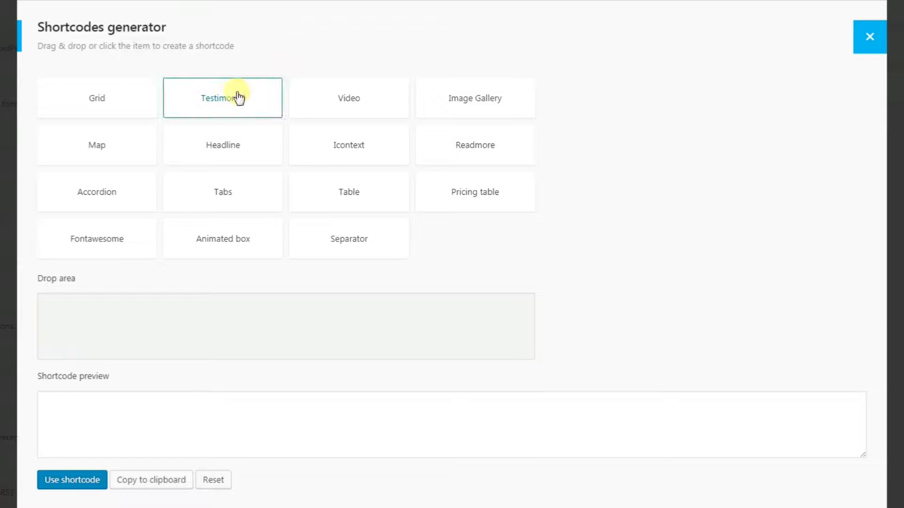
# Step: Add a Testimonial shortcode to the drop area, previewing [testimonial][/testimonial]
pyautogui.click(222, 97)
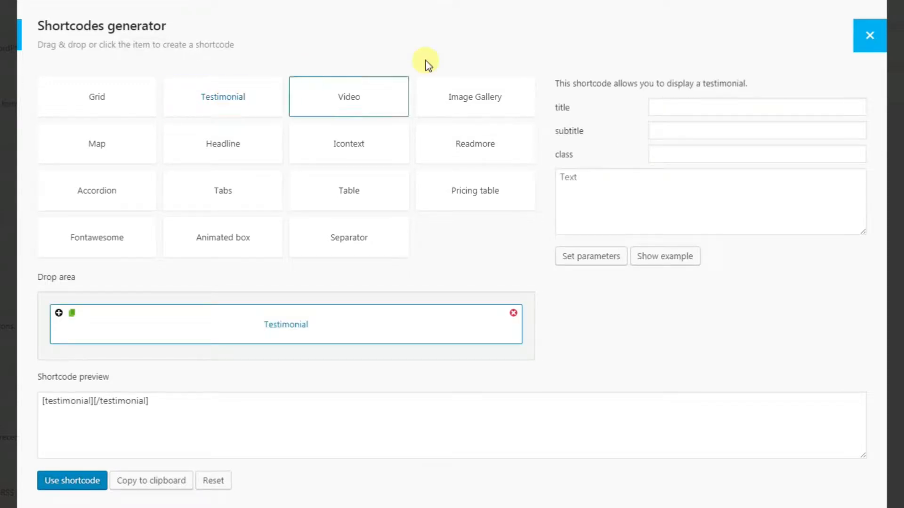
pyautogui.moveTo(293, 480)
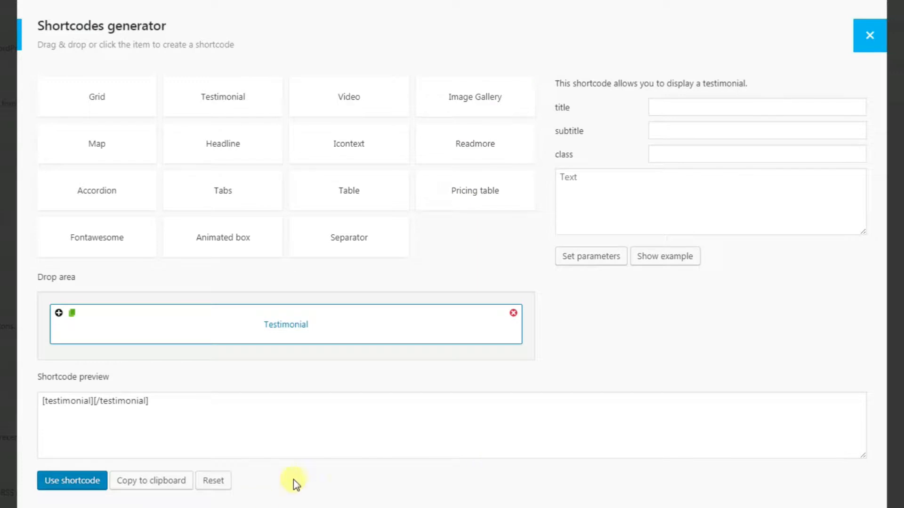
pyautogui.moveTo(294, 334)
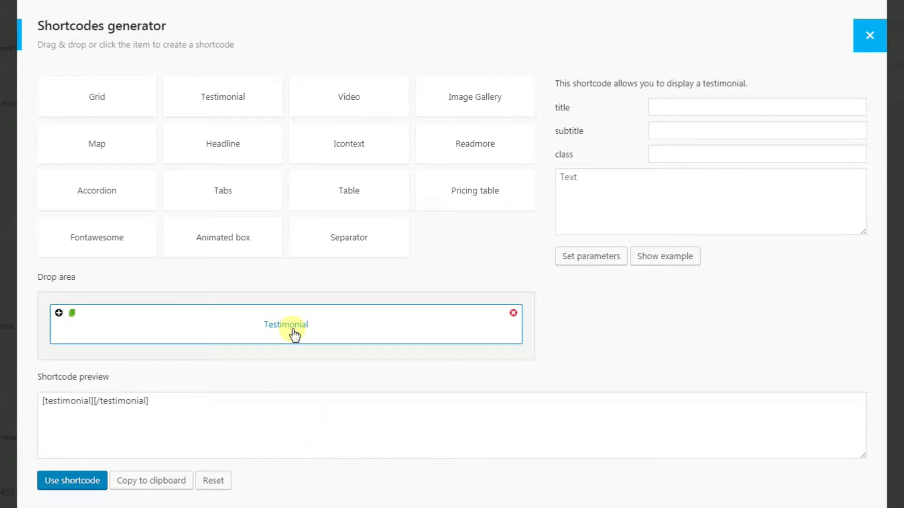
pyautogui.moveTo(661, 102)
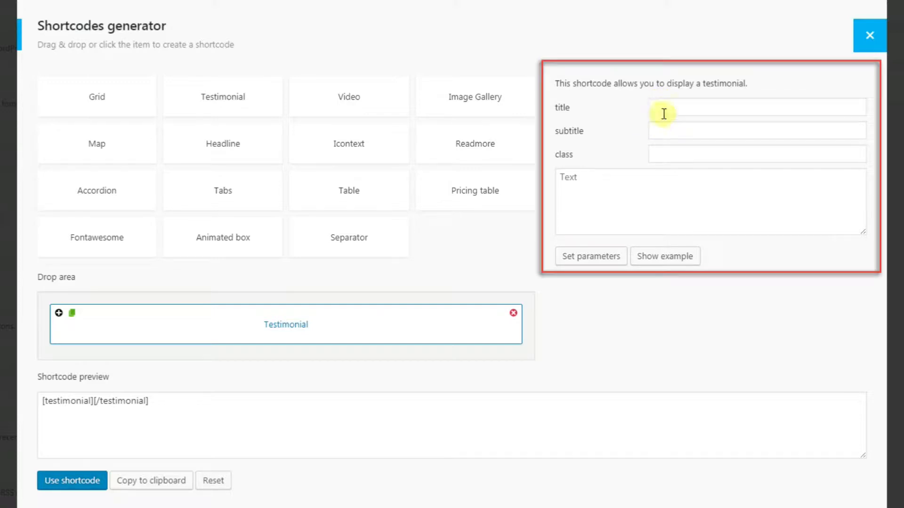
pyautogui.moveTo(680, 122)
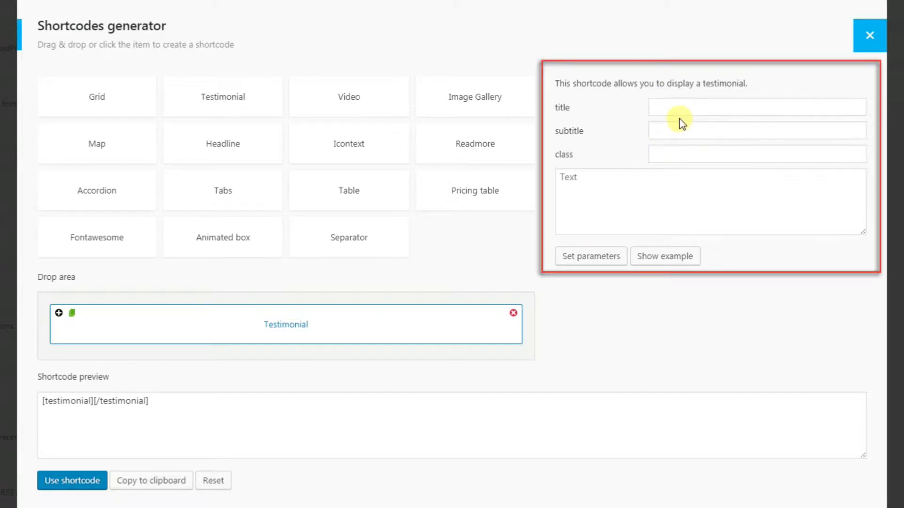
pyautogui.moveTo(567, 109)
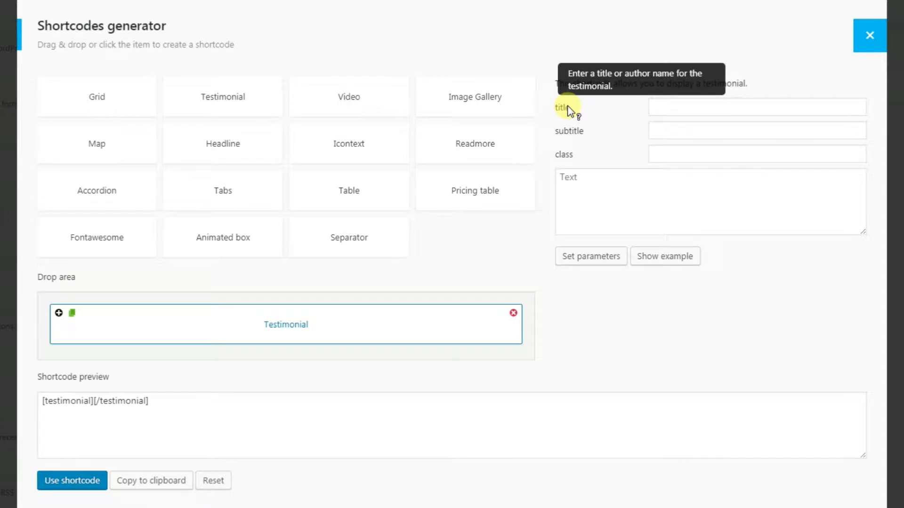
pyautogui.moveTo(568, 131)
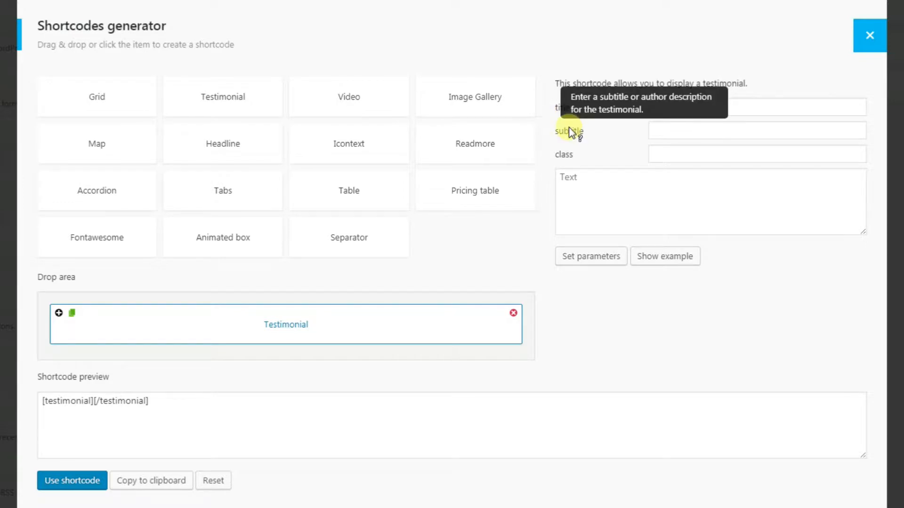
pyautogui.moveTo(569, 160)
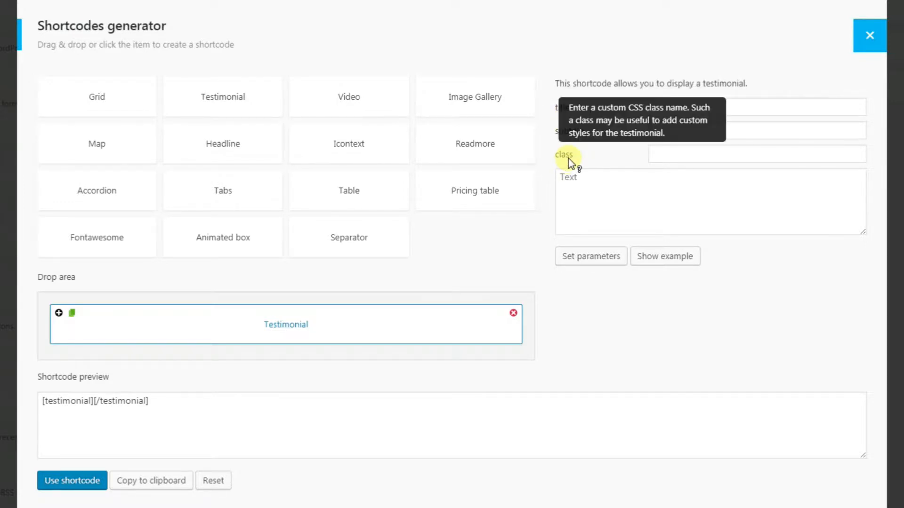
pyautogui.moveTo(567, 143)
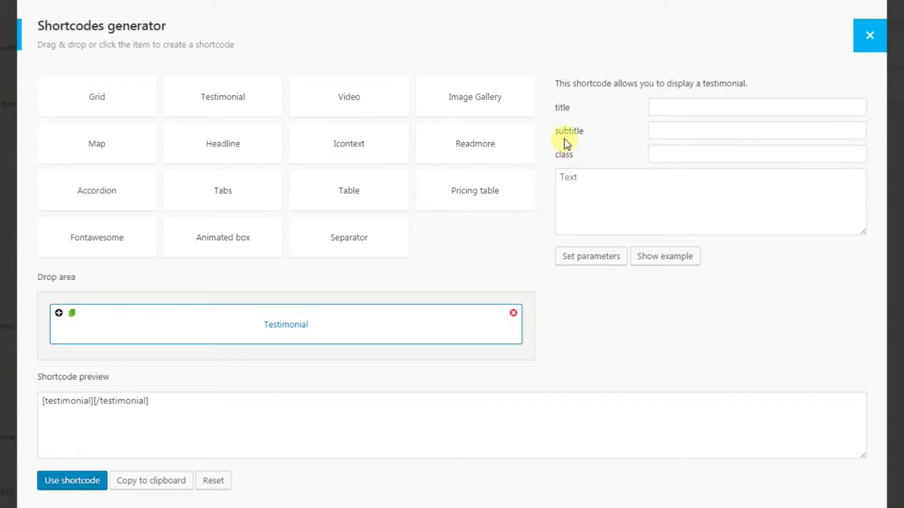
pyautogui.moveTo(567, 138)
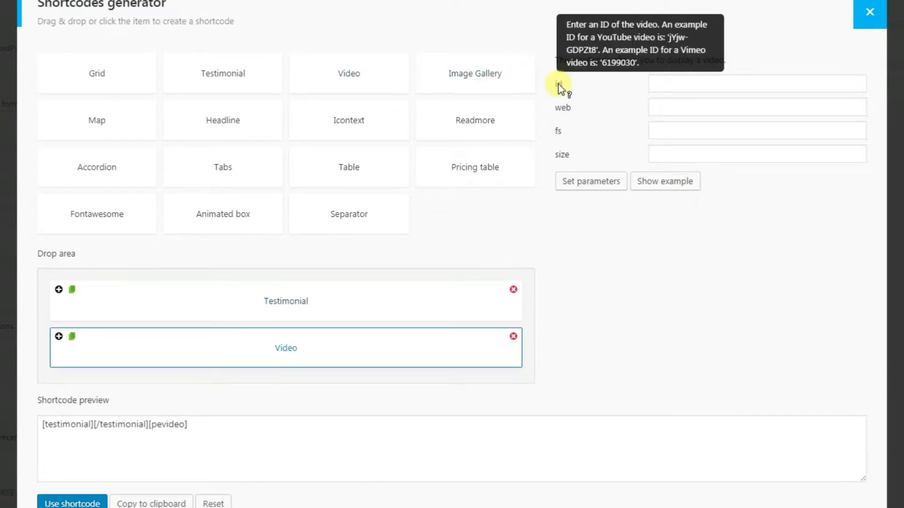
pyautogui.moveTo(570, 84)
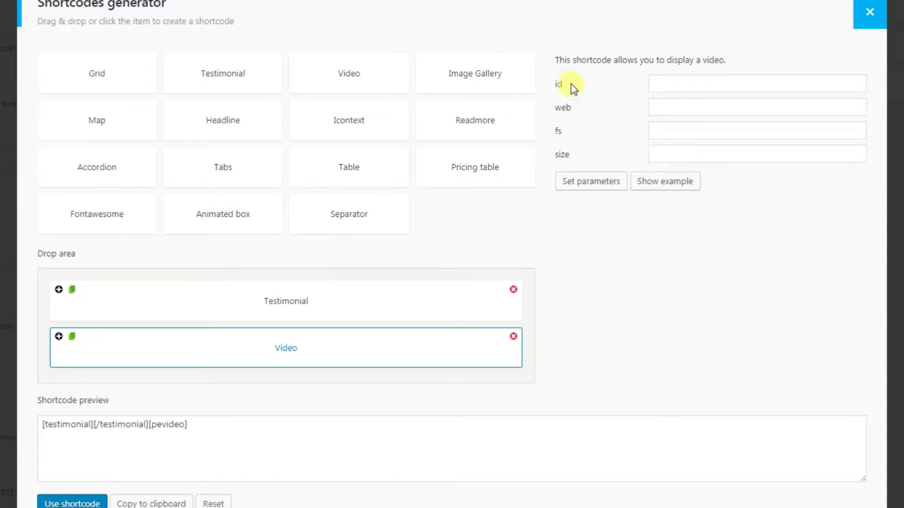
pyautogui.moveTo(623, 224)
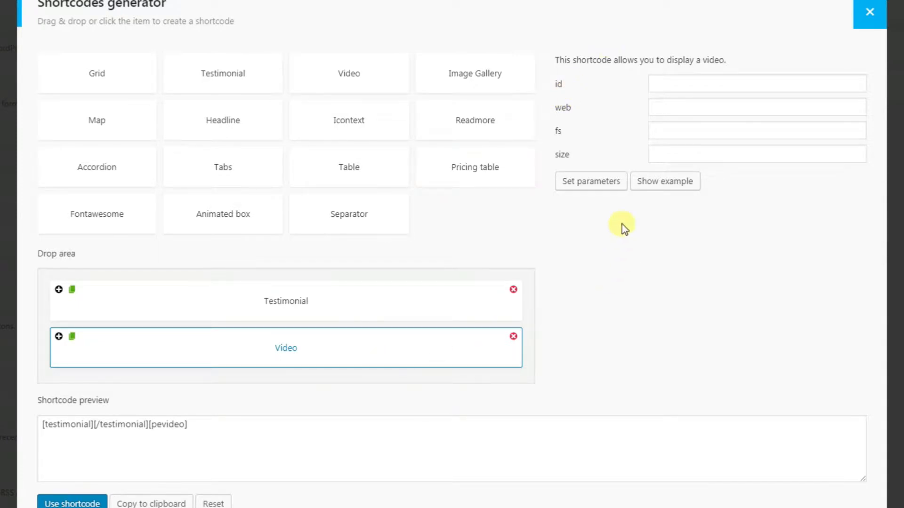
pyautogui.moveTo(591, 180)
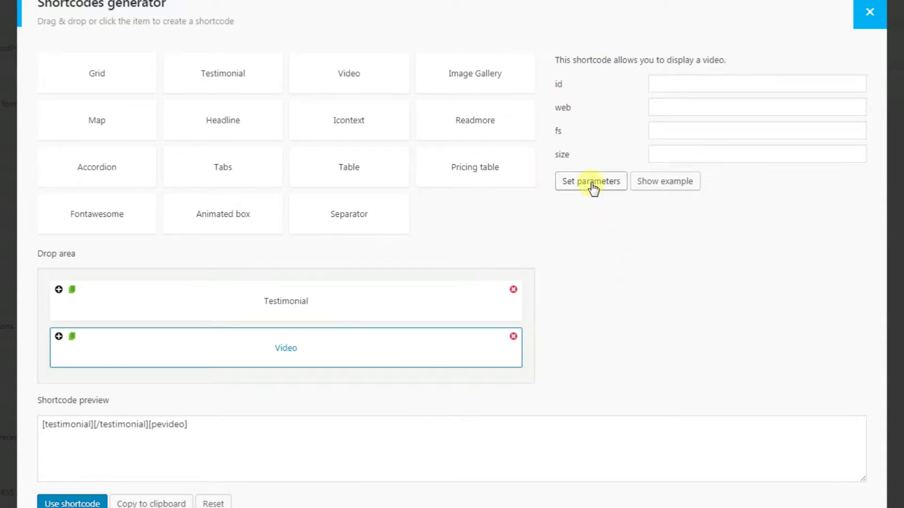
pyautogui.moveTo(662, 225)
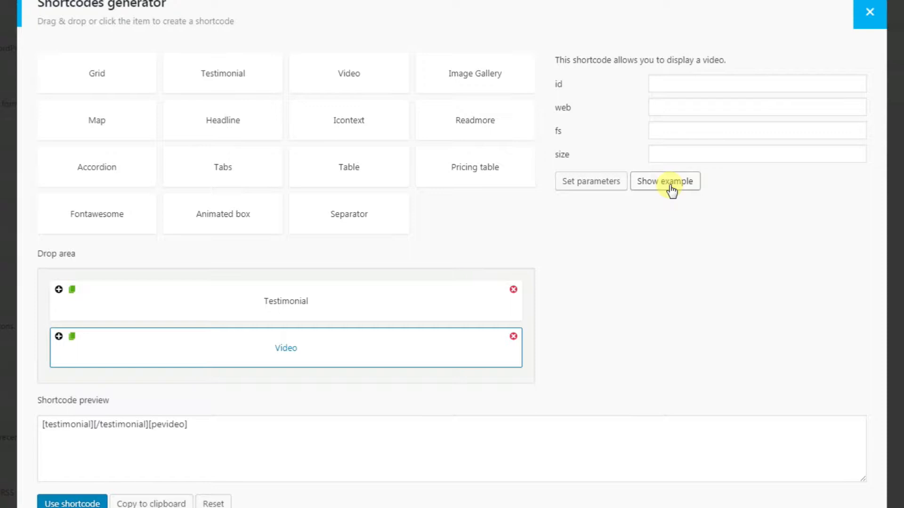
# Step: Show the Video shortcode example, then remove the Video item so only the Testimonial remains
pyautogui.click(664, 180)
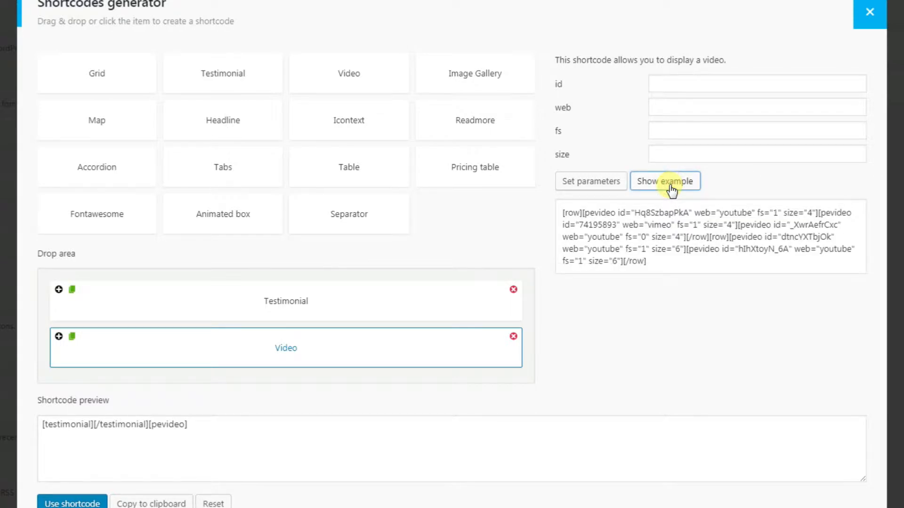
pyautogui.moveTo(653, 268)
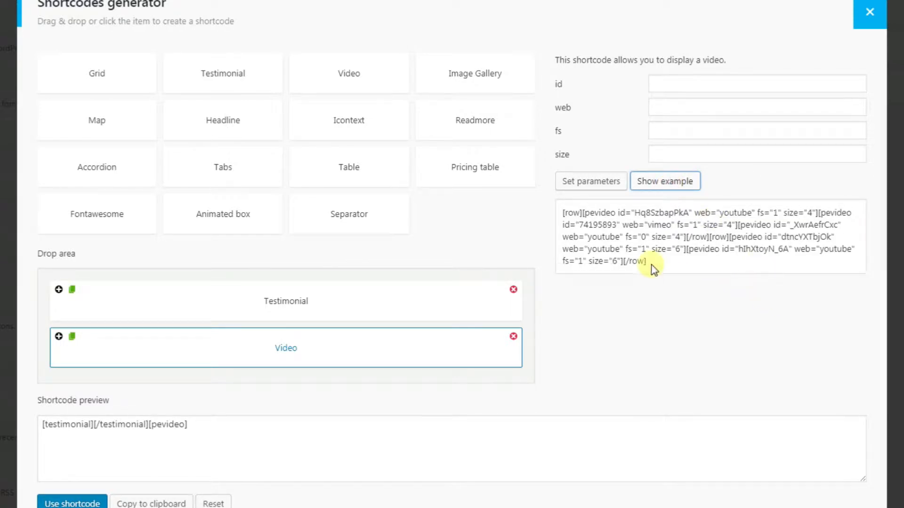
pyautogui.moveTo(663, 265)
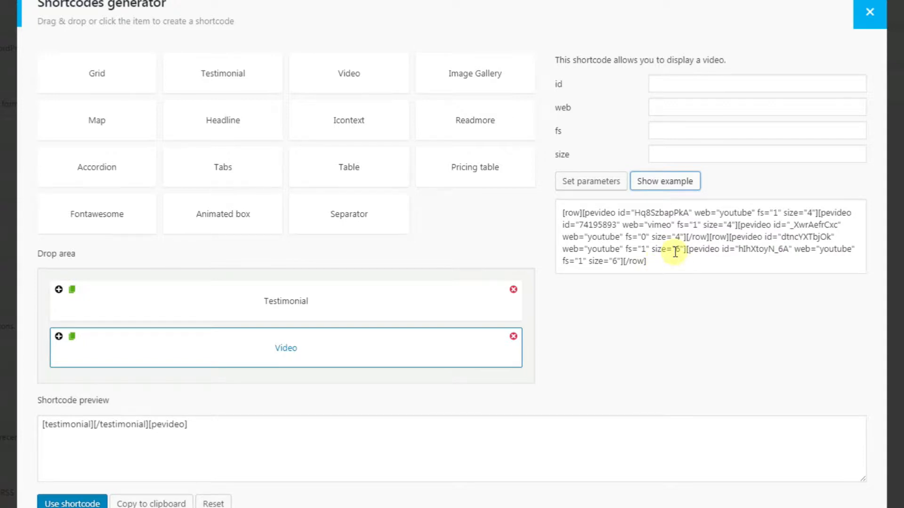
pyautogui.moveTo(703, 249)
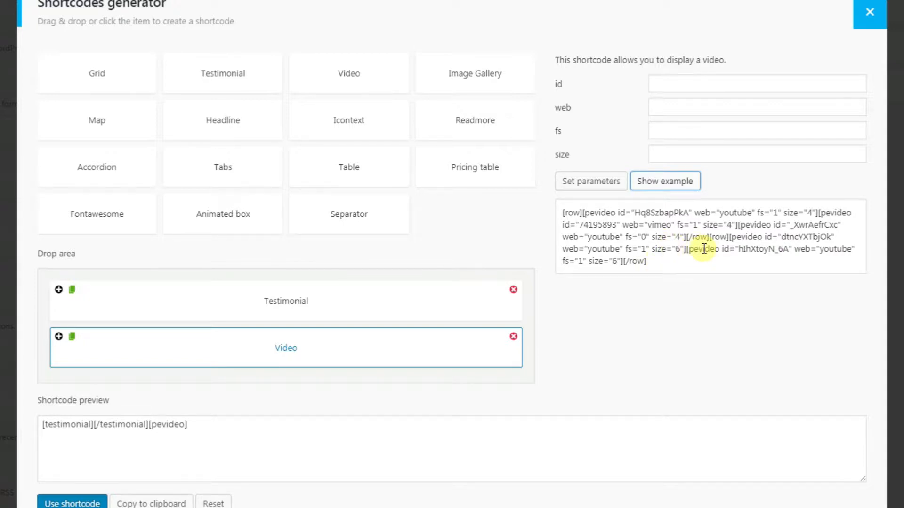
pyautogui.click(512, 336)
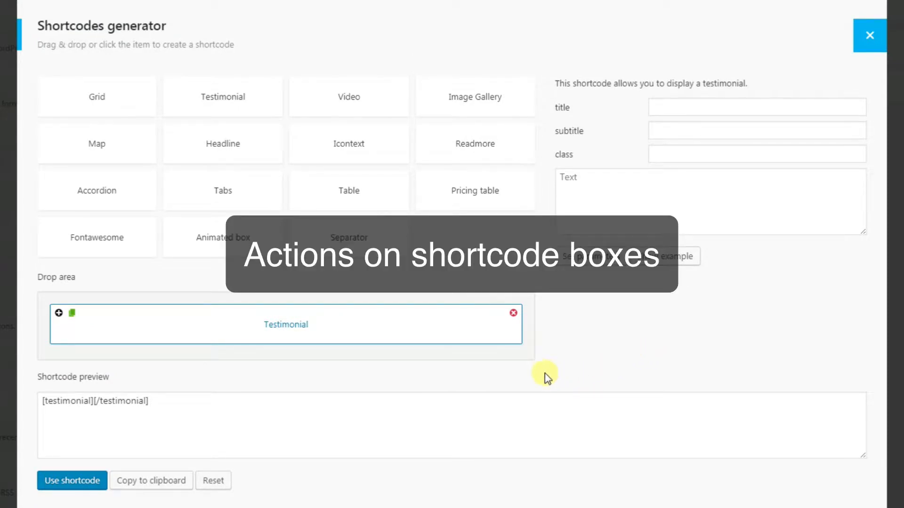
pyautogui.moveTo(118, 294)
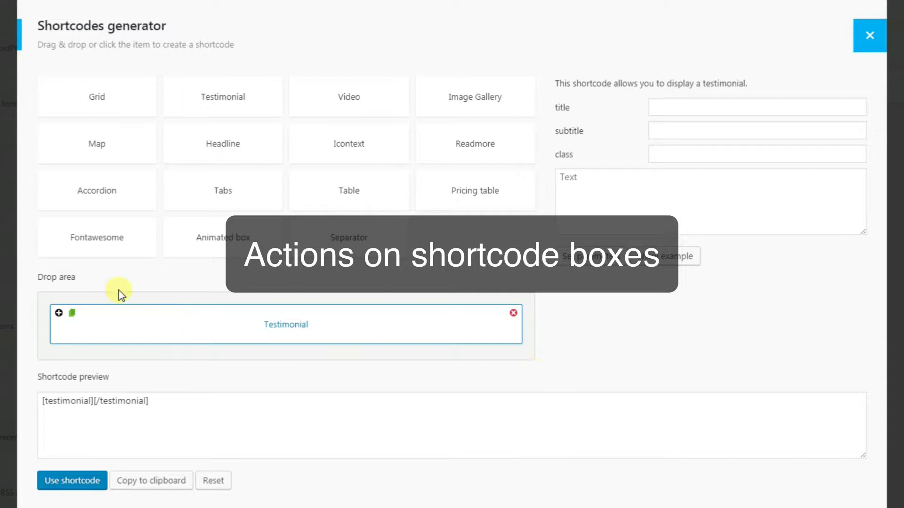
pyautogui.moveTo(198, 271)
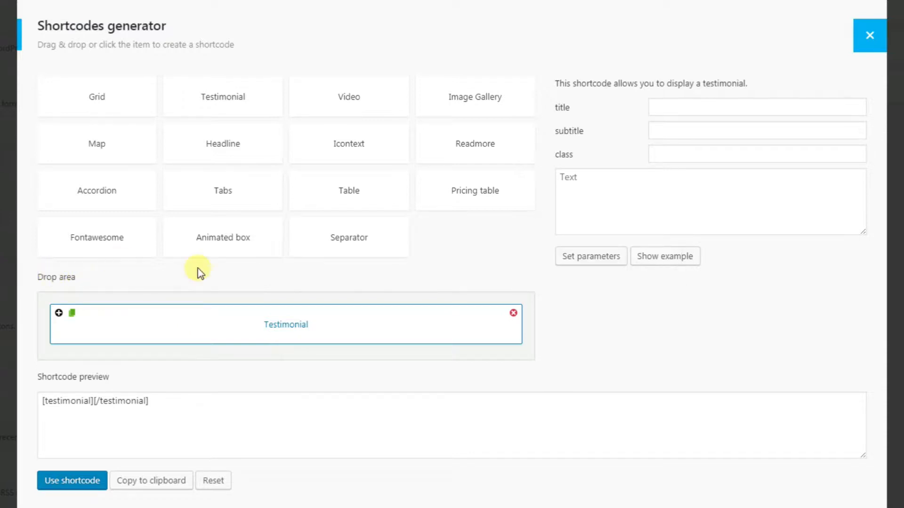
pyautogui.moveTo(279, 330)
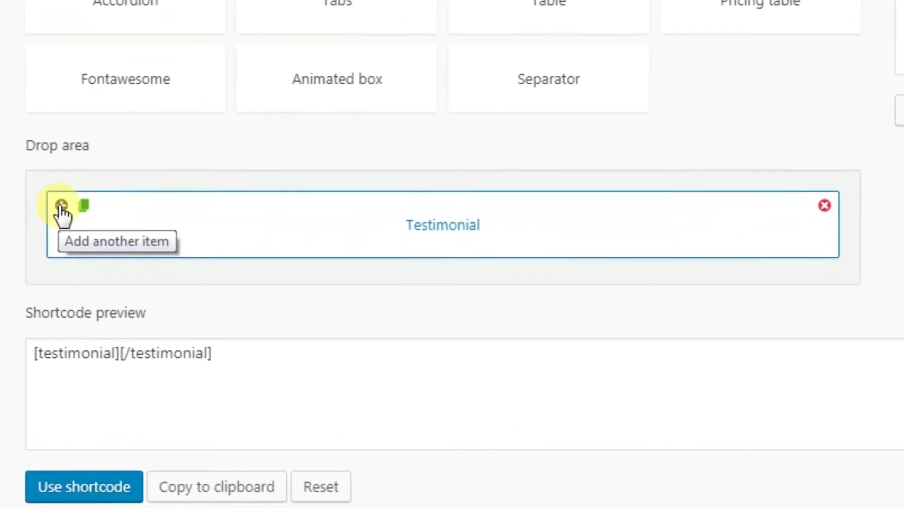
# Step: Add two more Testimonial items so the preview shows three testimonial blocks
pyautogui.scroll(3)
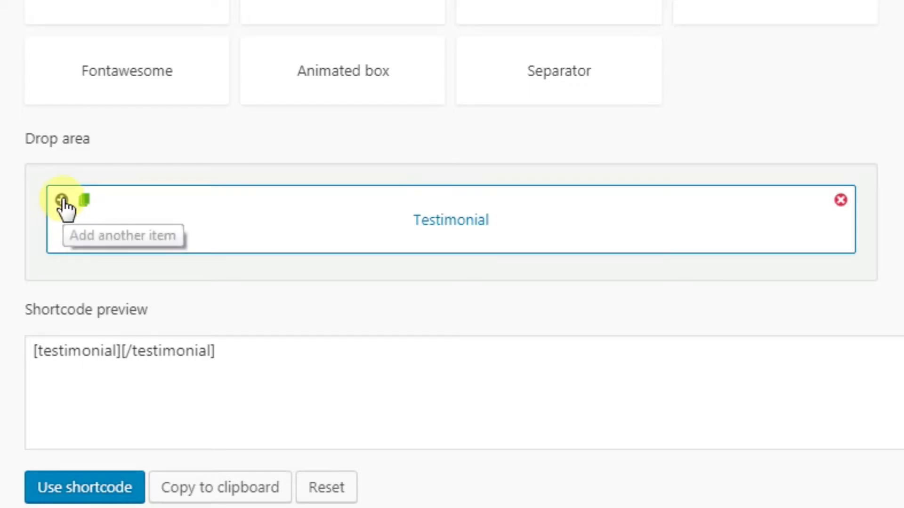
pyautogui.click(60, 201)
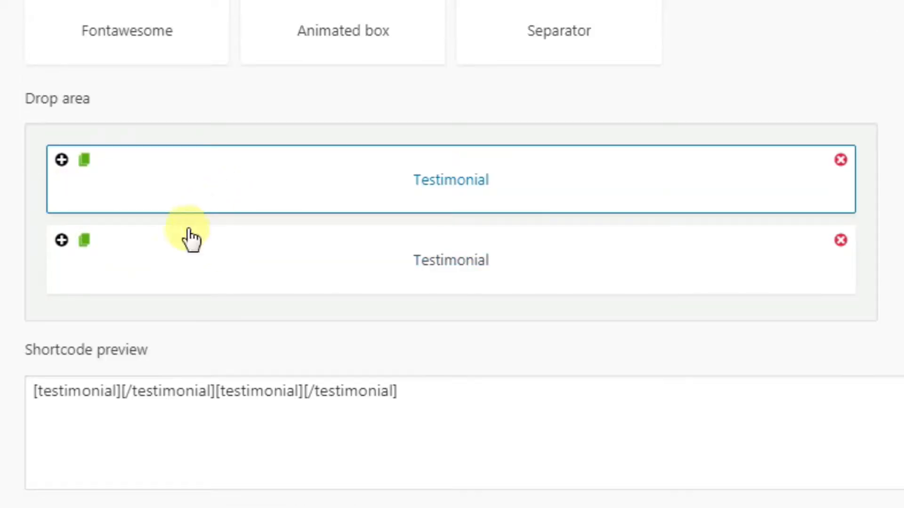
pyautogui.click(61, 240)
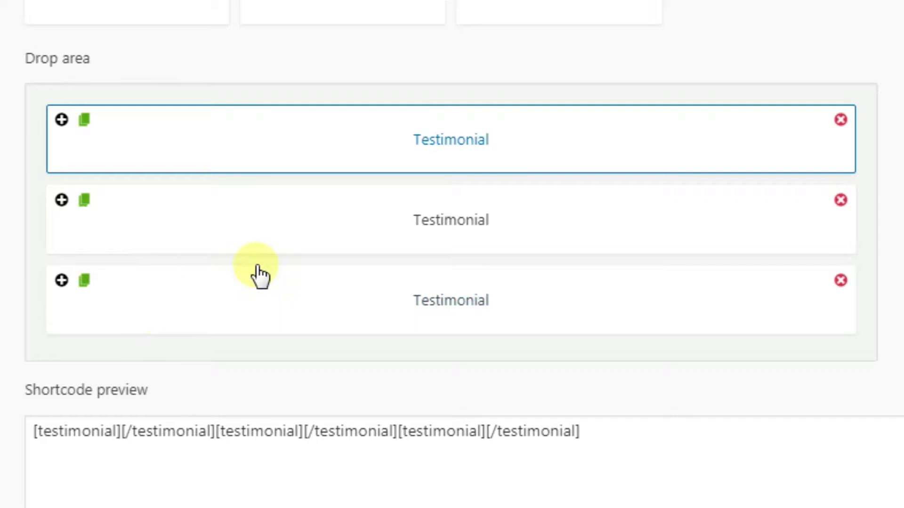
pyautogui.moveTo(451, 140)
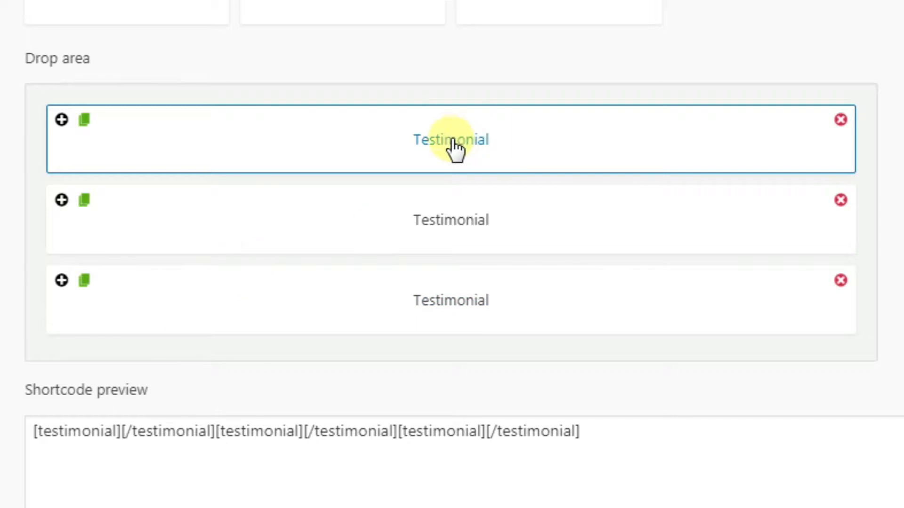
pyautogui.moveTo(86, 125)
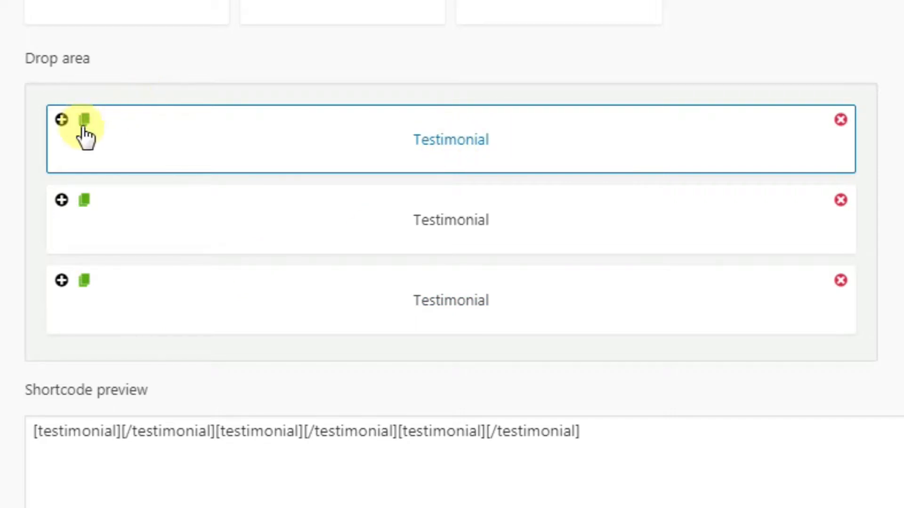
pyautogui.moveTo(461, 144)
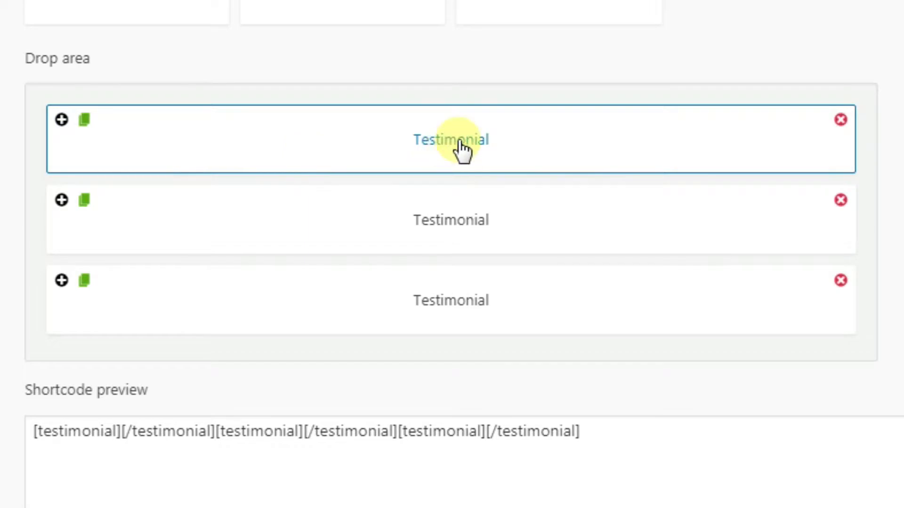
# Step: Fill the first testimonial with title 'test', subtitle 'test' and text 'text some text', and set the parameters
pyautogui.click(451, 140)
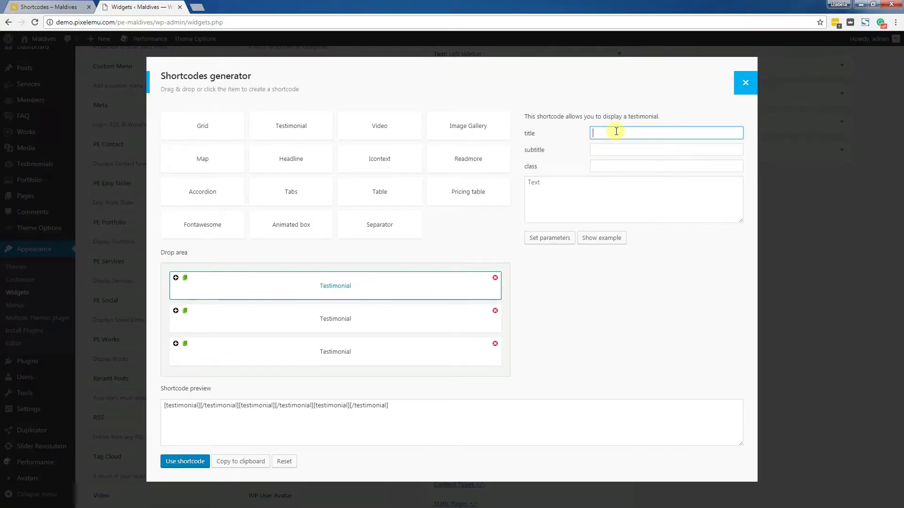
pyautogui.write('test')
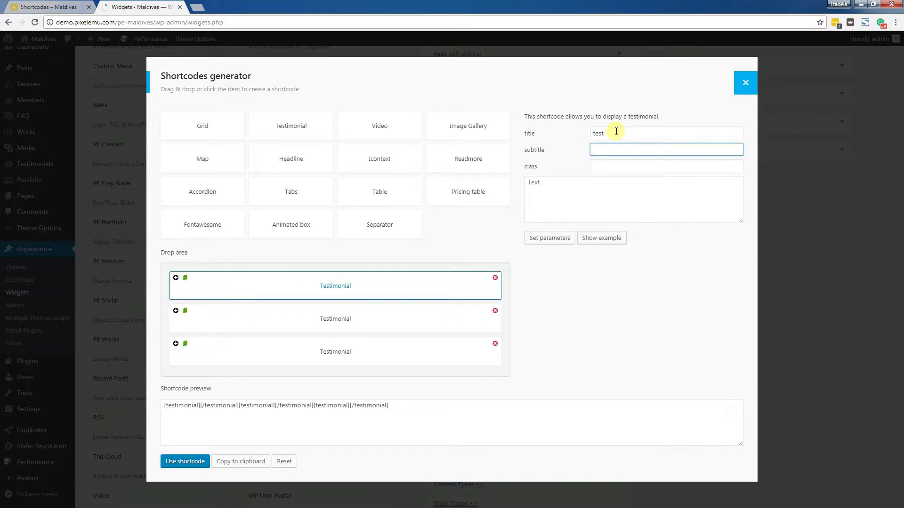
pyautogui.write('test')
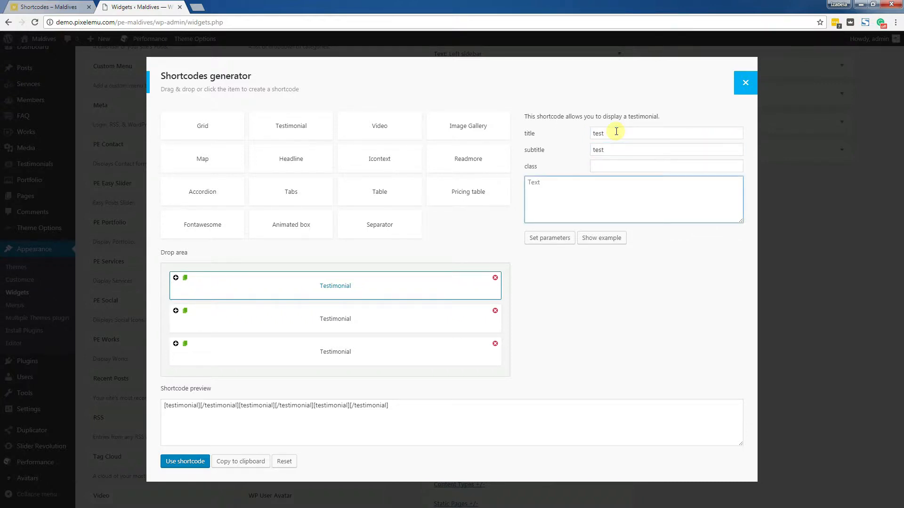
pyautogui.write('text')
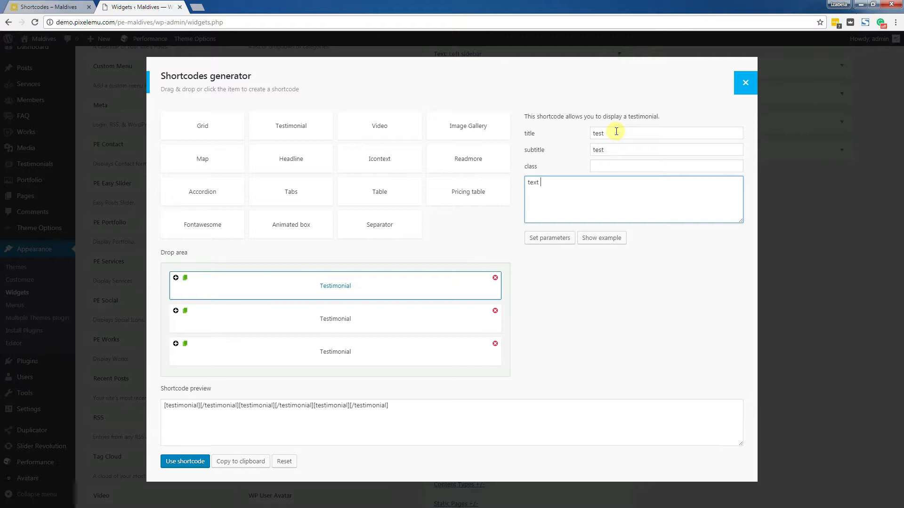
pyautogui.write('so')
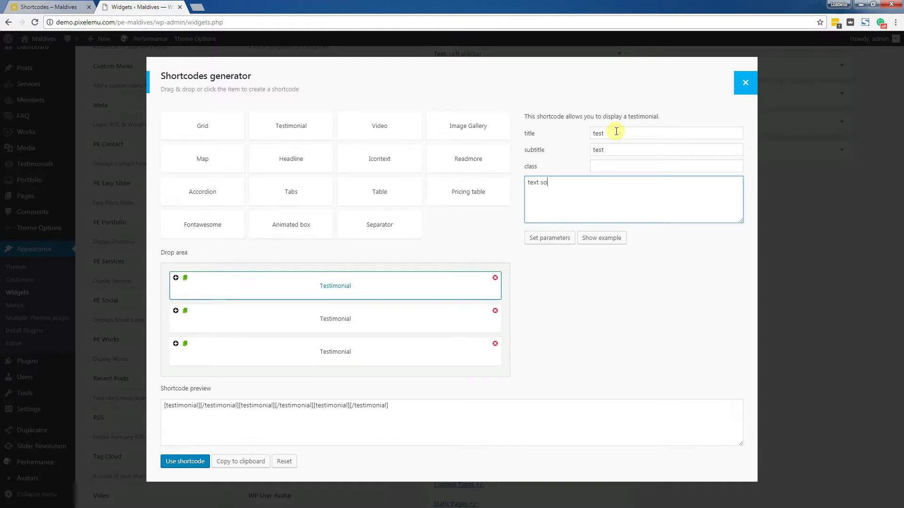
pyautogui.write('me text')
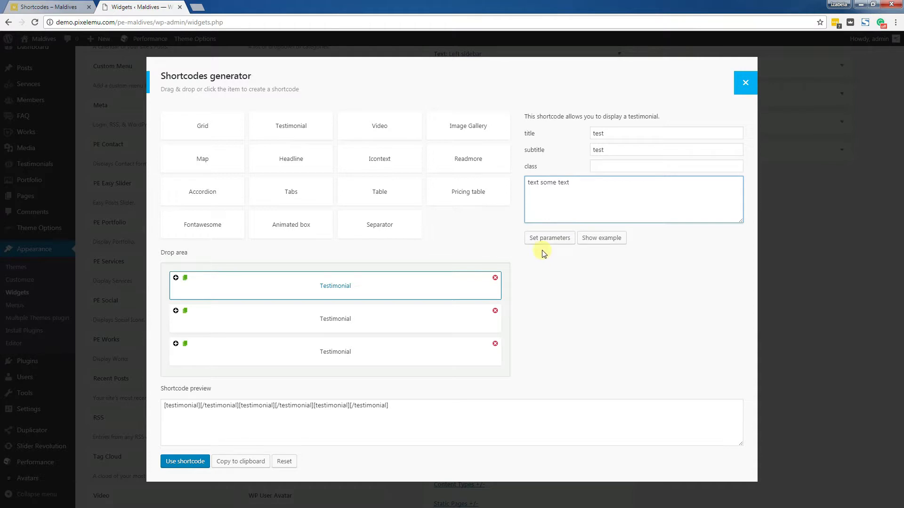
pyautogui.moveTo(542, 256)
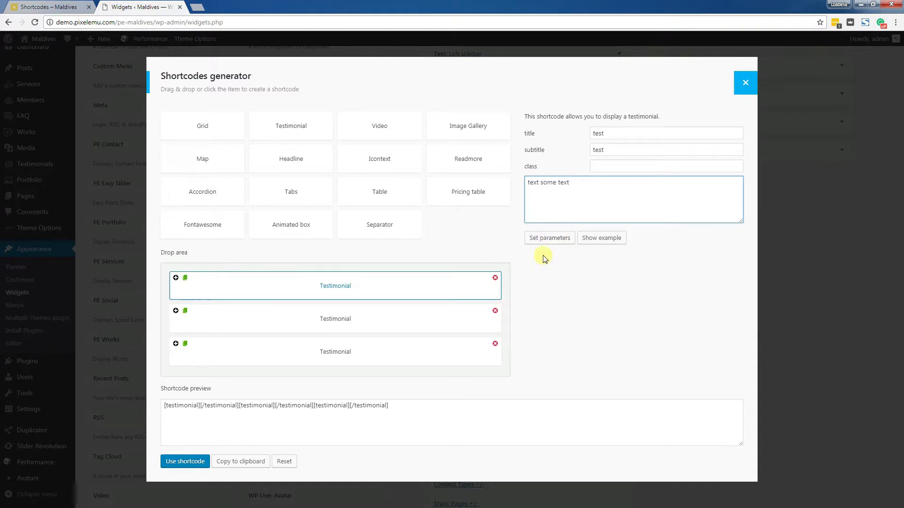
pyautogui.moveTo(546, 241)
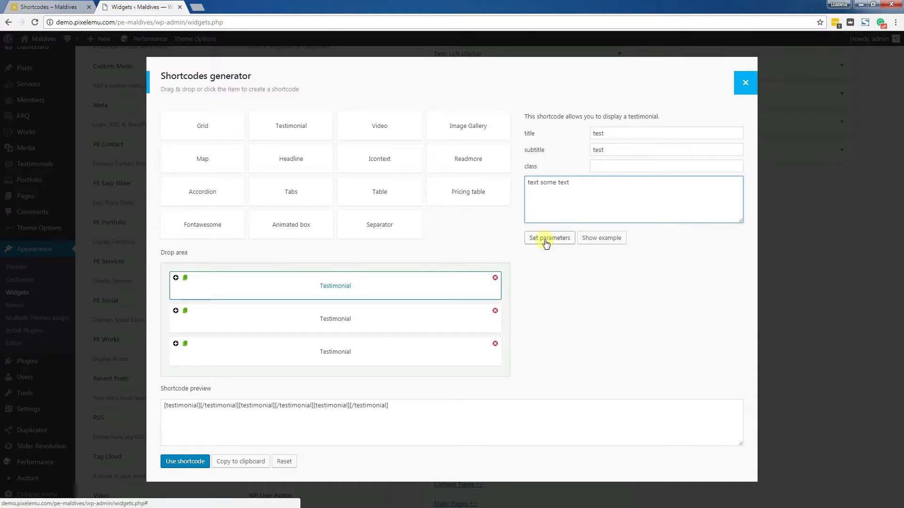
pyautogui.click(548, 237)
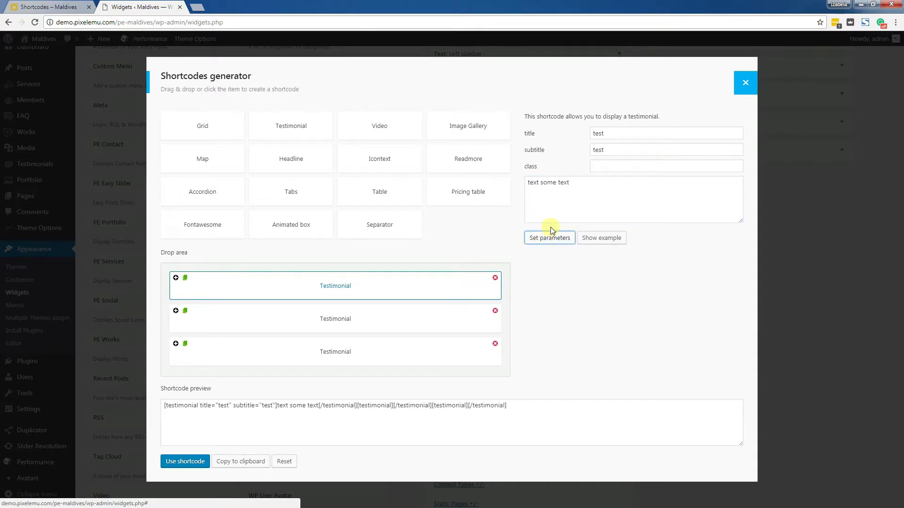
pyautogui.moveTo(298, 281)
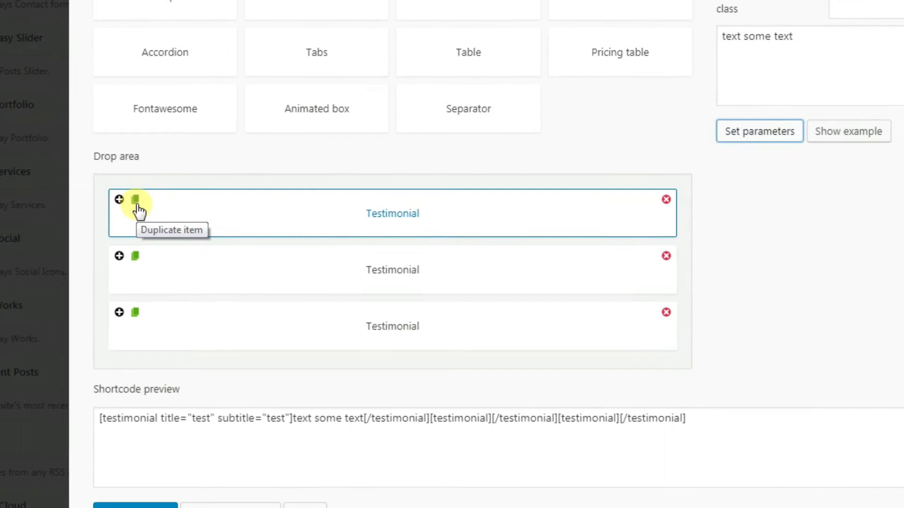
# Step: Duplicate the filled-in testimonial and check the copy's subtitle carried over
pyautogui.click(136, 198)
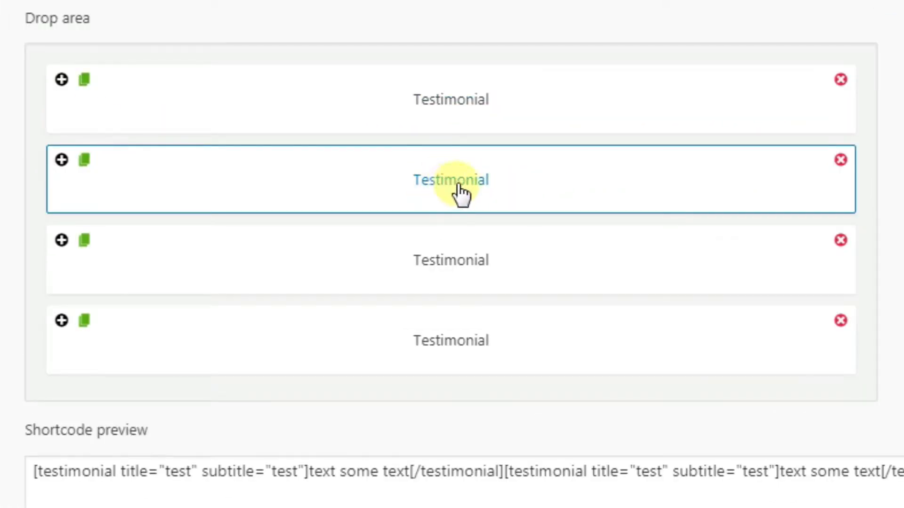
pyautogui.moveTo(467, 178)
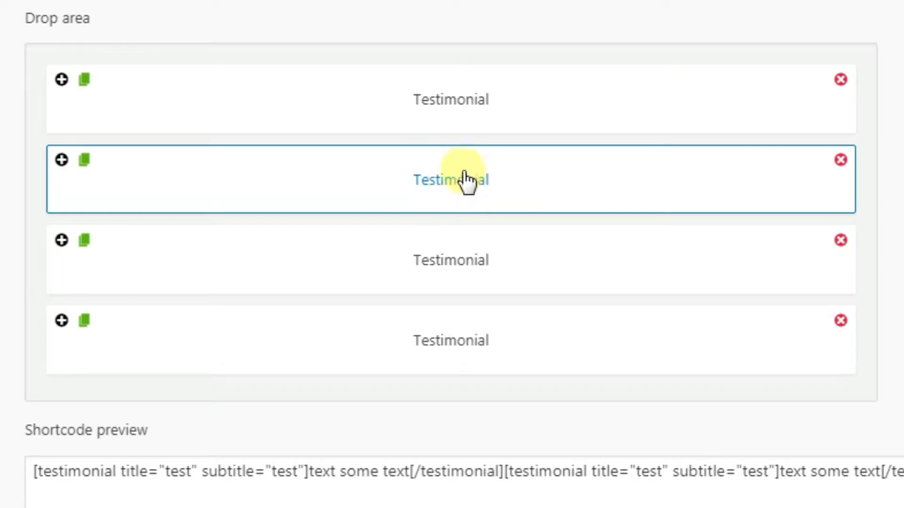
pyautogui.moveTo(459, 188)
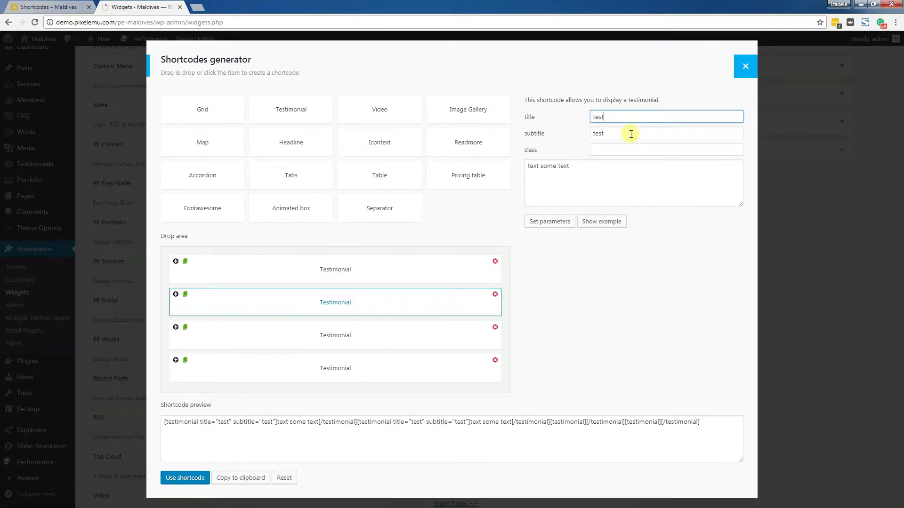
pyautogui.click(666, 132)
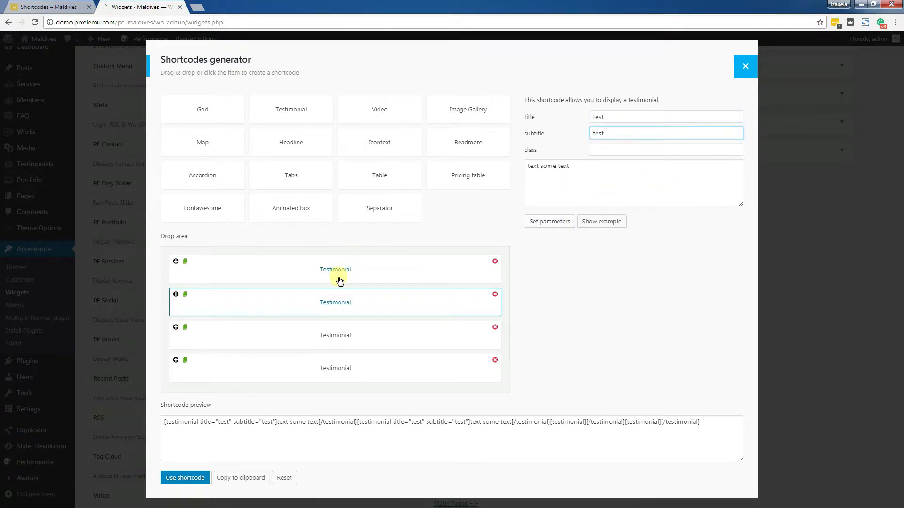
pyautogui.moveTo(738, 236)
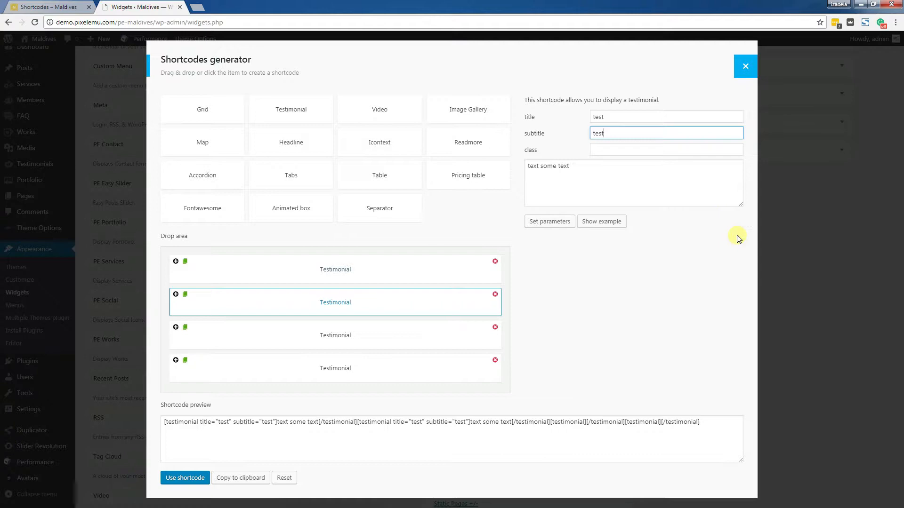
pyautogui.moveTo(521, 374)
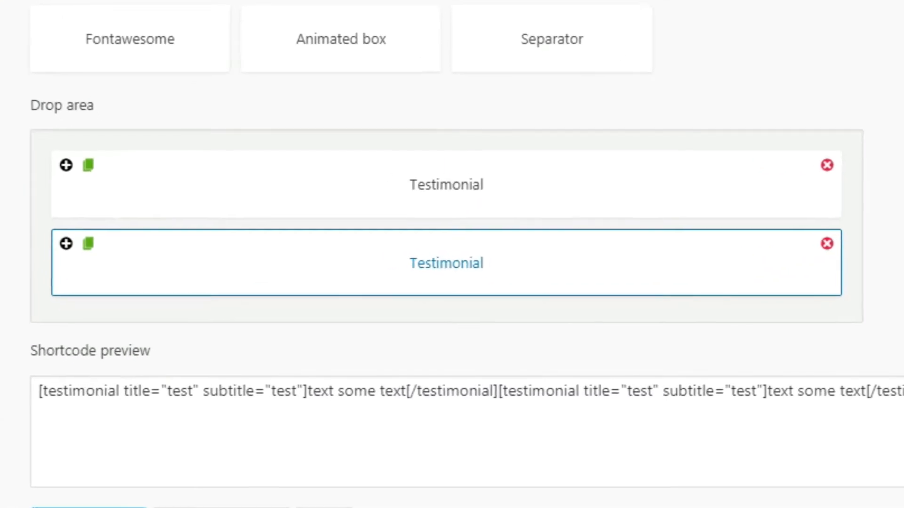
pyautogui.scroll(3)
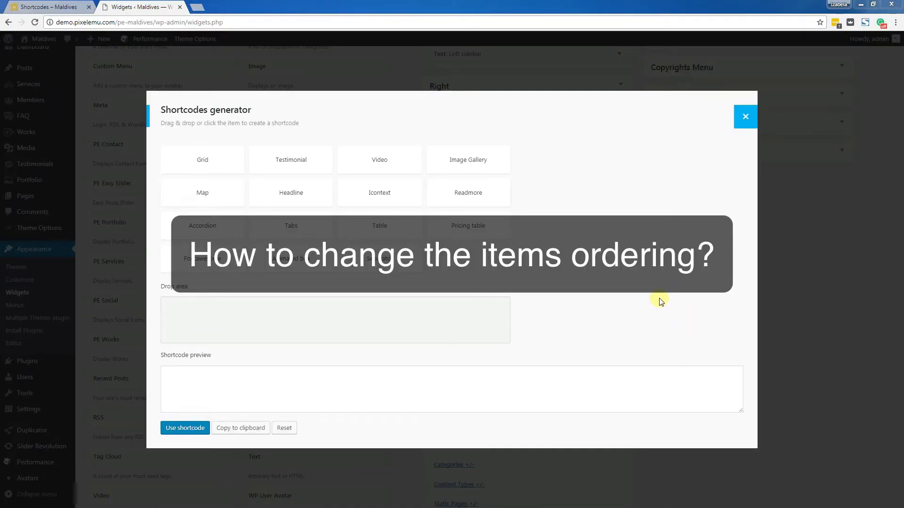
pyautogui.moveTo(566, 305)
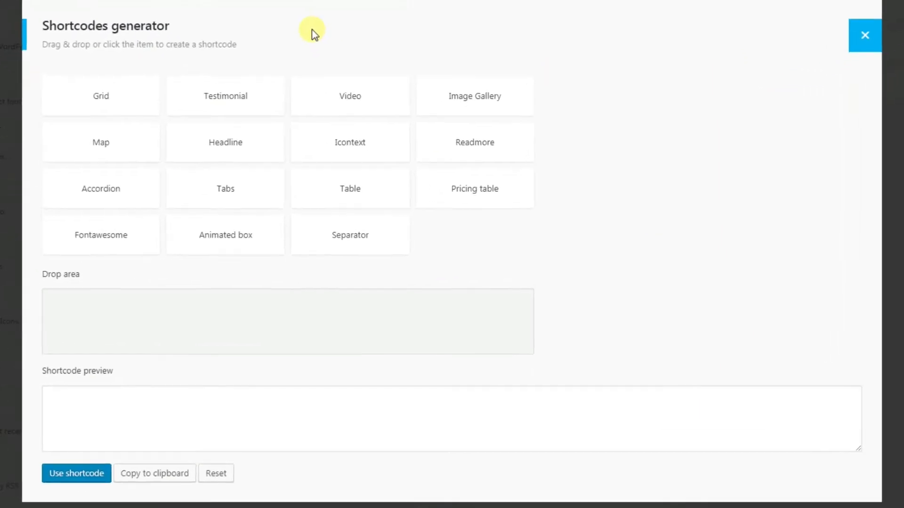
# Step: Add Testimonial, Readmore and Video items to the drop area in that order
pyautogui.click(222, 93)
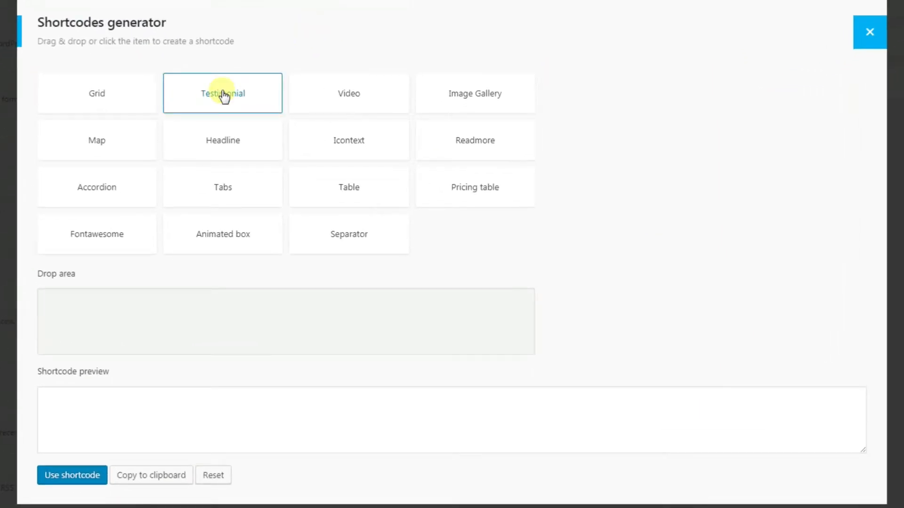
pyautogui.click(222, 93)
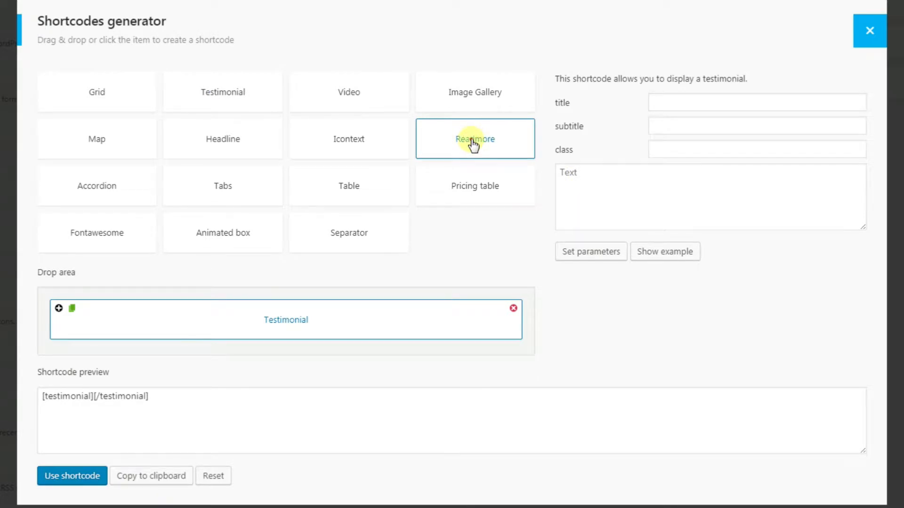
pyautogui.click(475, 138)
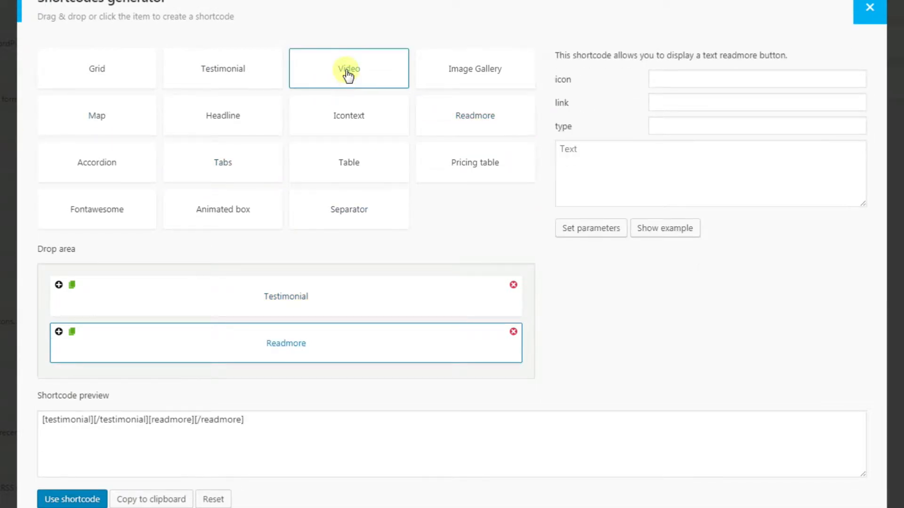
pyautogui.click(348, 67)
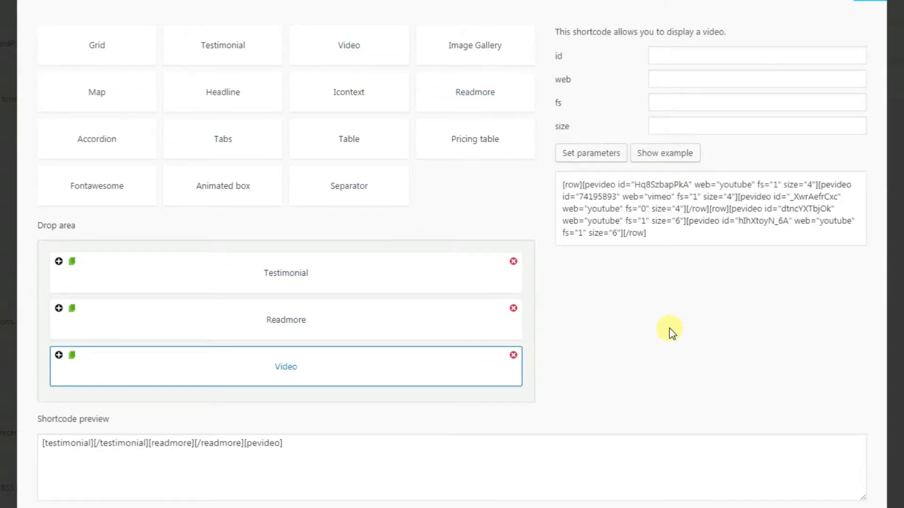
pyautogui.moveTo(533, 266)
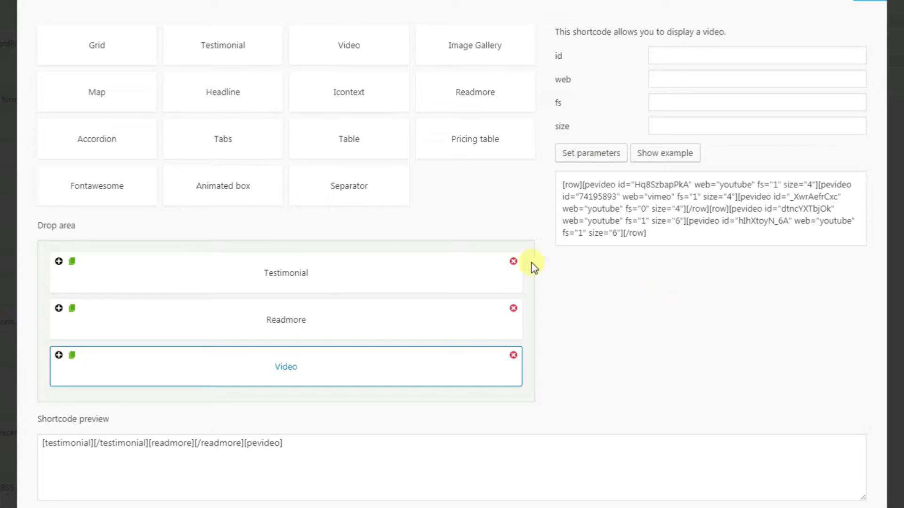
pyautogui.moveTo(285, 320)
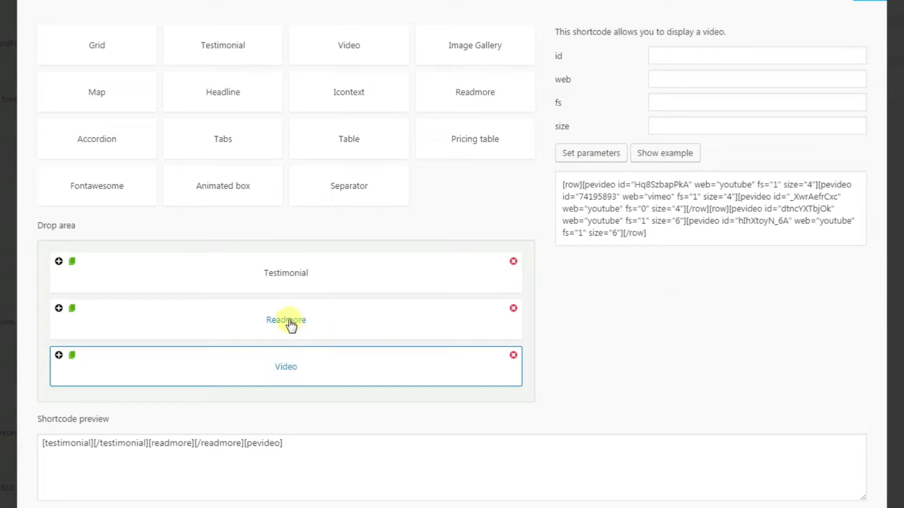
# Step: Drag the Readmore item above Testimonial so the preview reads readmore, testimonial, pevideo
pyautogui.click(286, 320)
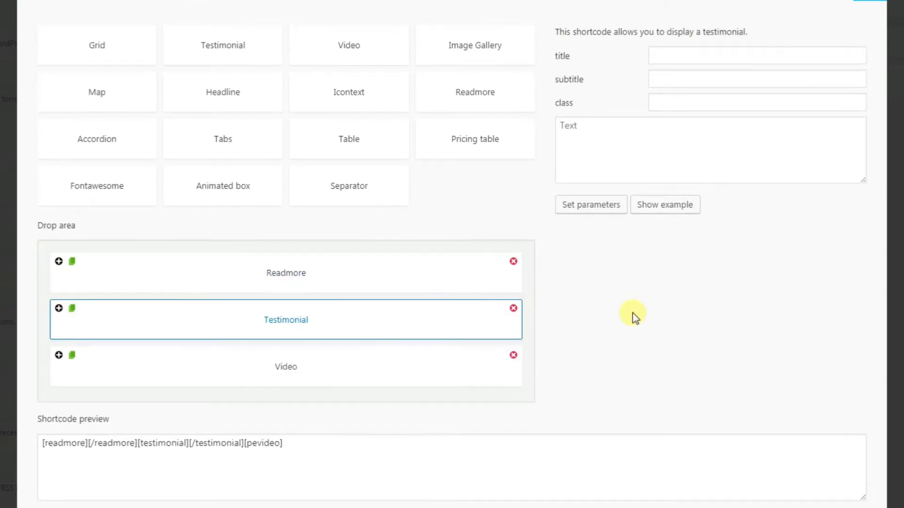
pyautogui.moveTo(304, 285)
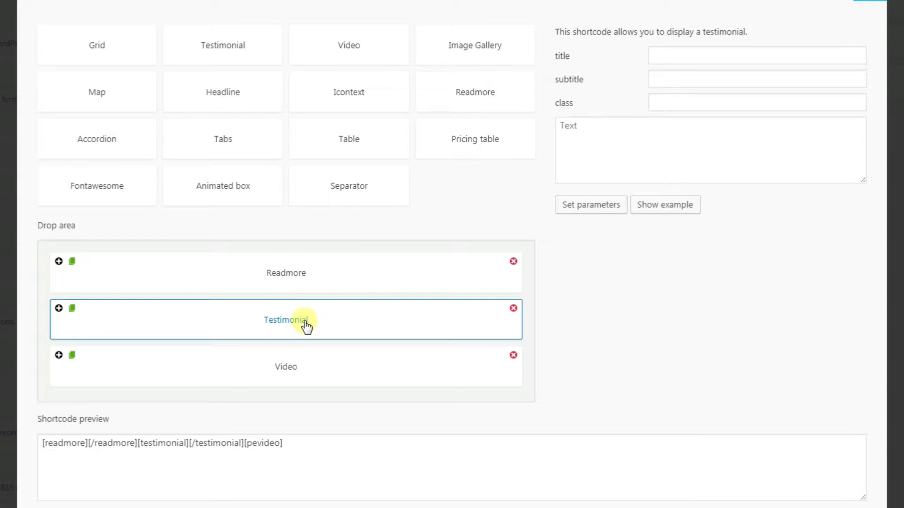
pyautogui.moveTo(296, 275)
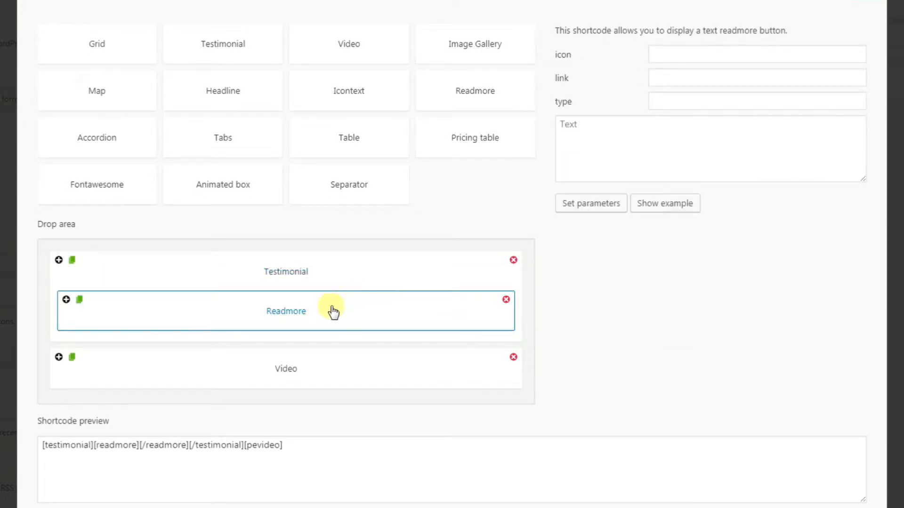
pyautogui.moveTo(281, 315)
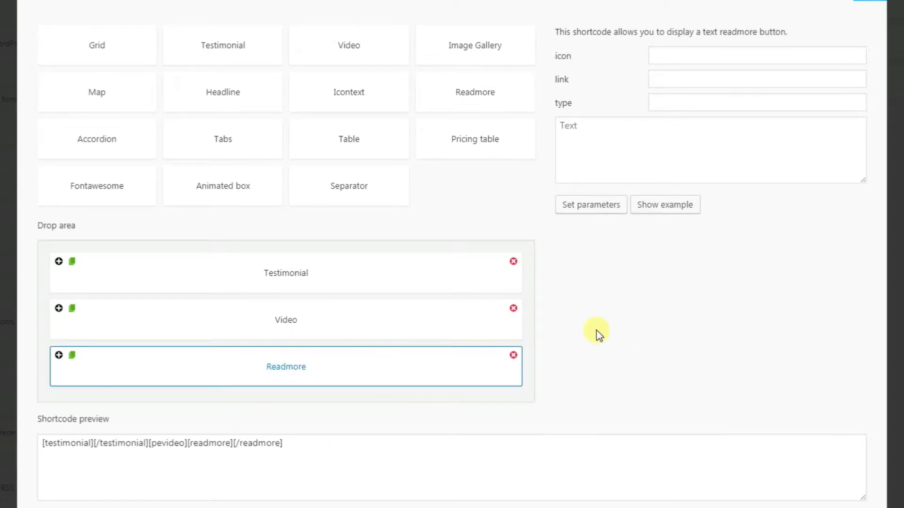
pyautogui.moveTo(652, 316)
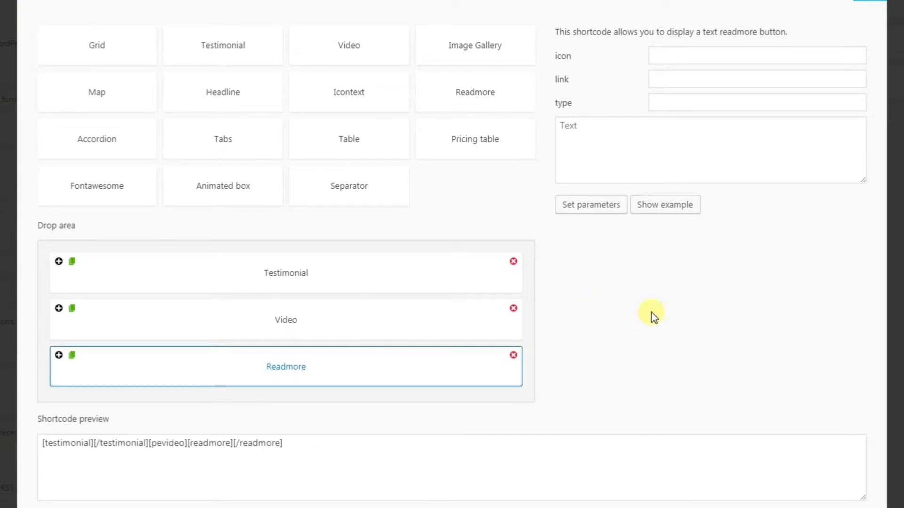
pyautogui.moveTo(679, 296)
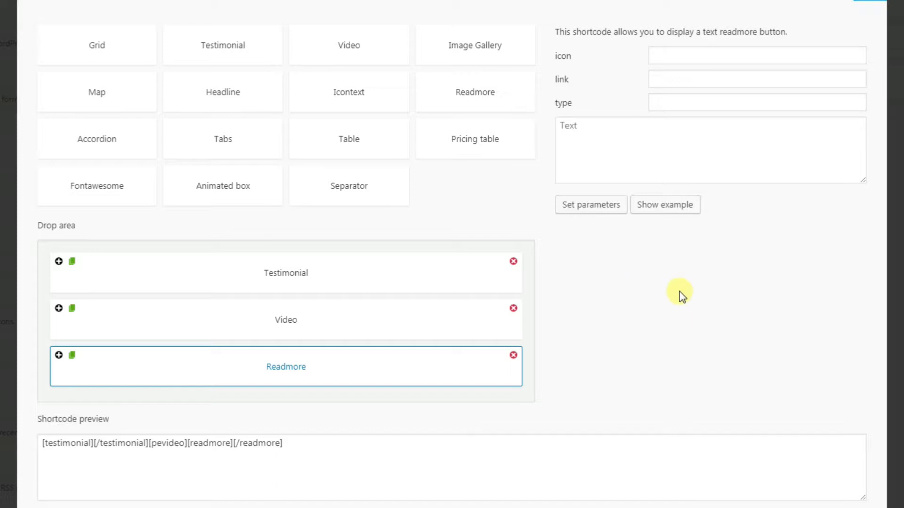
pyautogui.moveTo(707, 310)
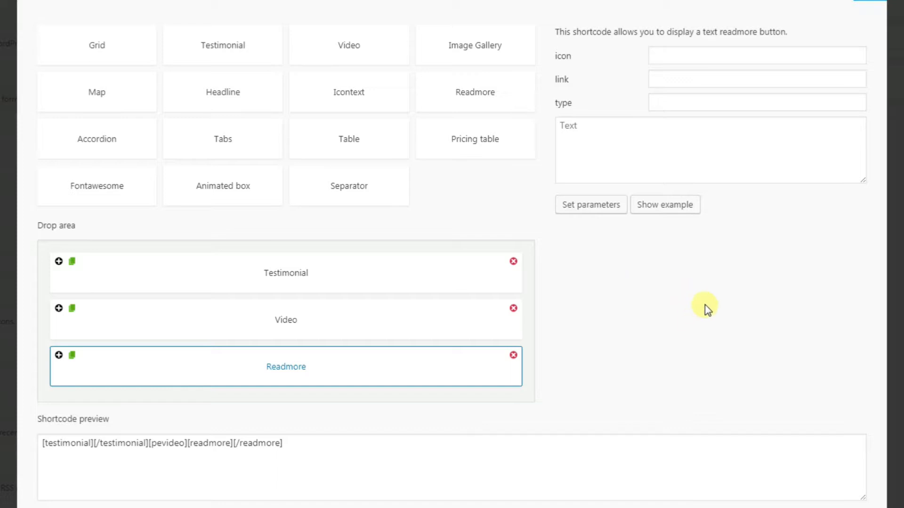
pyautogui.moveTo(697, 313)
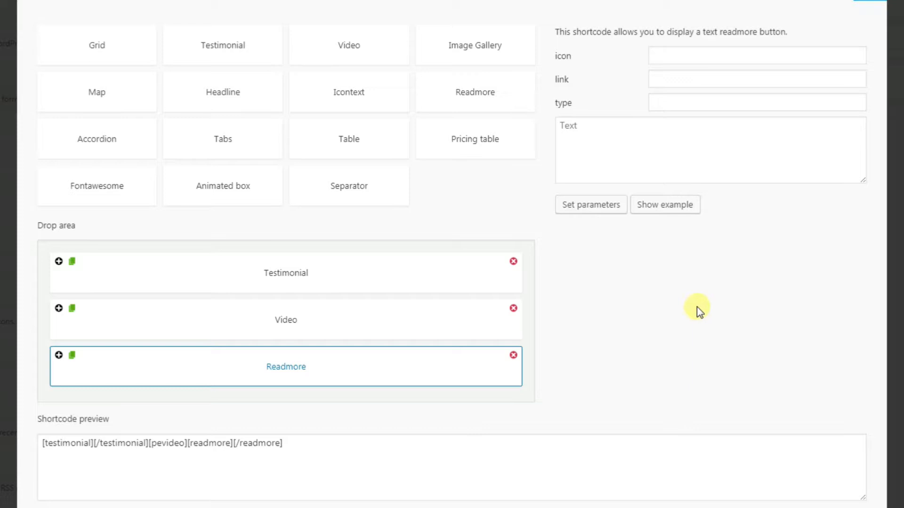
pyautogui.moveTo(644, 304)
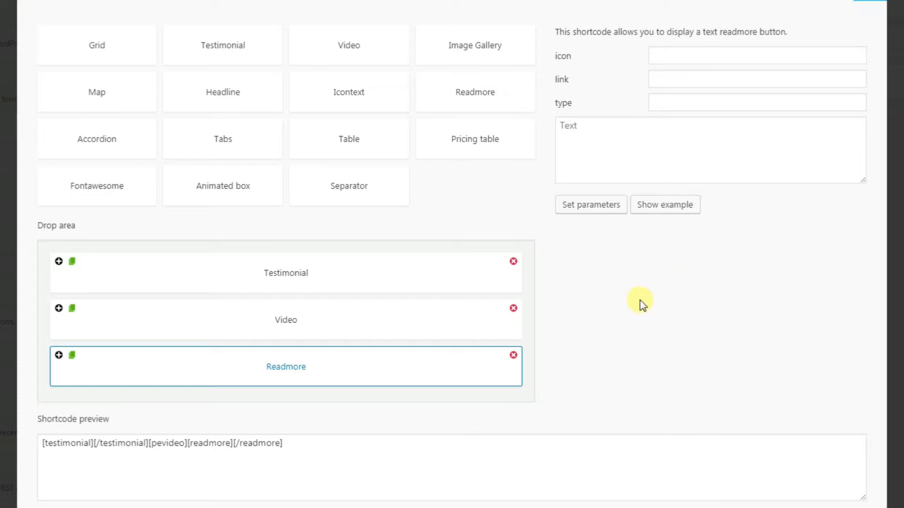
pyautogui.moveTo(673, 288)
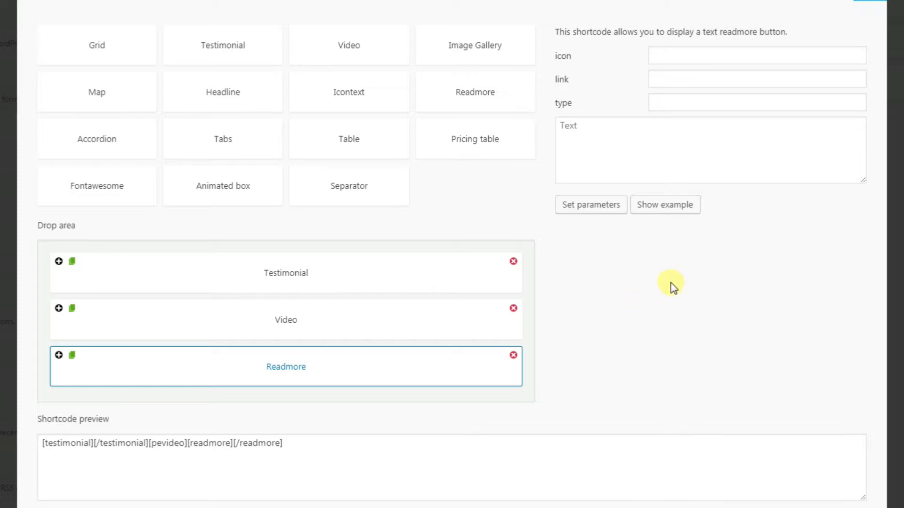
pyautogui.moveTo(697, 274)
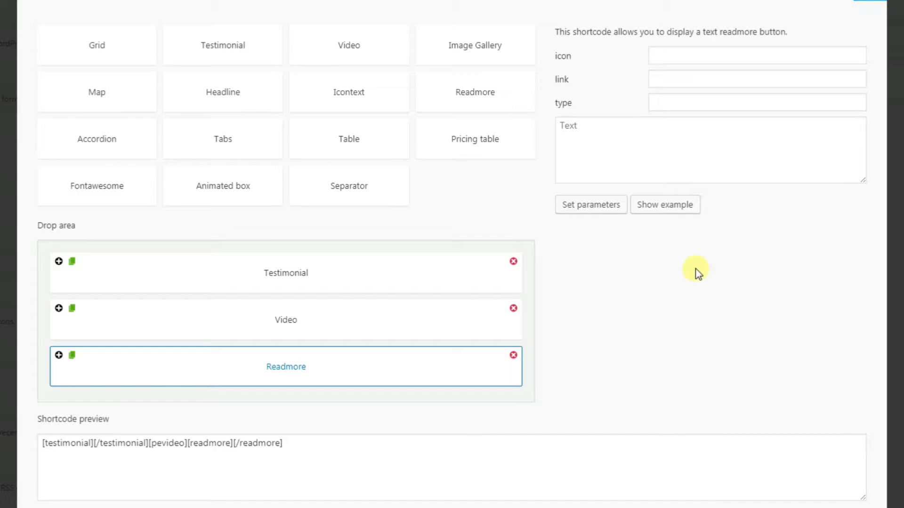
pyautogui.moveTo(602, 263)
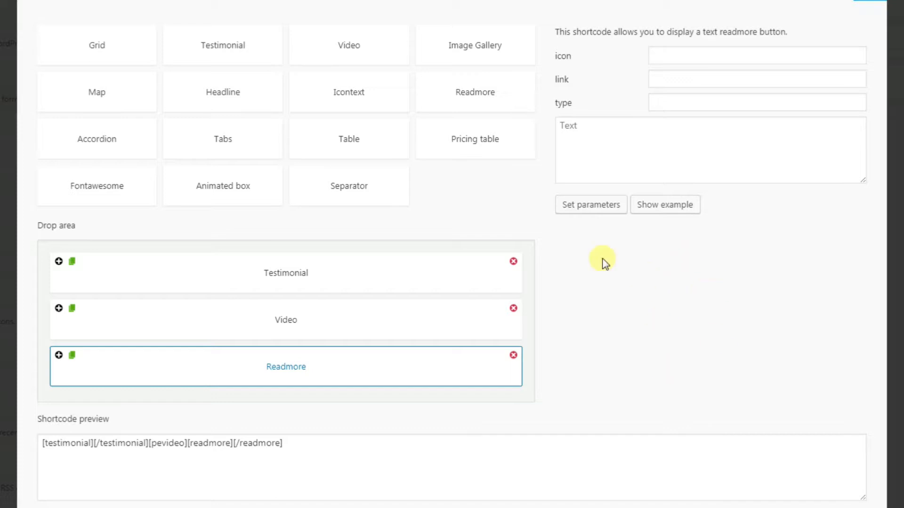
pyautogui.moveTo(413, 340)
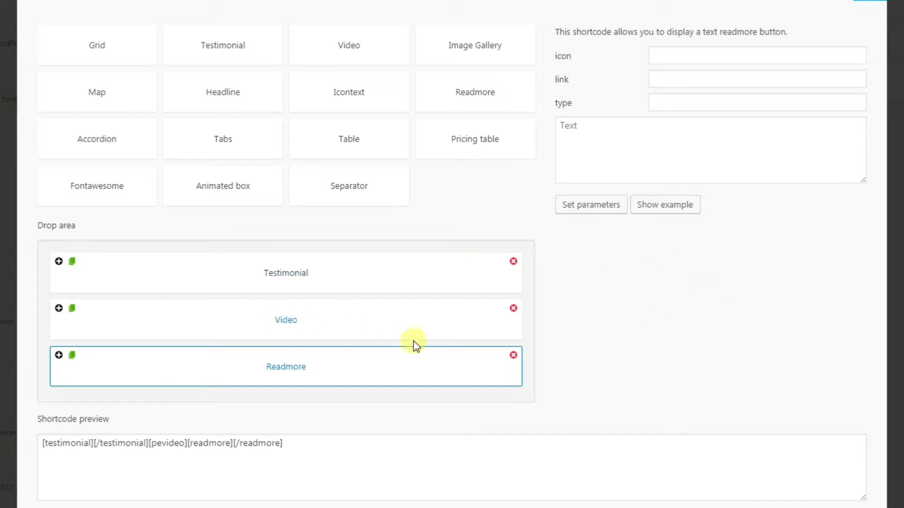
pyautogui.moveTo(291, 323)
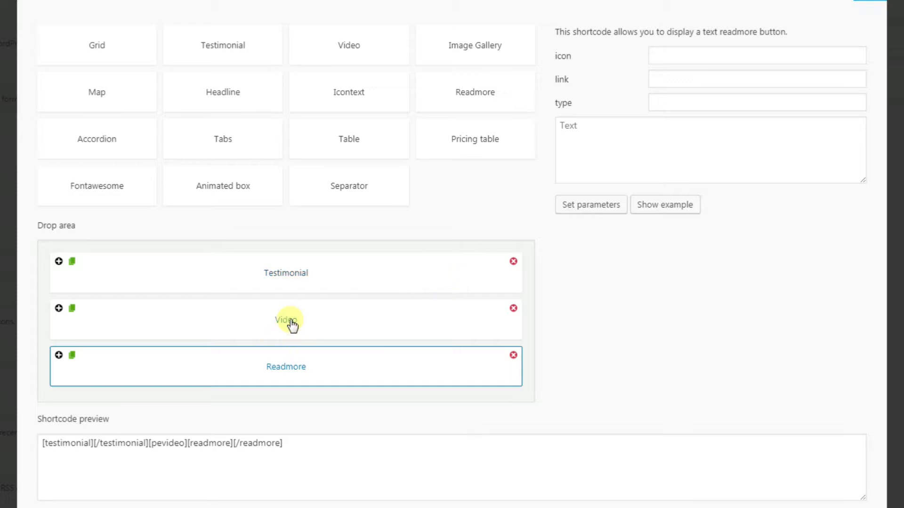
pyautogui.moveTo(708, 304)
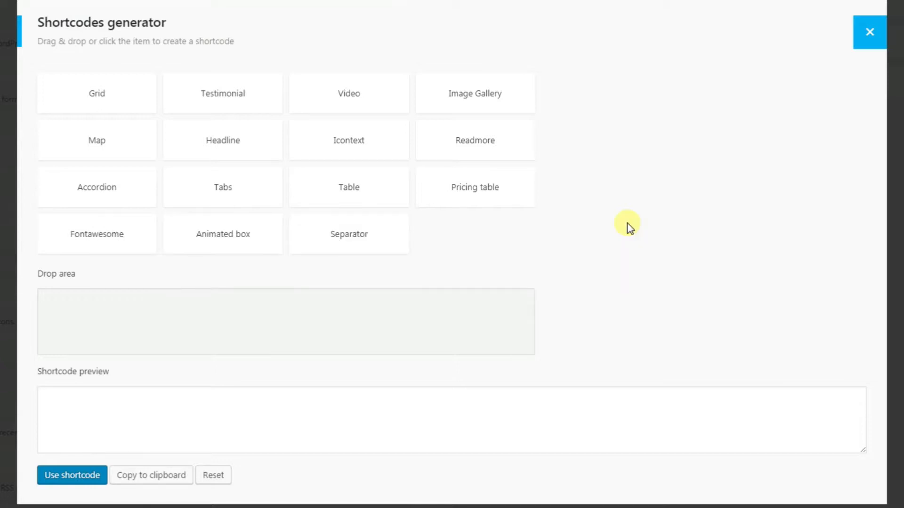
pyautogui.moveTo(21, 122)
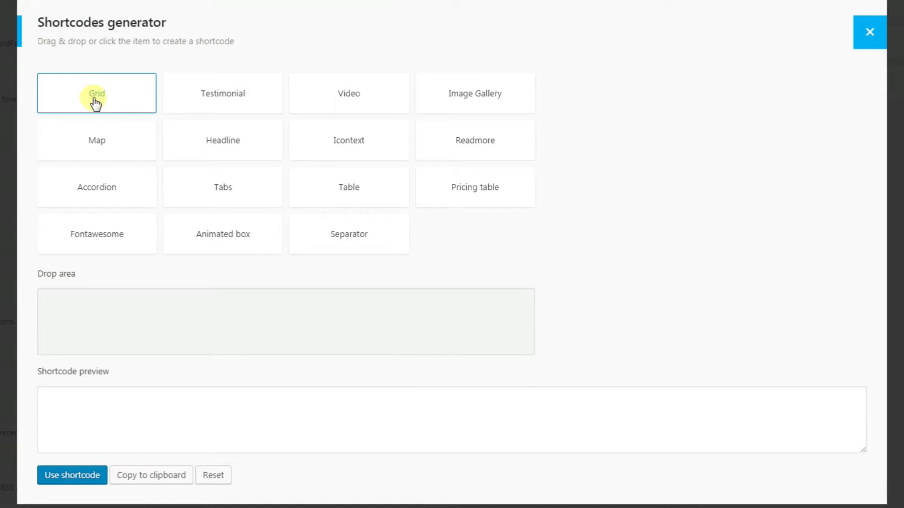
# Step: Add a Grid with one size-12 md Column and apply its parameters, previewing [row][col size="12" screen="md"][/col][/row]
pyautogui.click(96, 93)
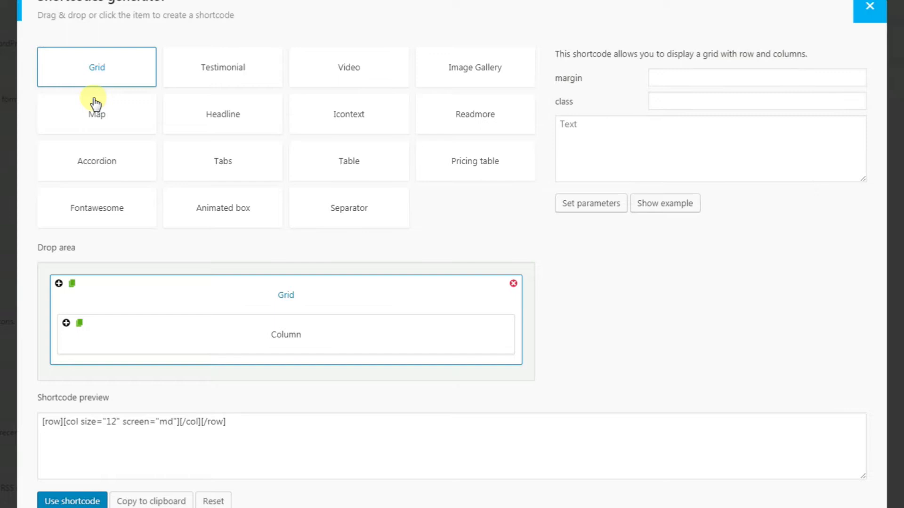
pyautogui.moveTo(481, 343)
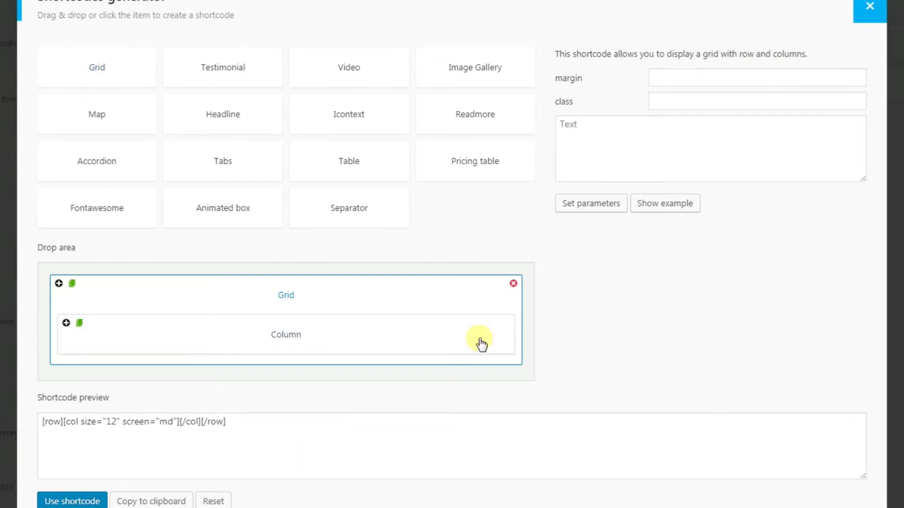
pyautogui.moveTo(106, 296)
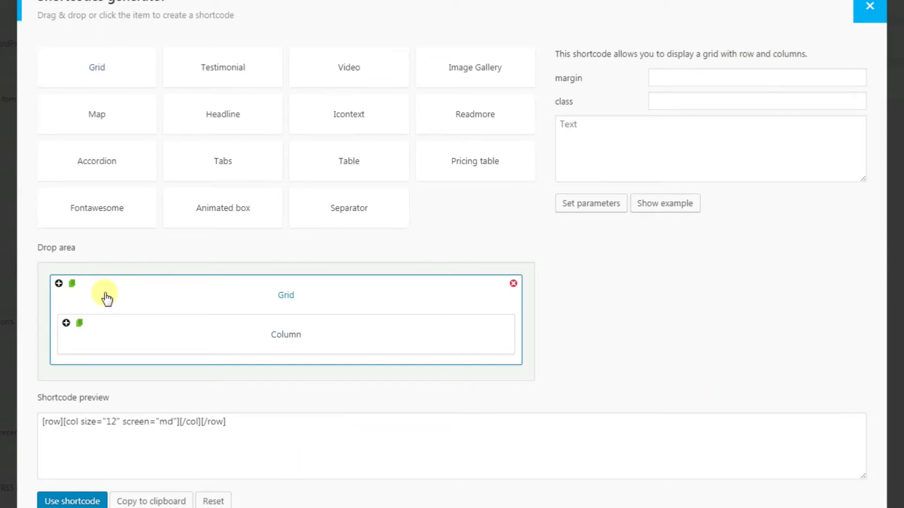
pyautogui.moveTo(149, 290)
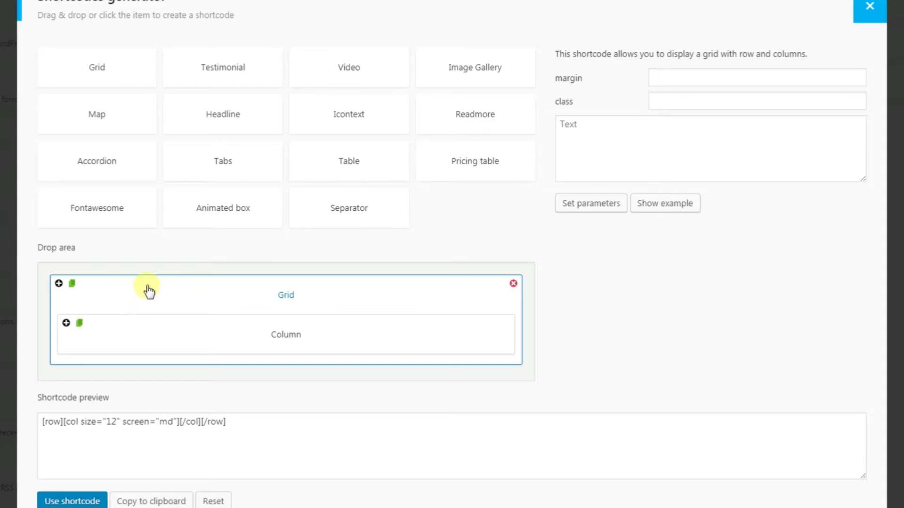
pyautogui.moveTo(285, 342)
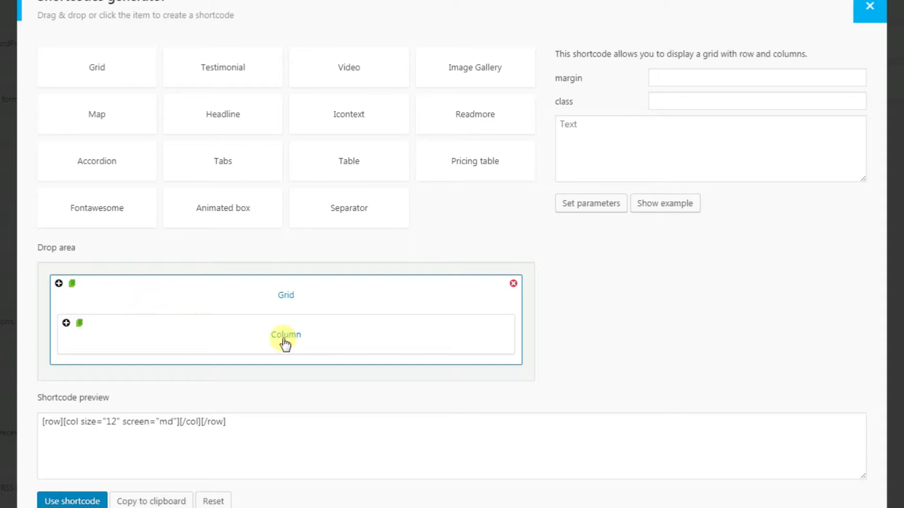
pyautogui.click(286, 335)
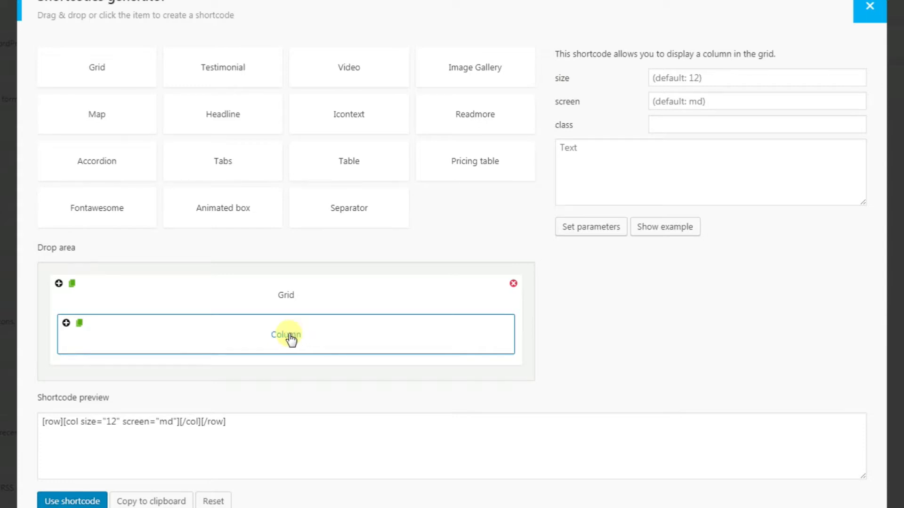
pyautogui.moveTo(297, 343)
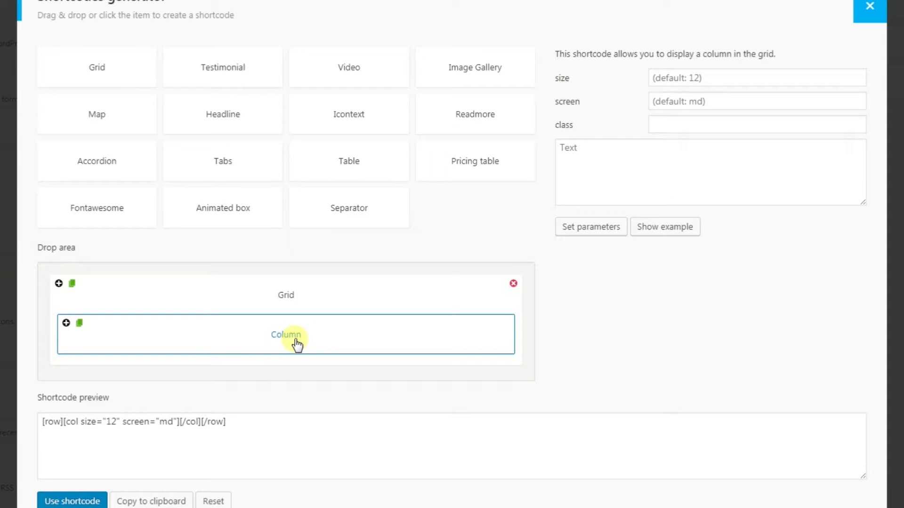
pyautogui.moveTo(597, 220)
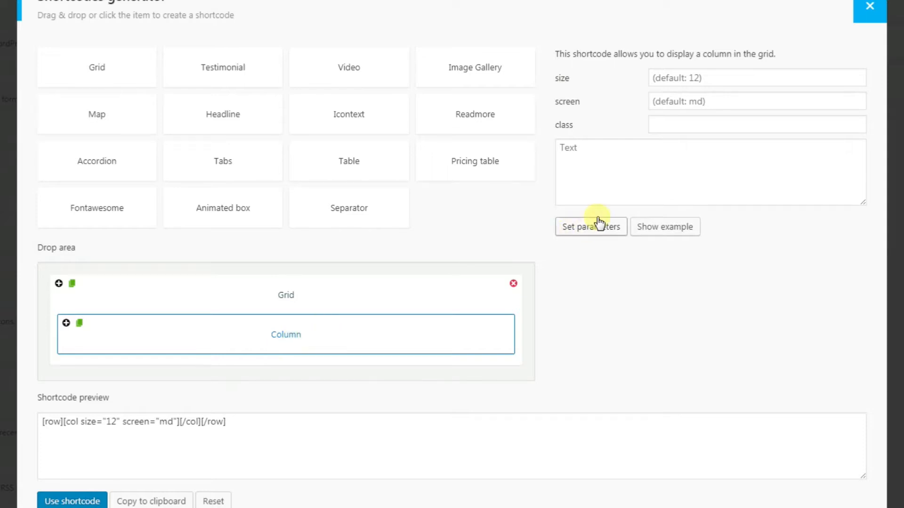
pyautogui.click(756, 77)
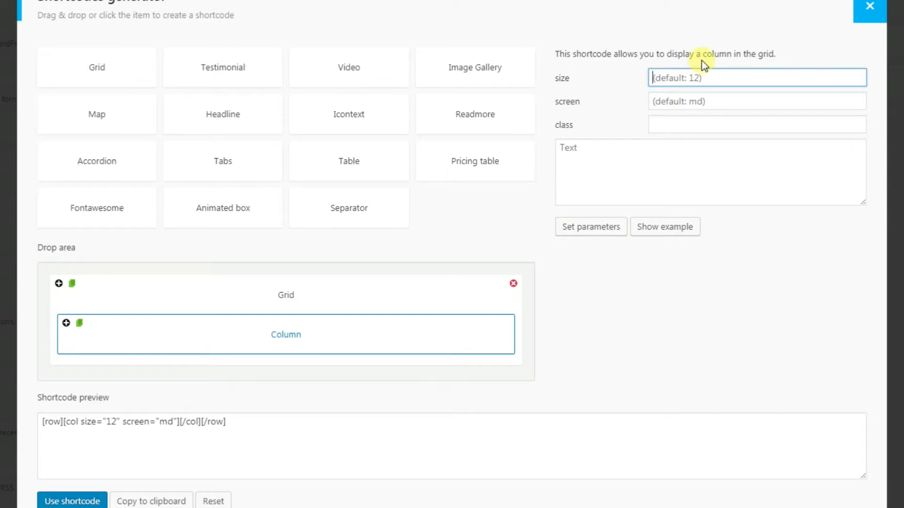
pyautogui.moveTo(497, 90)
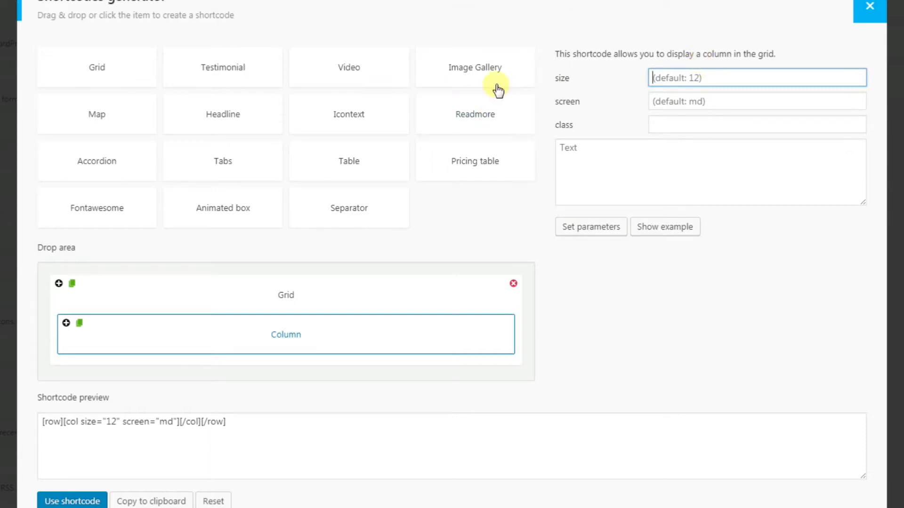
pyautogui.moveTo(848, 348)
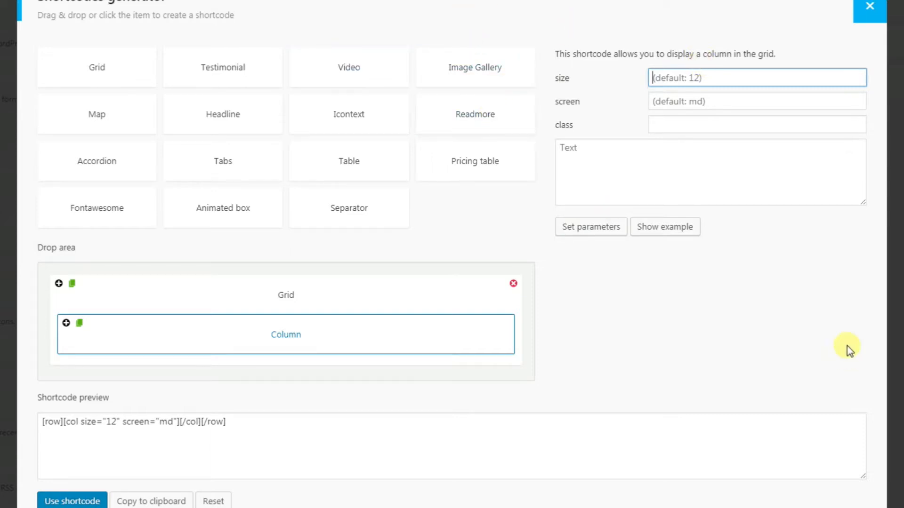
pyautogui.moveTo(286, 343)
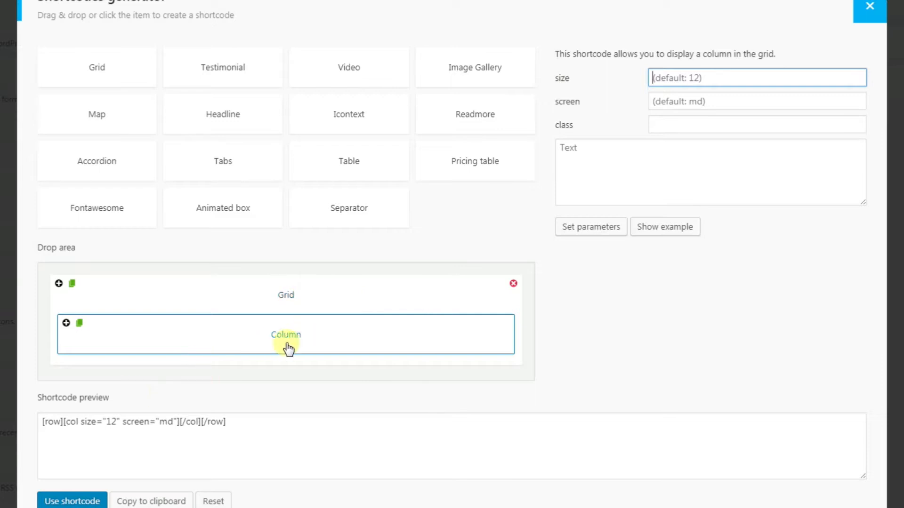
# Step: Duplicate the column into two half-width (size 6) columns, removing a briefly added third column
pyautogui.scroll(-3)
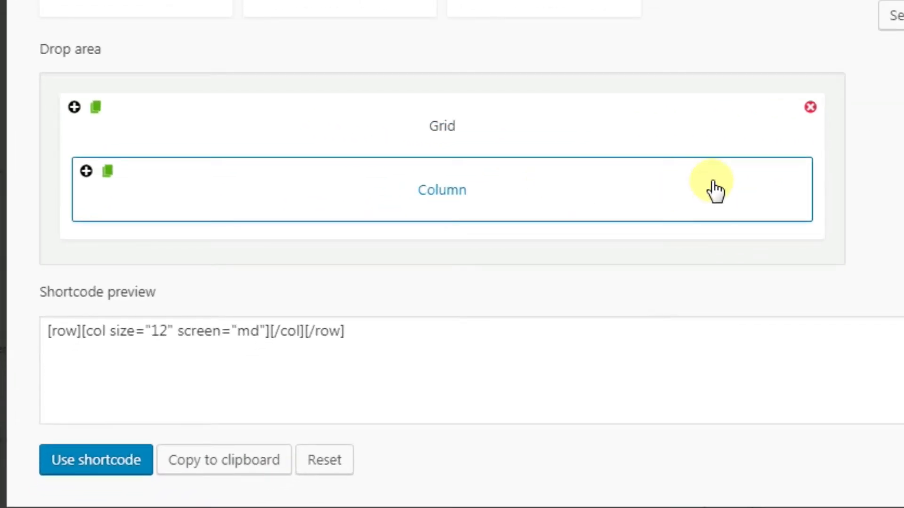
pyautogui.moveTo(108, 171)
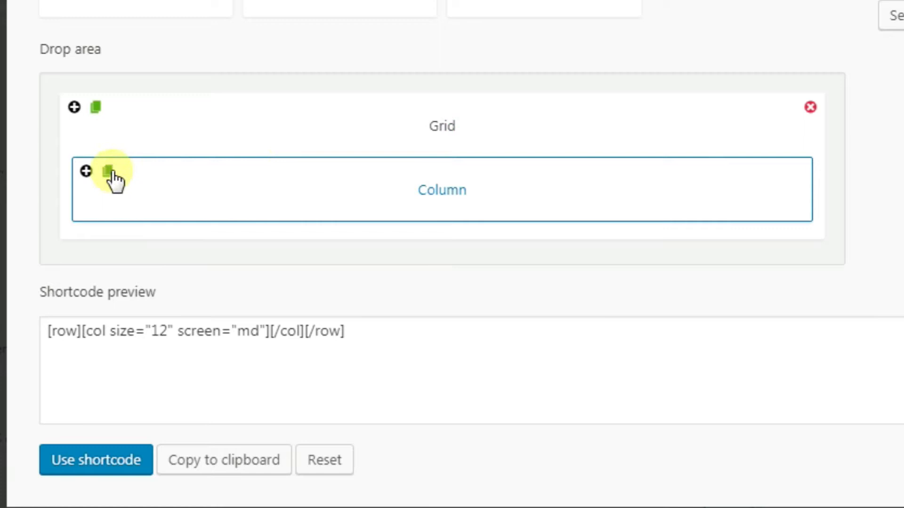
pyautogui.click(85, 172)
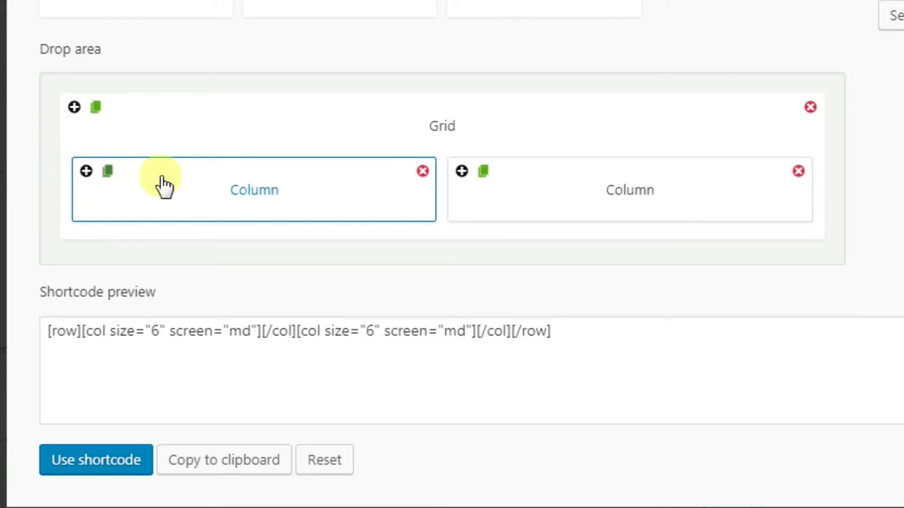
pyautogui.moveTo(325, 187)
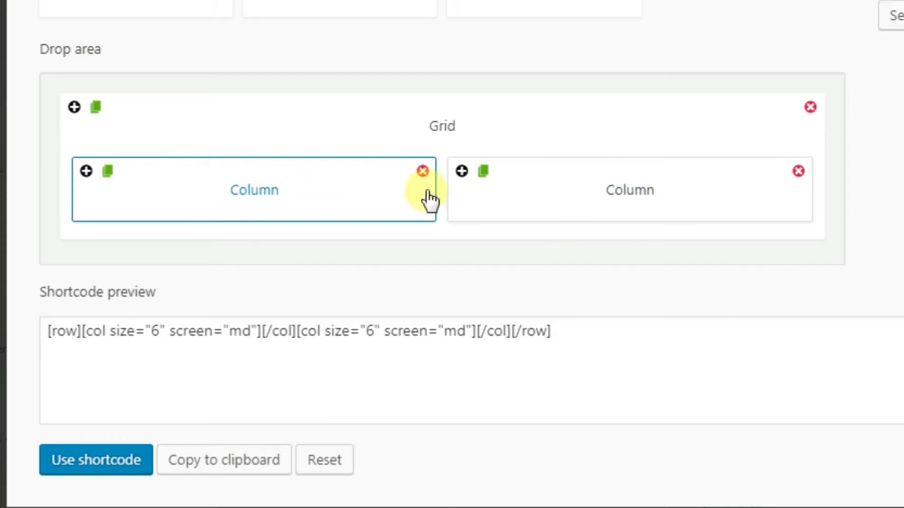
pyautogui.moveTo(461, 171)
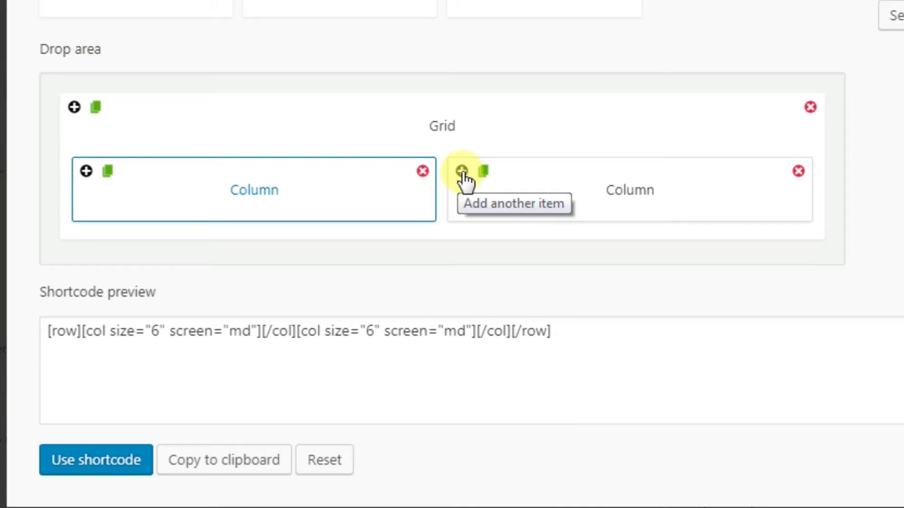
pyautogui.click(461, 171)
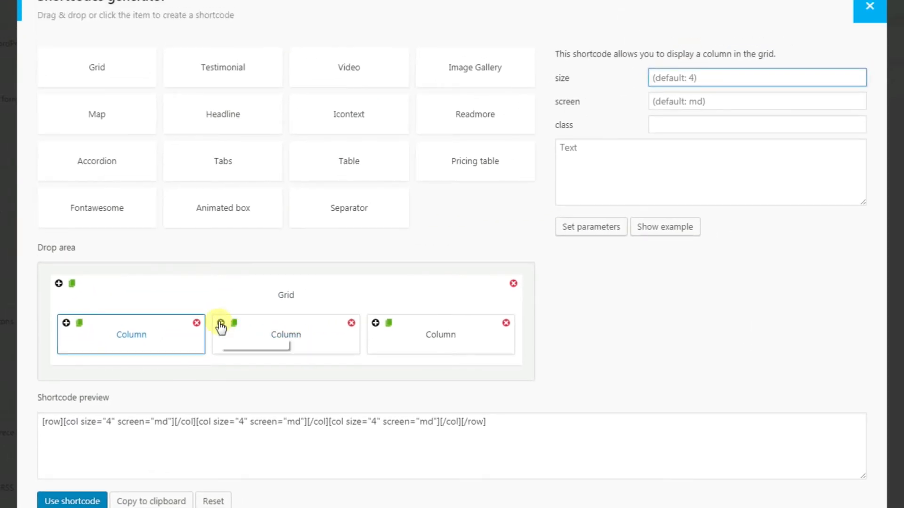
pyautogui.moveTo(509, 323)
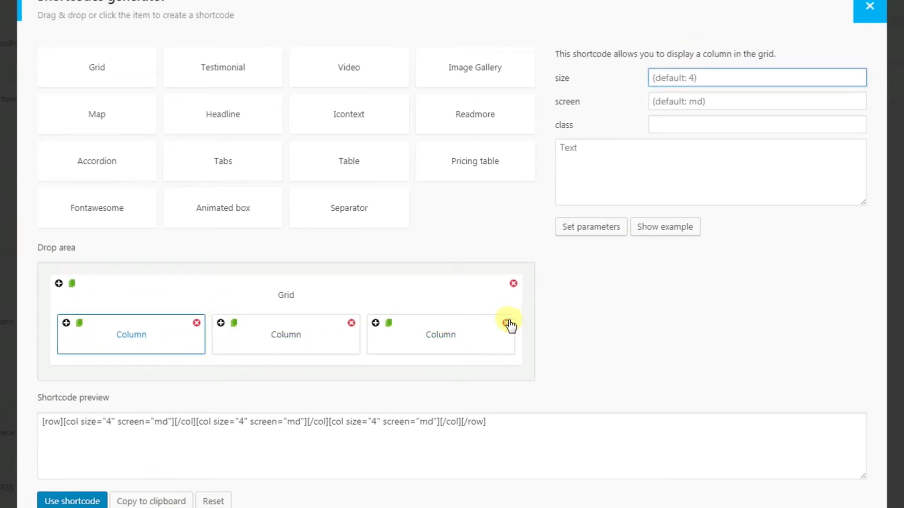
pyautogui.click(509, 322)
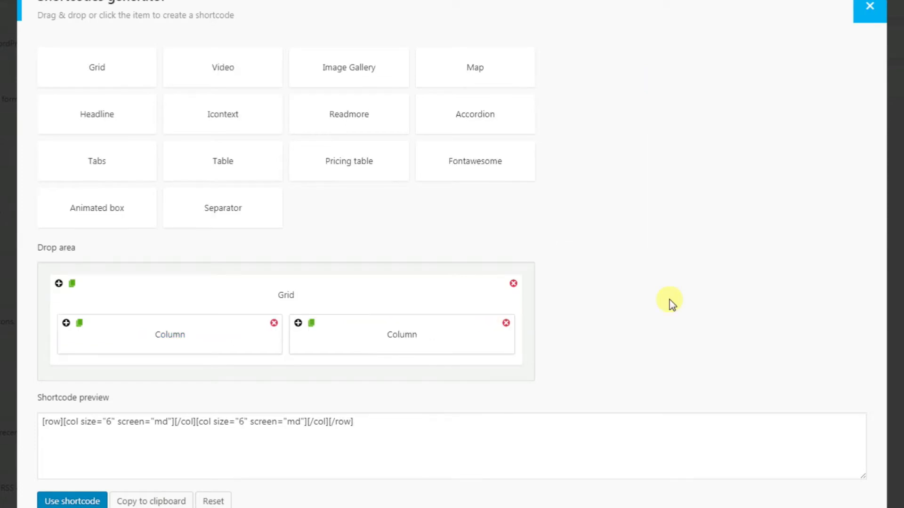
pyautogui.moveTo(666, 288)
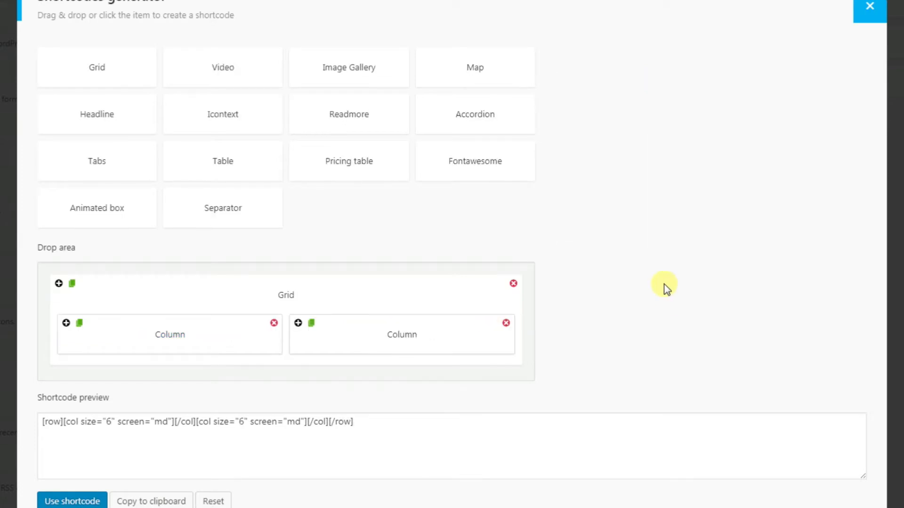
pyautogui.moveTo(712, 298)
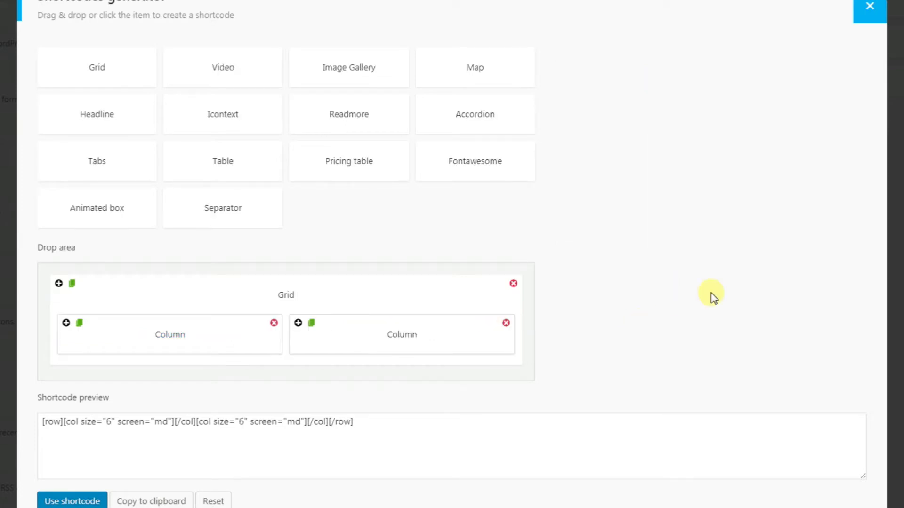
pyautogui.moveTo(706, 288)
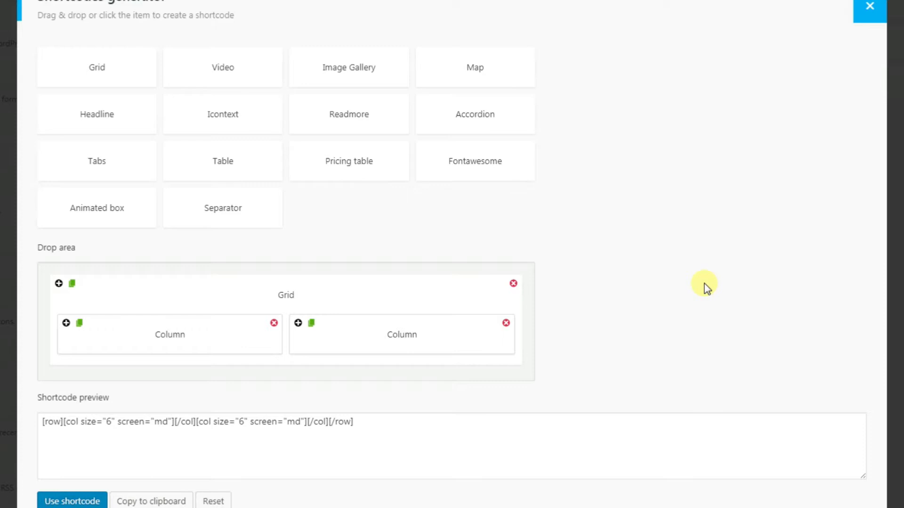
pyautogui.moveTo(406, 336)
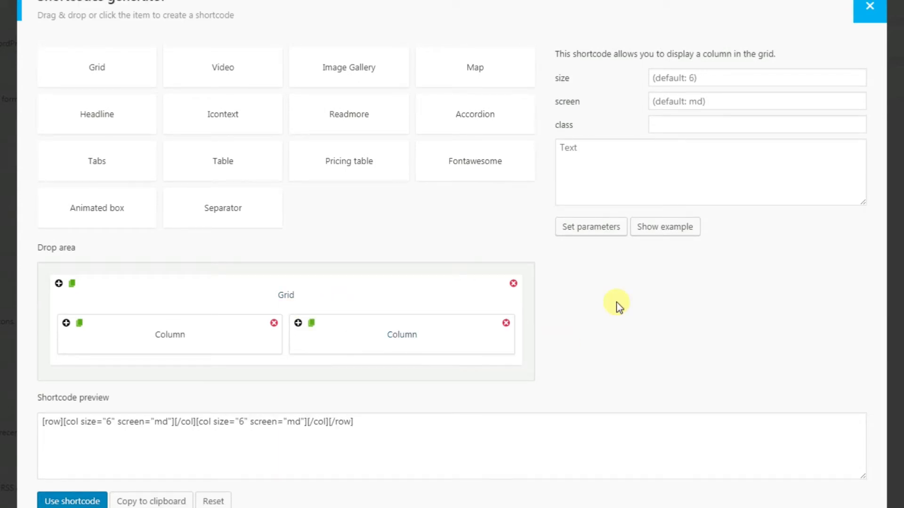
pyautogui.moveTo(661, 363)
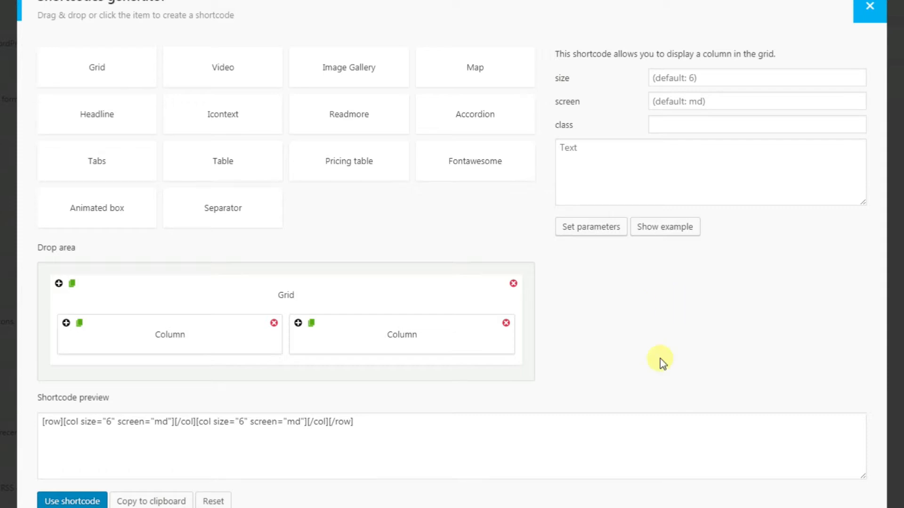
pyautogui.moveTo(663, 369)
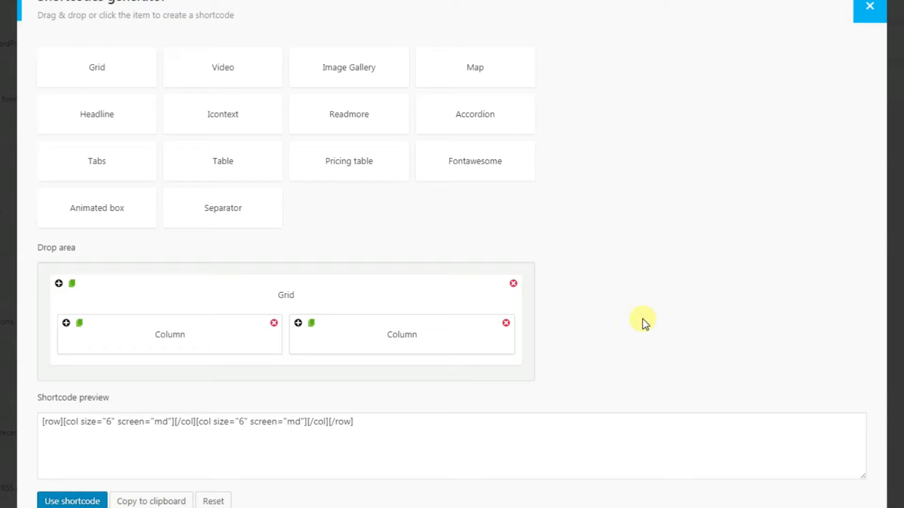
pyautogui.moveTo(96, 161)
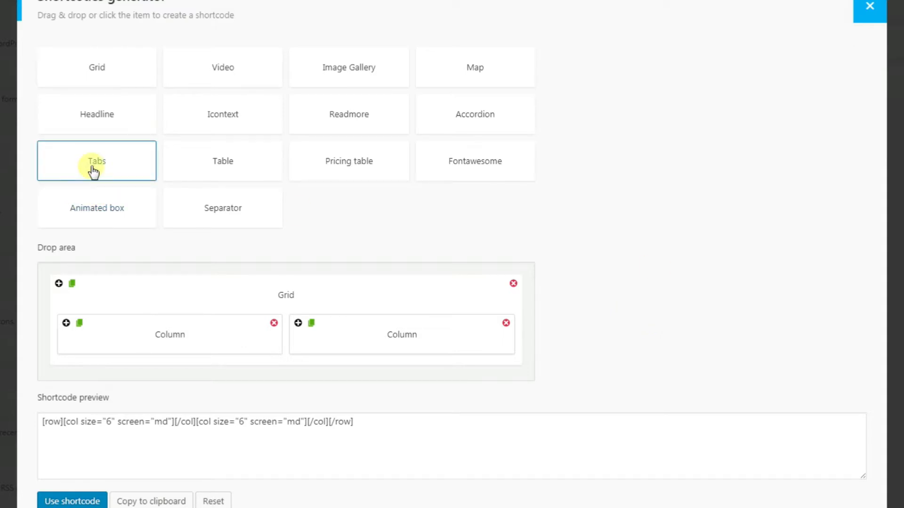
pyautogui.moveTo(475, 114)
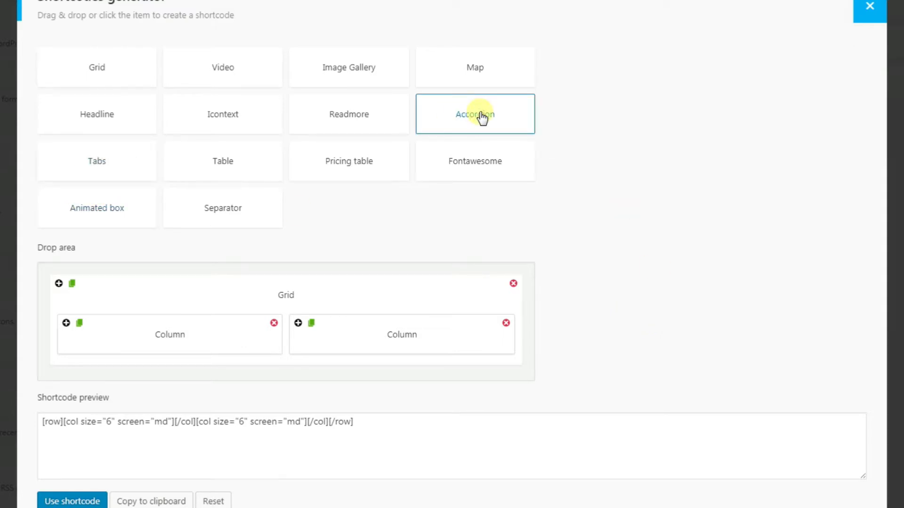
# Step: Add a Tabs block, then an Accordion block, below the grid in the drop area
pyautogui.click(96, 161)
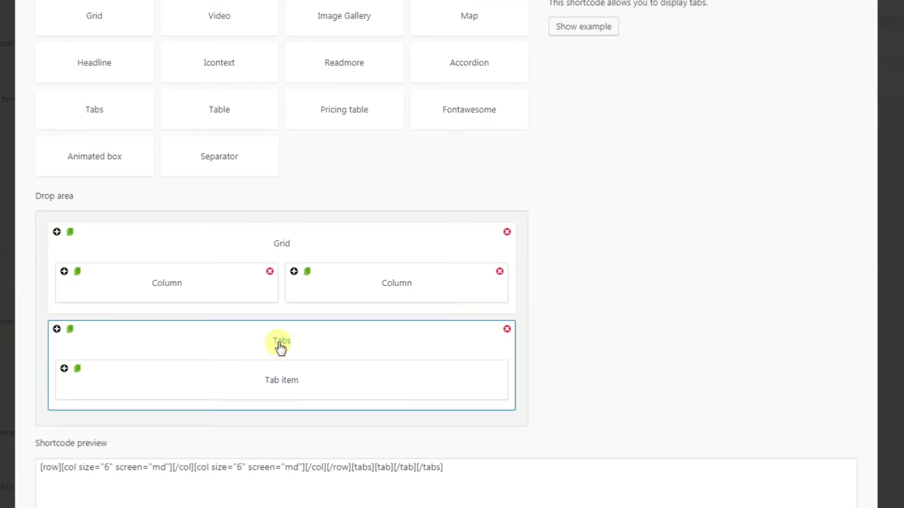
pyautogui.moveTo(285, 389)
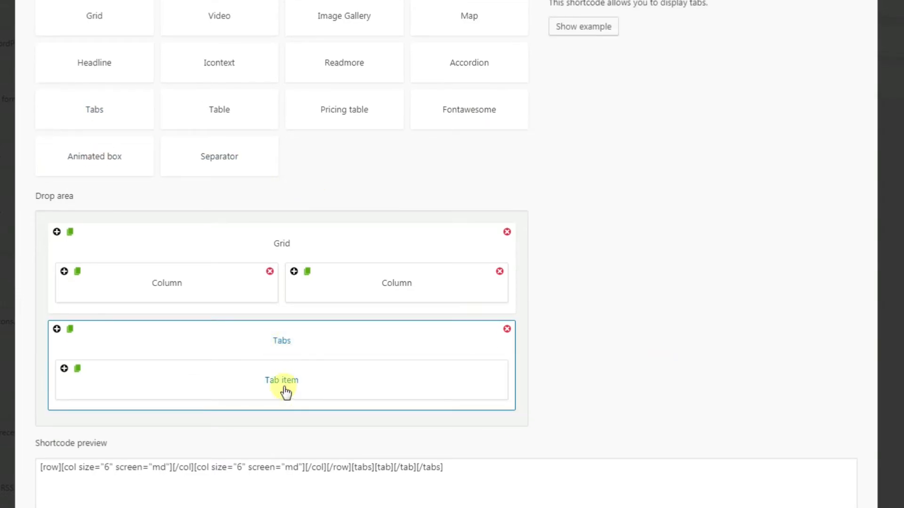
pyautogui.moveTo(399, 239)
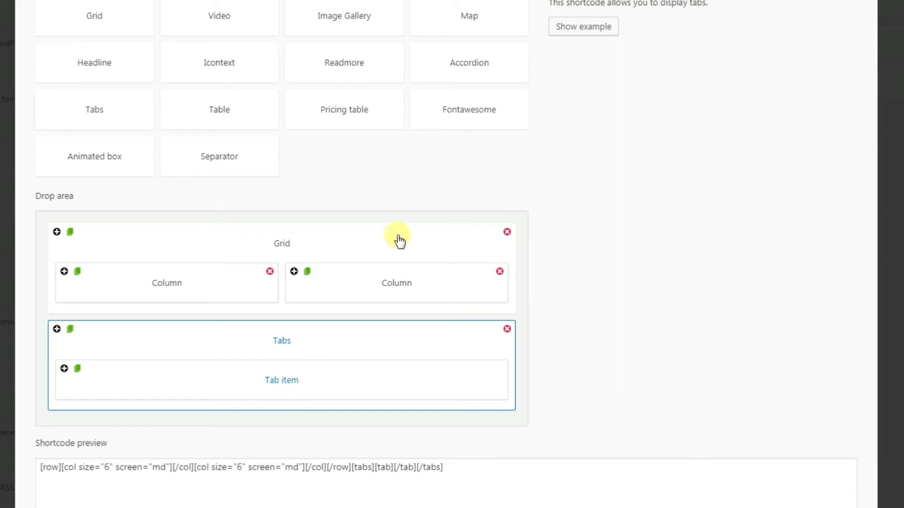
pyautogui.click(469, 62)
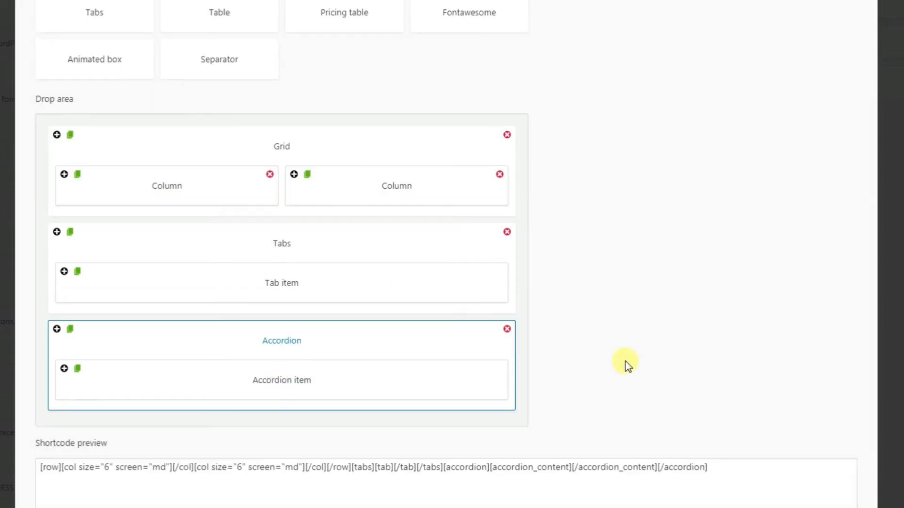
pyautogui.moveTo(281, 349)
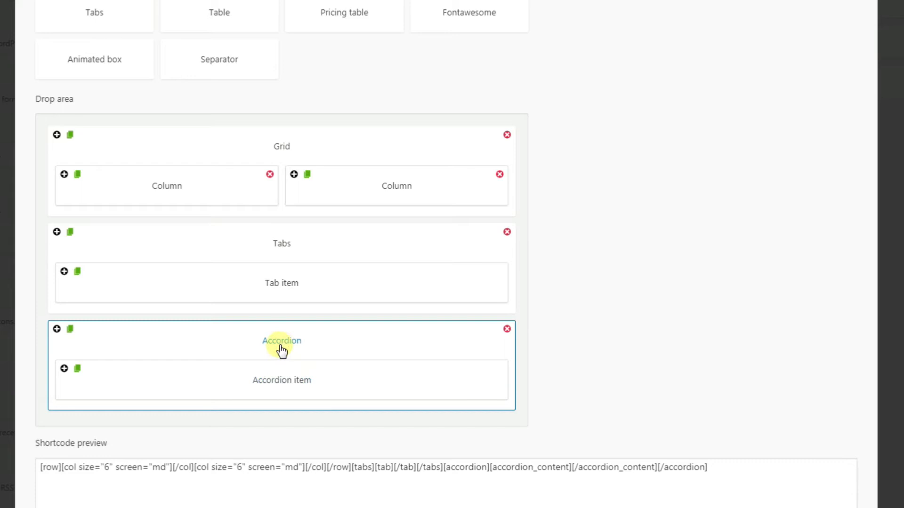
# Step: Check the accordion item's settings and reduce the grid to a single full-width size 12 column
pyautogui.click(281, 379)
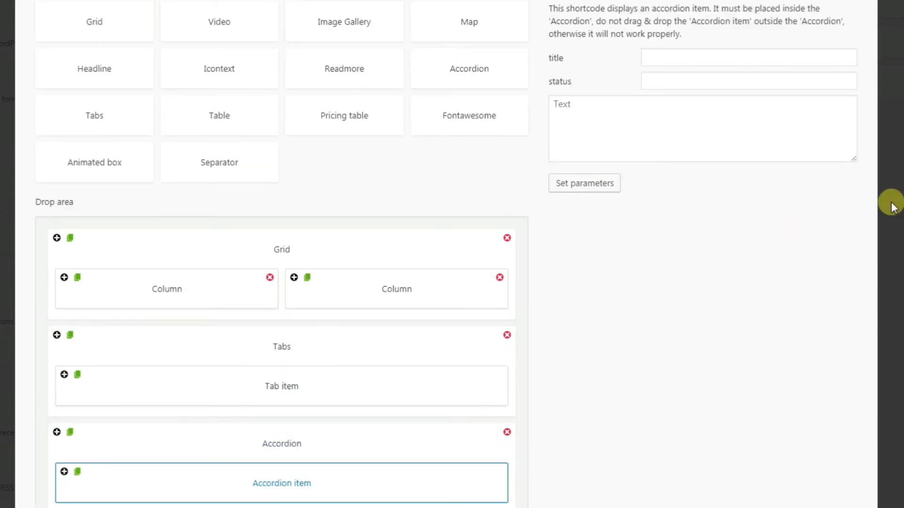
pyautogui.scroll(-3)
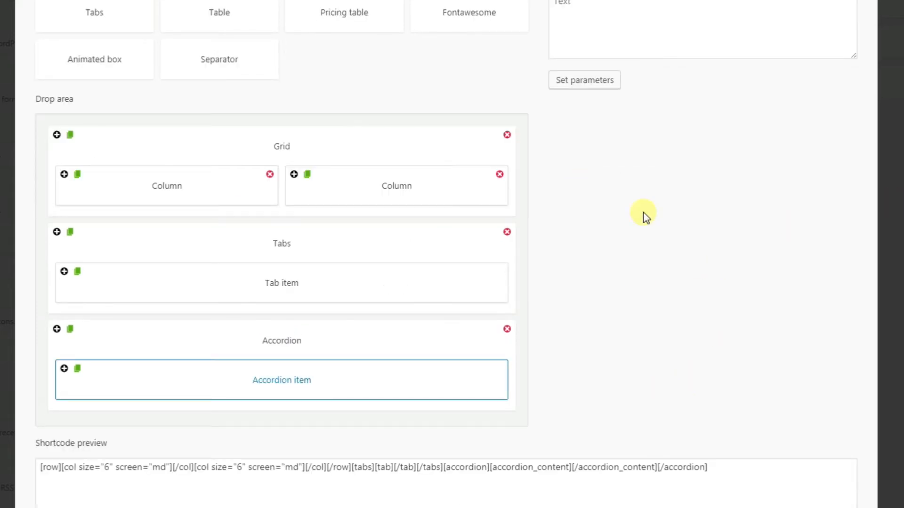
pyautogui.moveTo(66, 185)
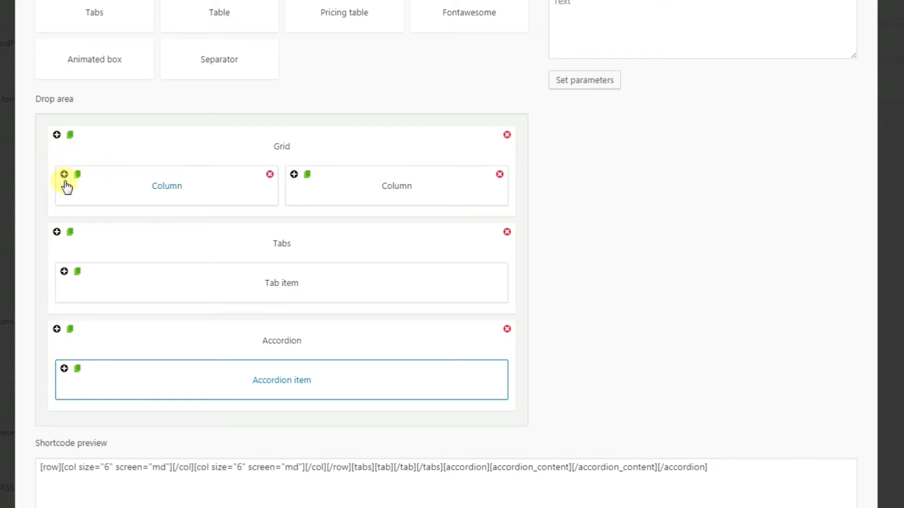
pyautogui.click(64, 175)
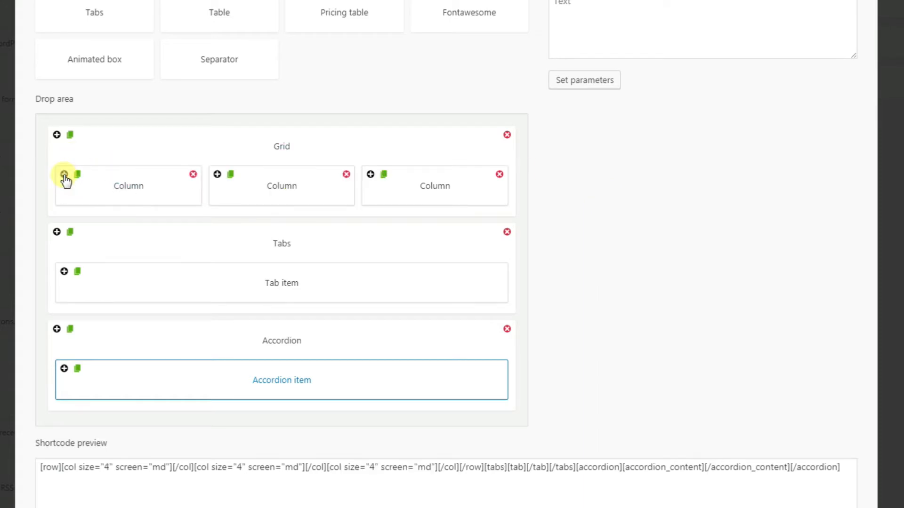
pyautogui.click(193, 174)
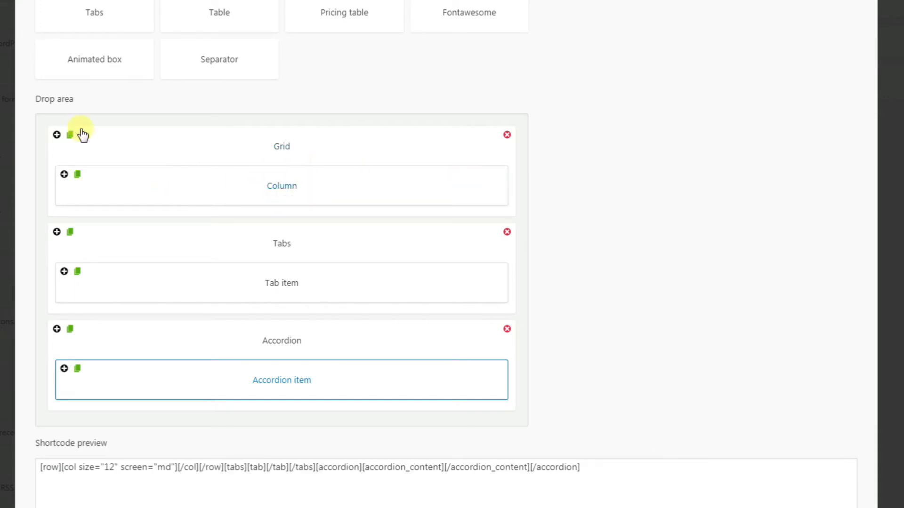
pyautogui.moveTo(240, 195)
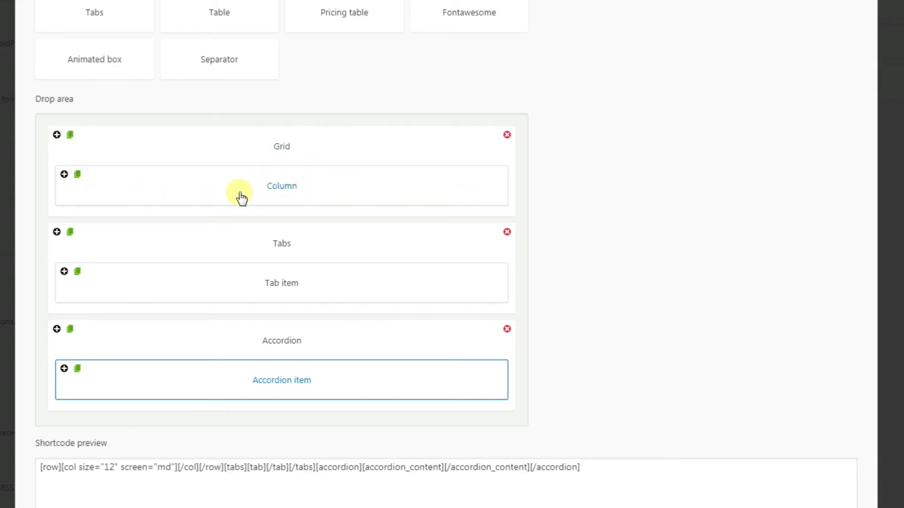
pyautogui.moveTo(480, 187)
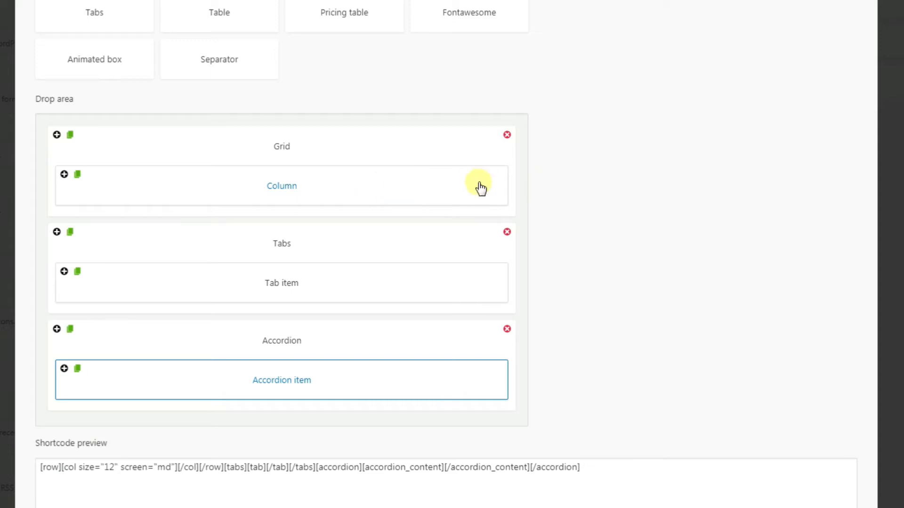
pyautogui.moveTo(502, 182)
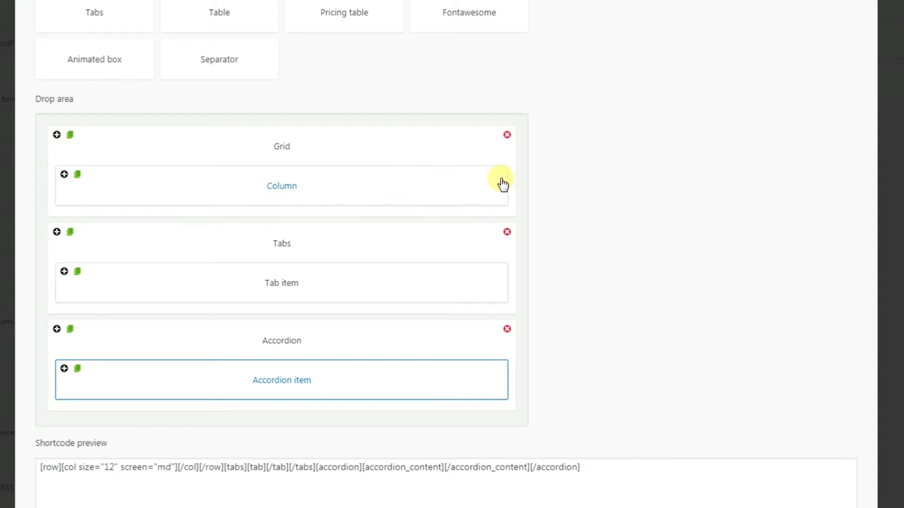
pyautogui.moveTo(506, 134)
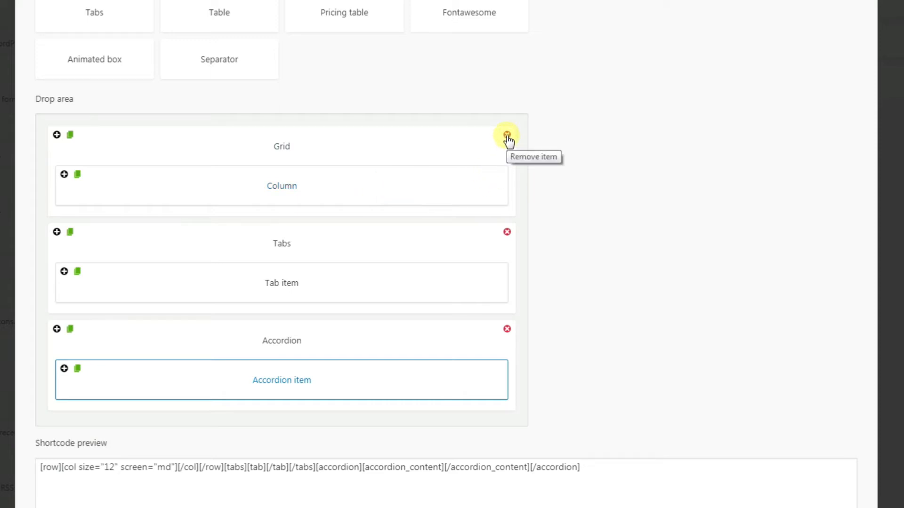
pyautogui.moveTo(489, 196)
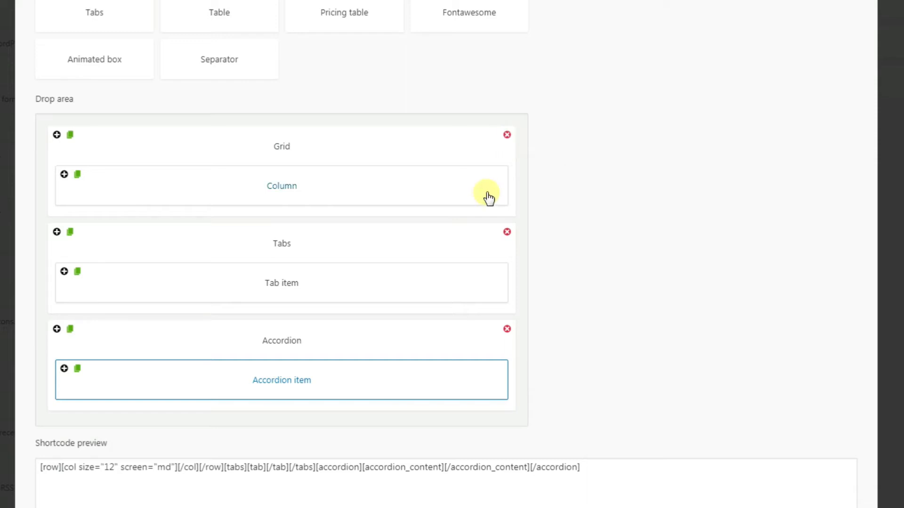
pyautogui.moveTo(426, 160)
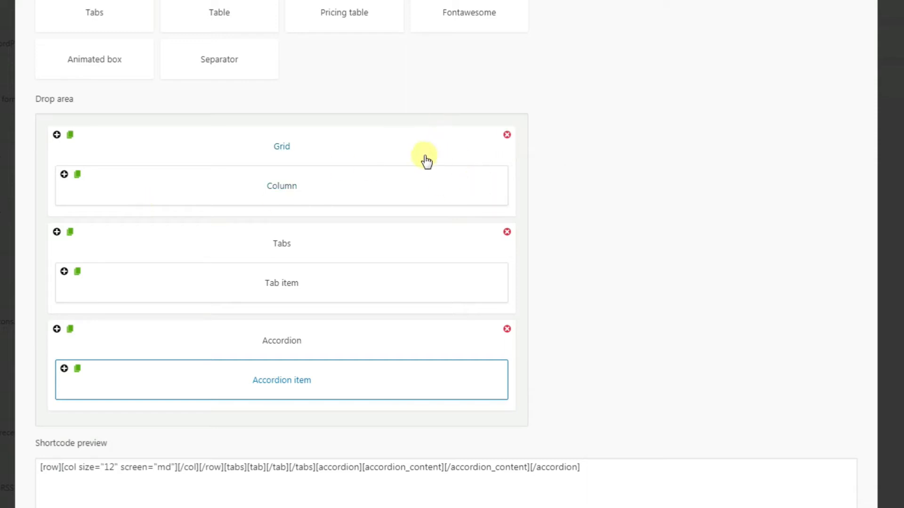
pyautogui.moveTo(436, 196)
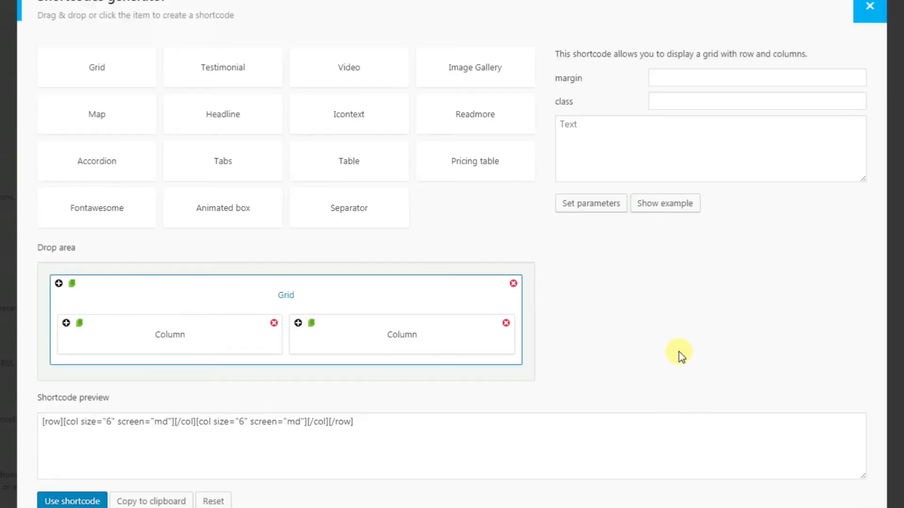
pyautogui.moveTo(625, 364)
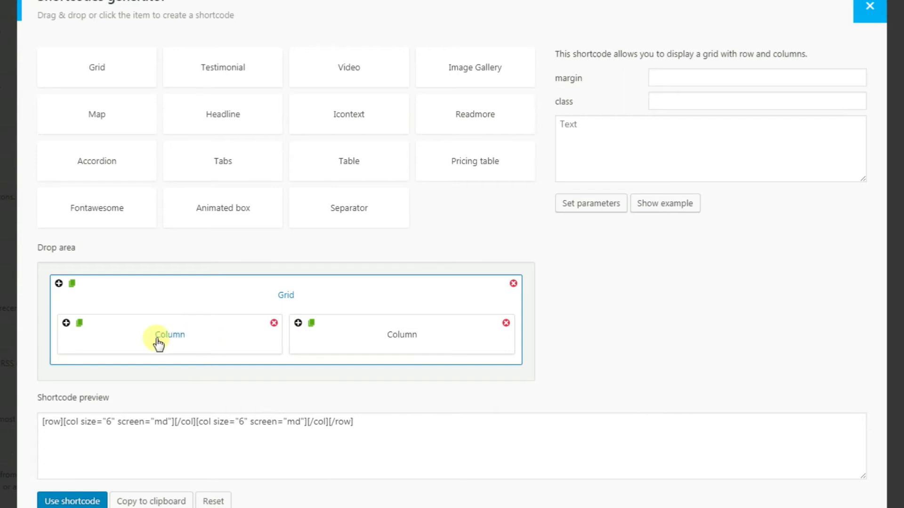
pyautogui.moveTo(412, 338)
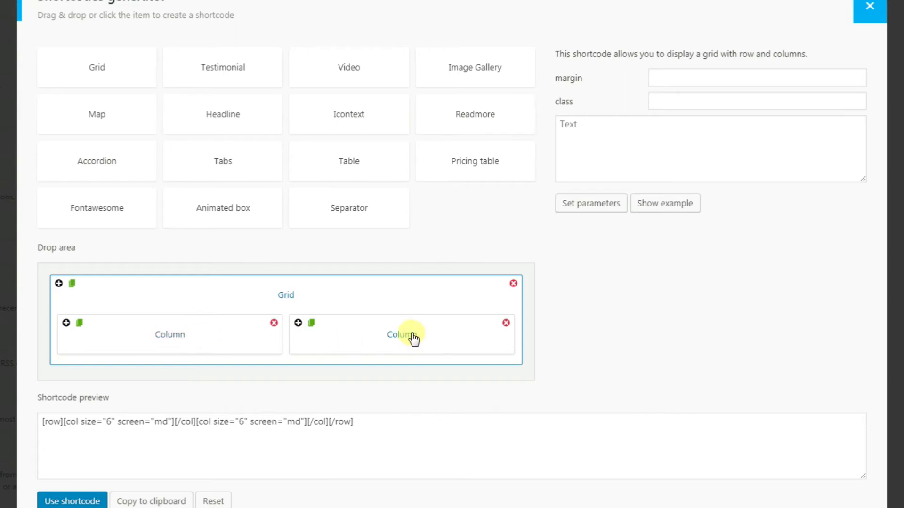
pyautogui.moveTo(349, 114)
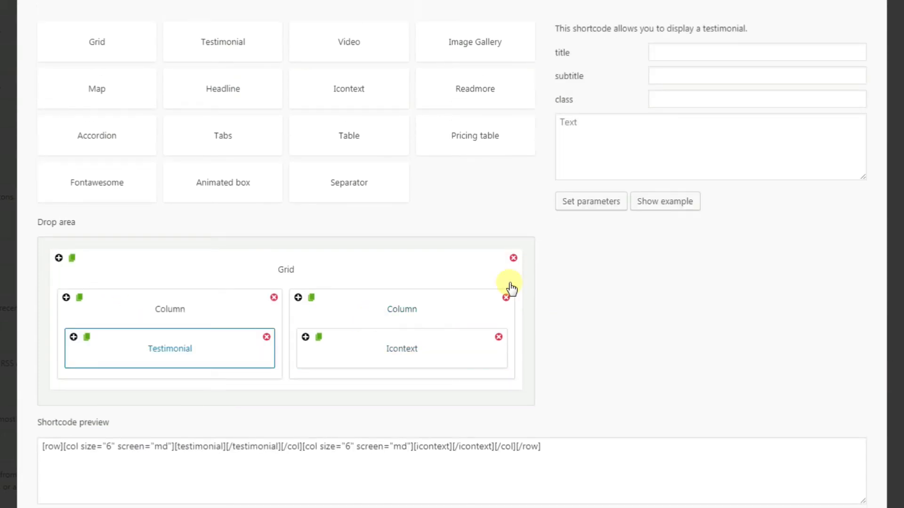
pyautogui.moveTo(65, 364)
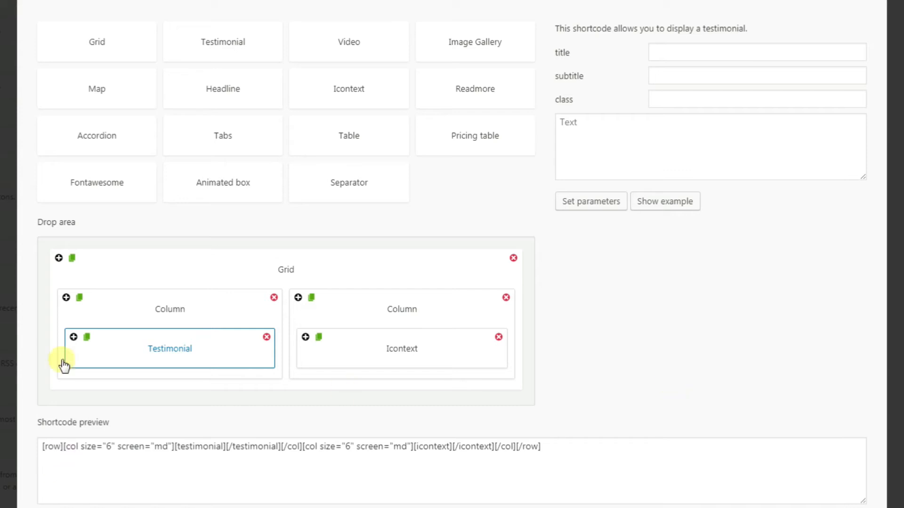
pyautogui.moveTo(669, 45)
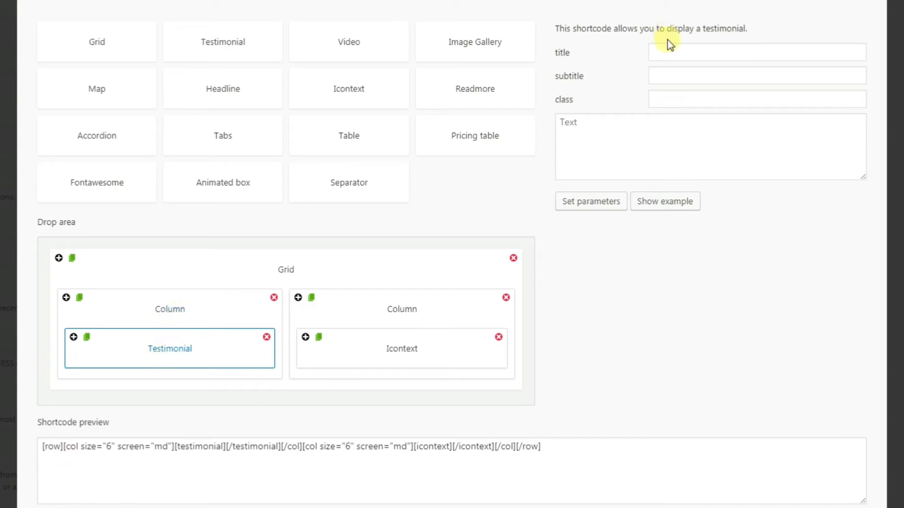
# Step: Set the Testimonial's title 'enter aa', subtitle 'data' and text 'sme text', applying the parameters
pyautogui.click(756, 52)
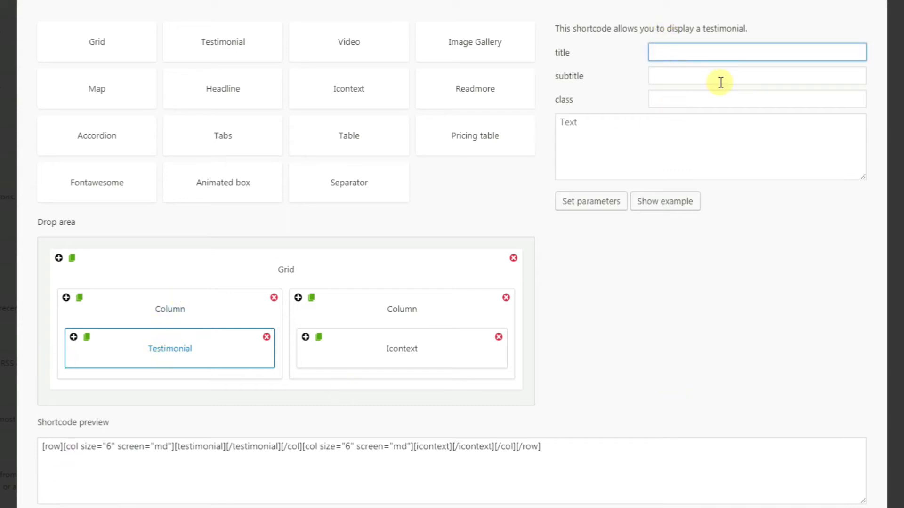
pyautogui.write('enter aa')
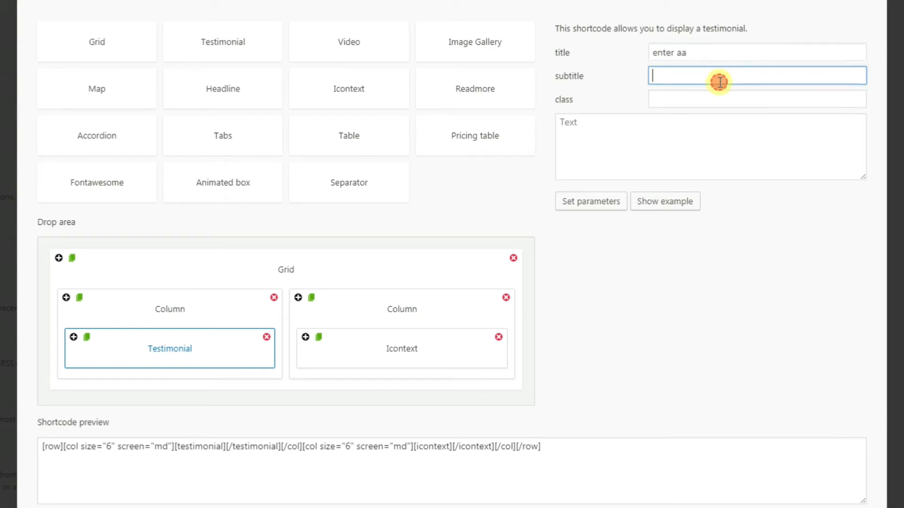
pyautogui.write('data')
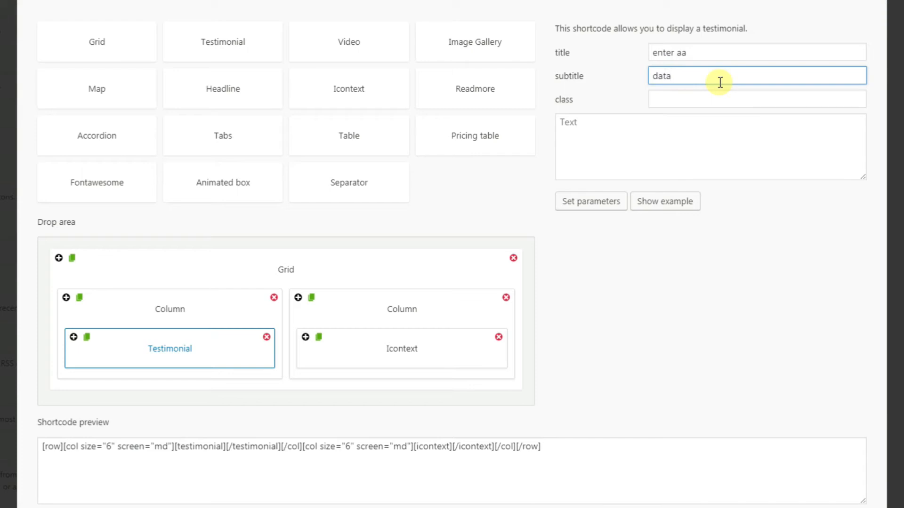
pyautogui.click(691, 147)
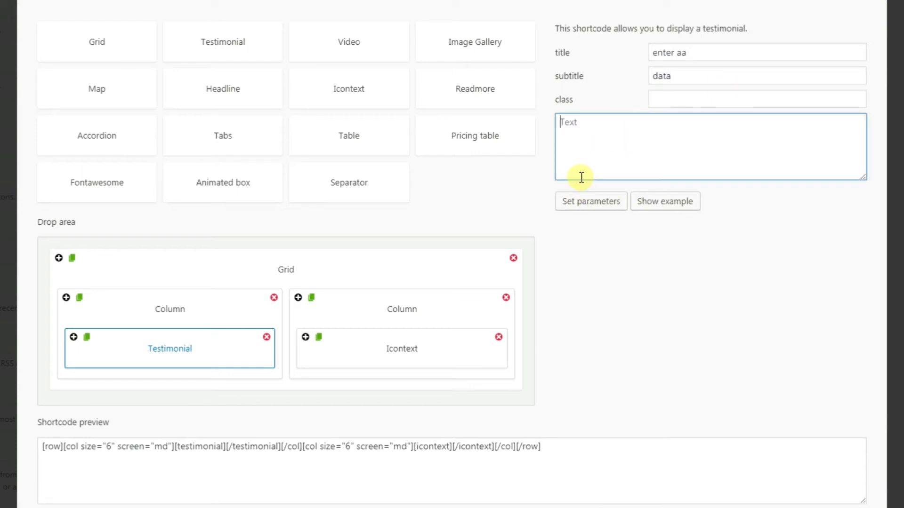
pyautogui.write('sme text')
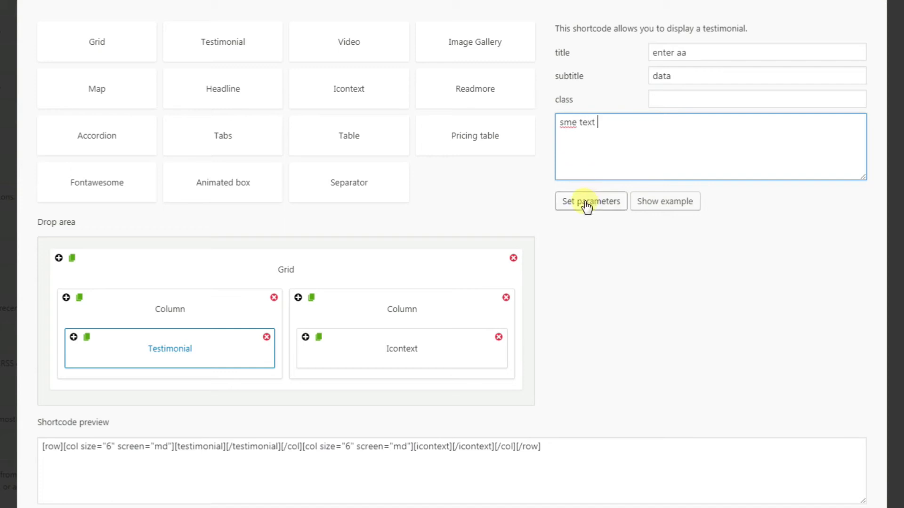
pyautogui.click(590, 201)
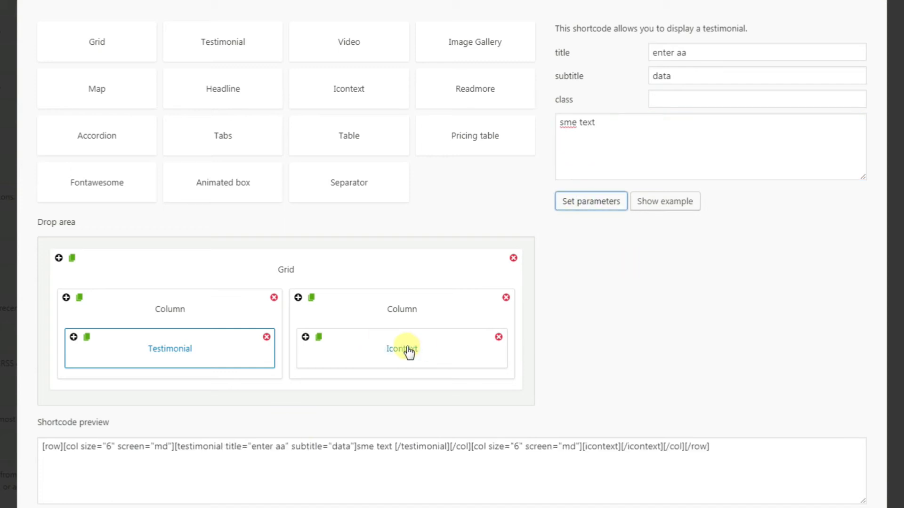
# Step: Set the Icontext's title 'enter test' and text 'some text', applying the parameters
pyautogui.click(402, 348)
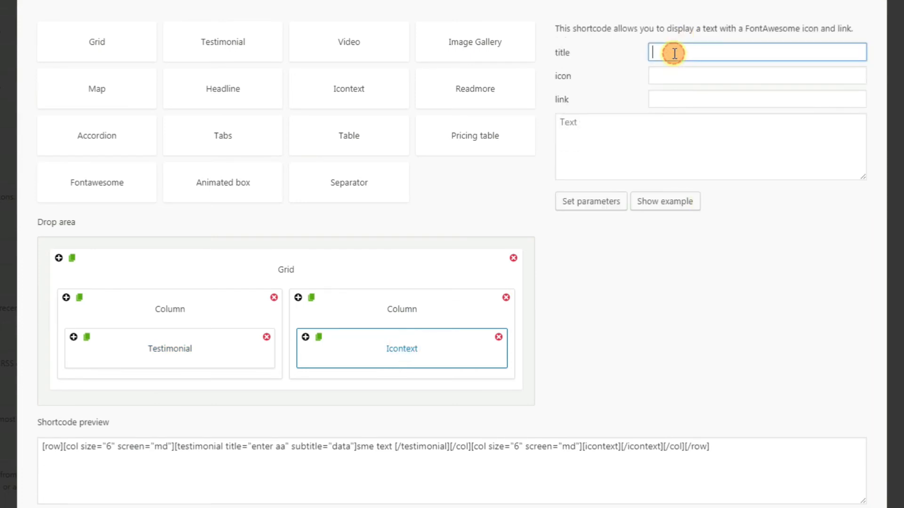
pyautogui.write('enter')
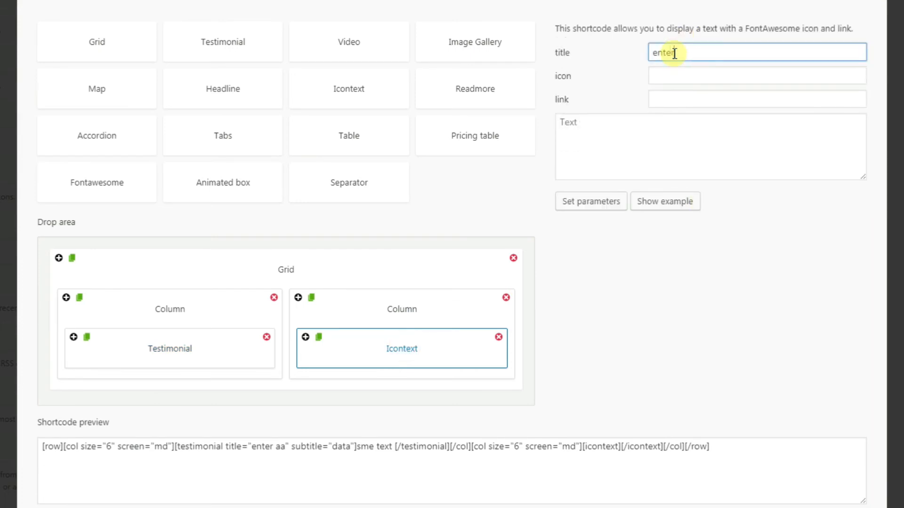
pyautogui.write('test')
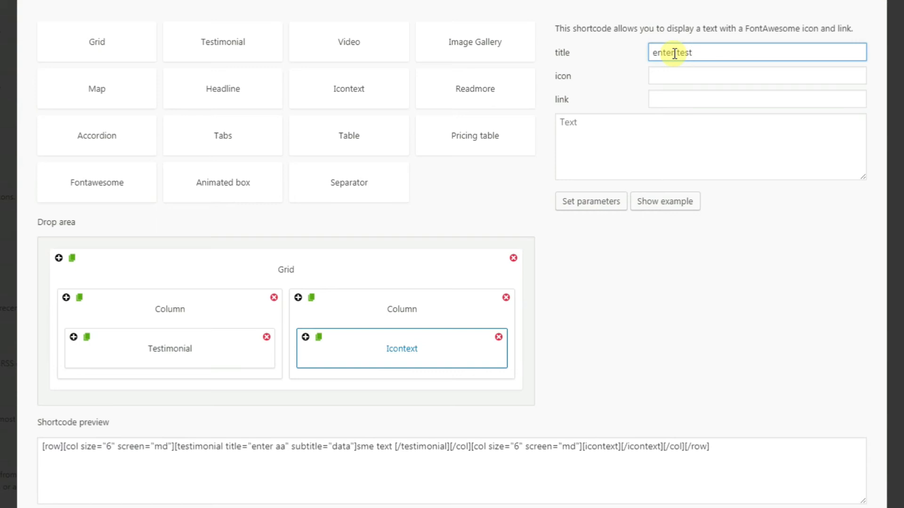
pyautogui.click(756, 75)
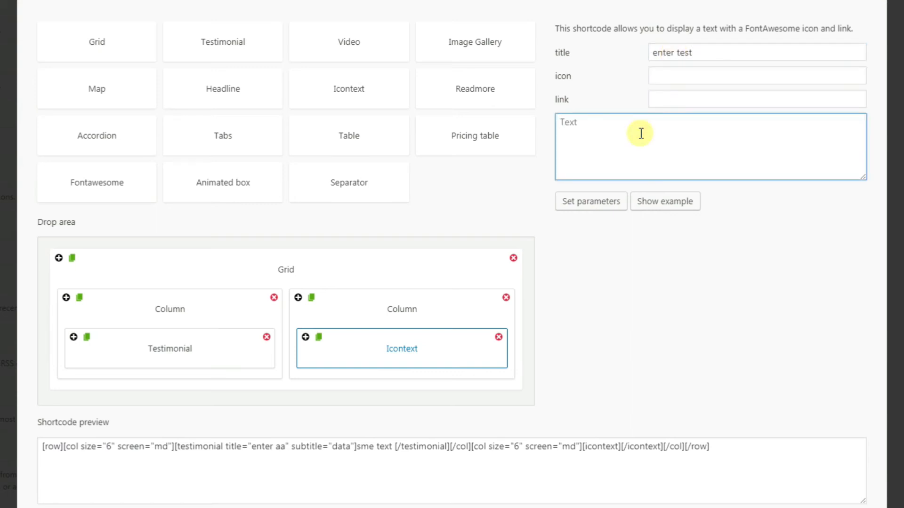
pyautogui.write('some te')
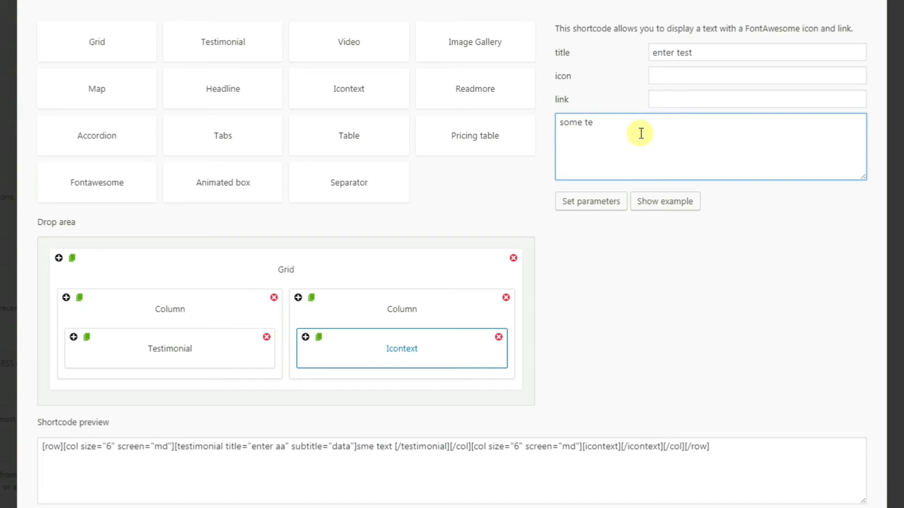
pyautogui.write('xt')
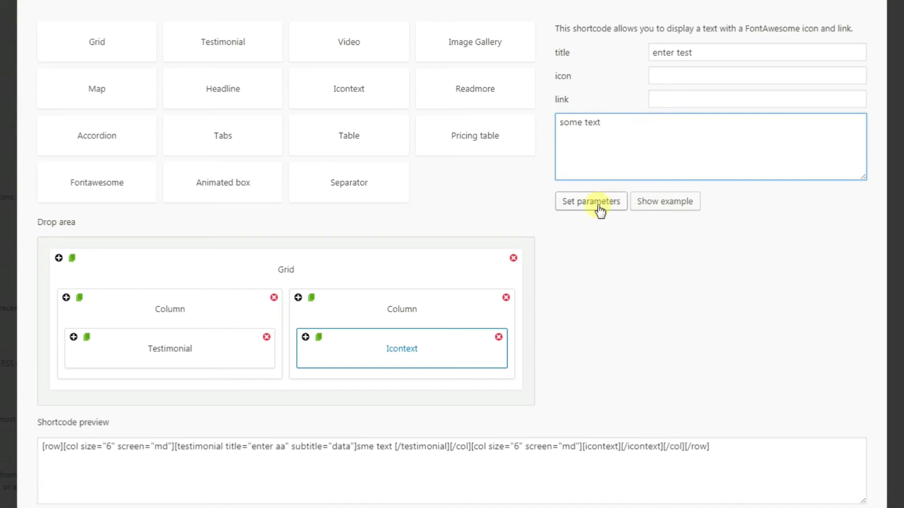
pyautogui.click(590, 202)
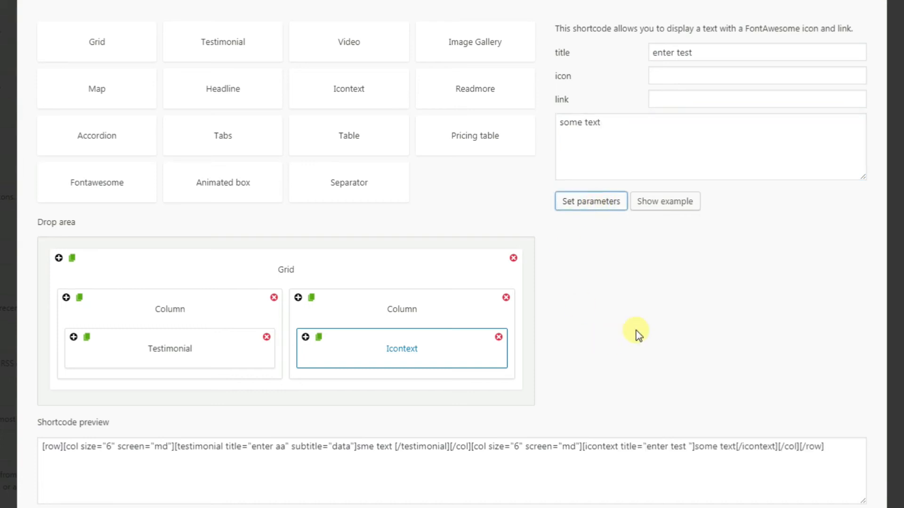
pyautogui.moveTo(679, 265)
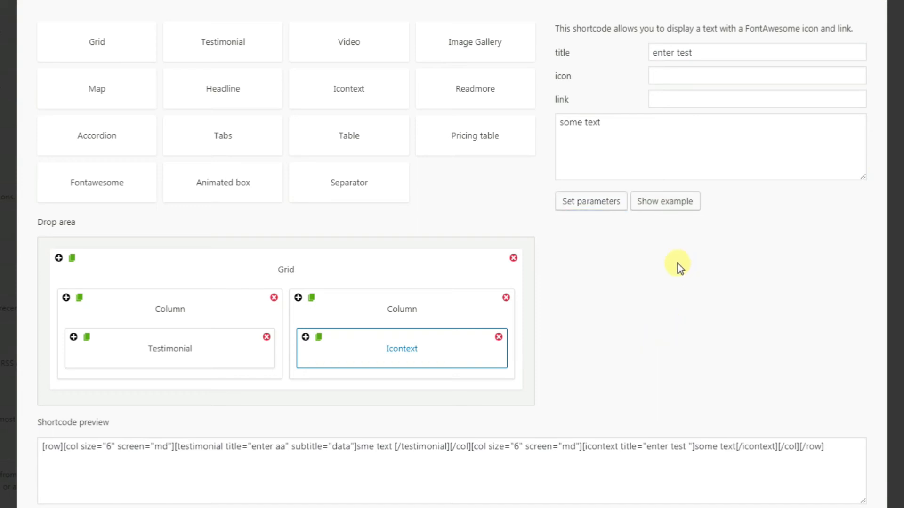
pyautogui.moveTo(170, 348)
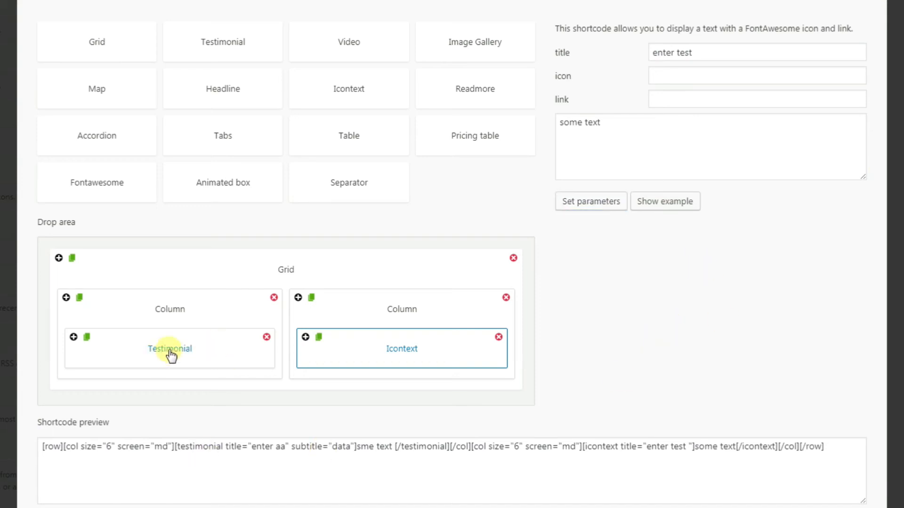
pyautogui.moveTo(181, 496)
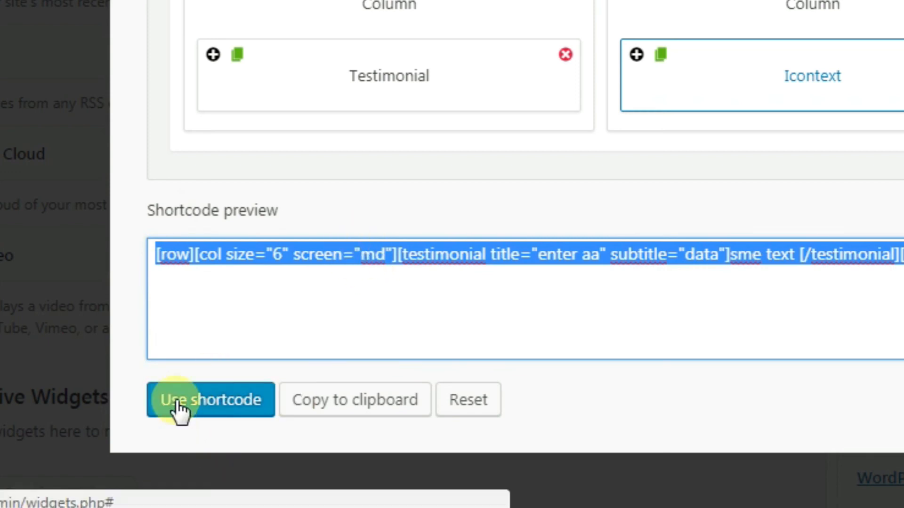
# Step: Use the shortcode to place the two-column grid into the Top1 Text widget content
pyautogui.click(210, 399)
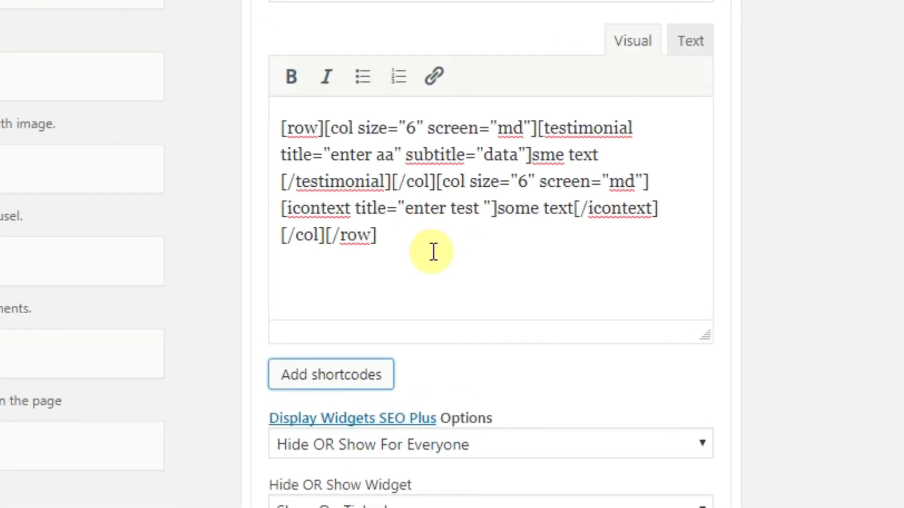
pyautogui.scroll(-3)
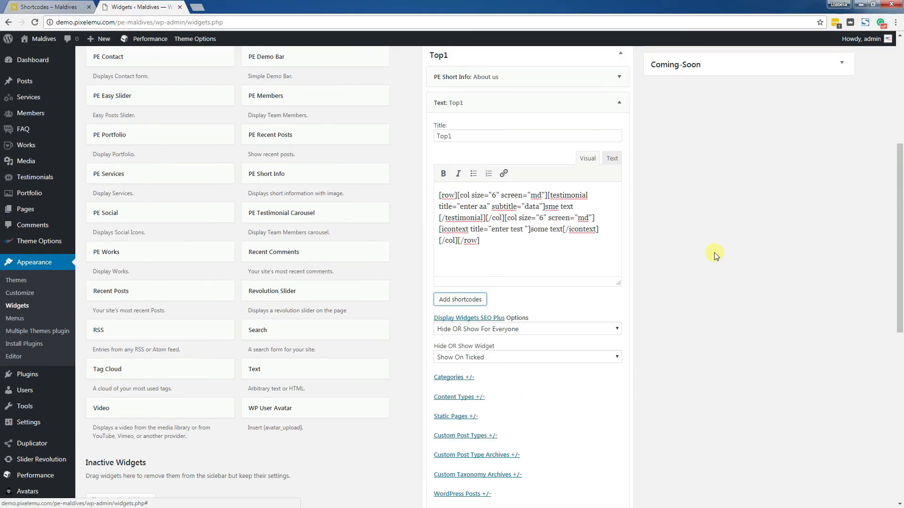
pyautogui.moveTo(699, 209)
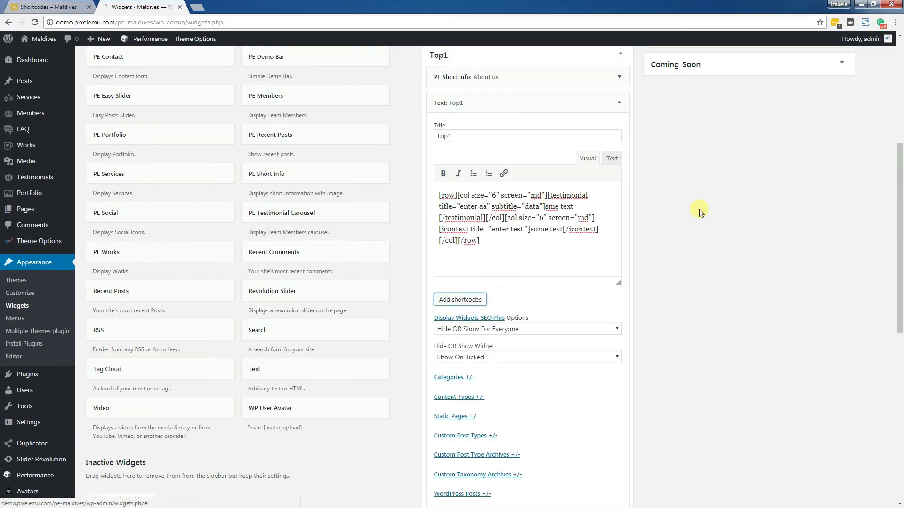
pyautogui.moveTo(148, 195)
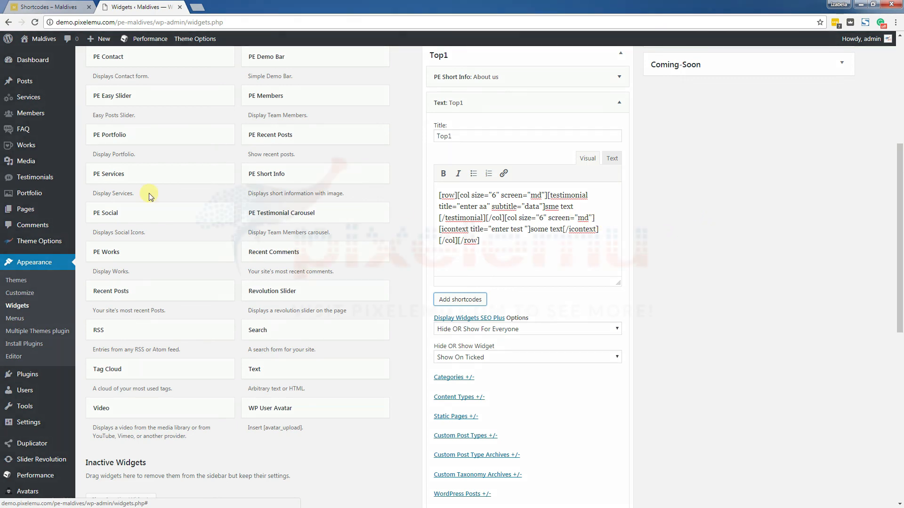